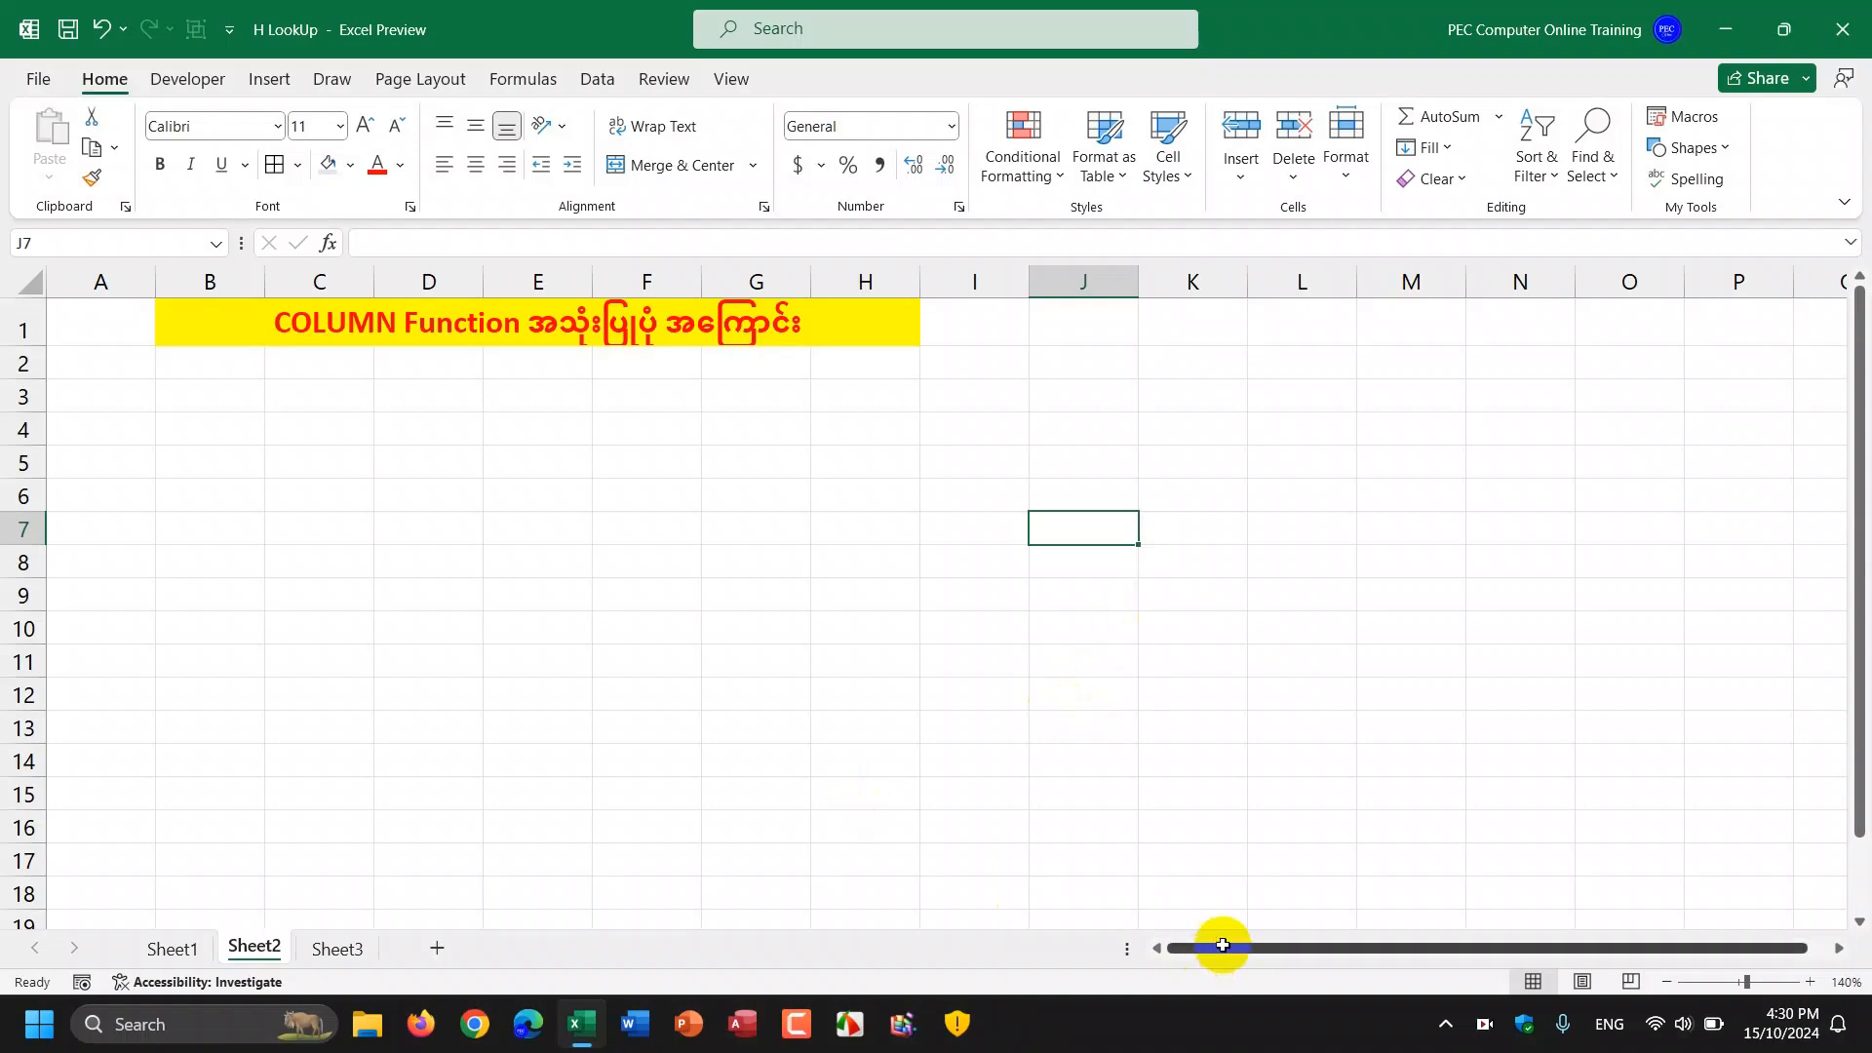
{"action": "mouse_move", "coordinate": [844, 631]}
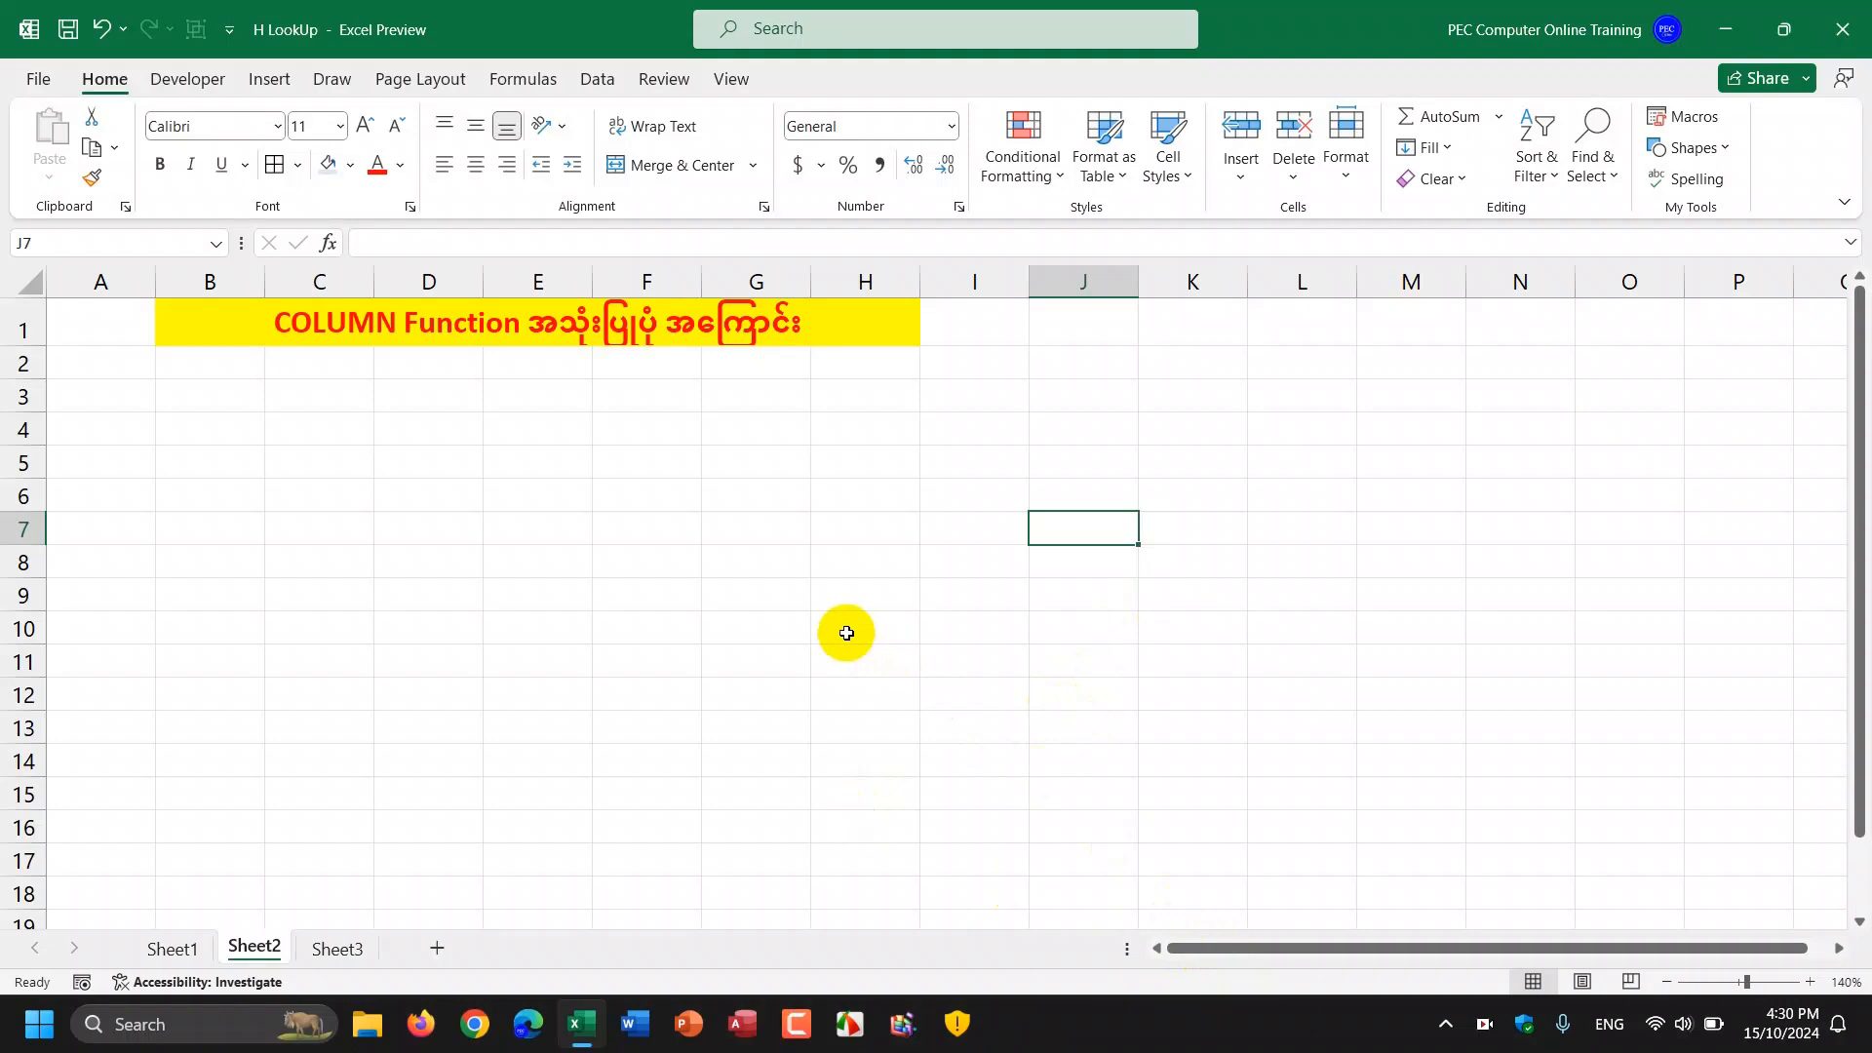
{"action": "mouse_move", "coordinate": [757, 435]}
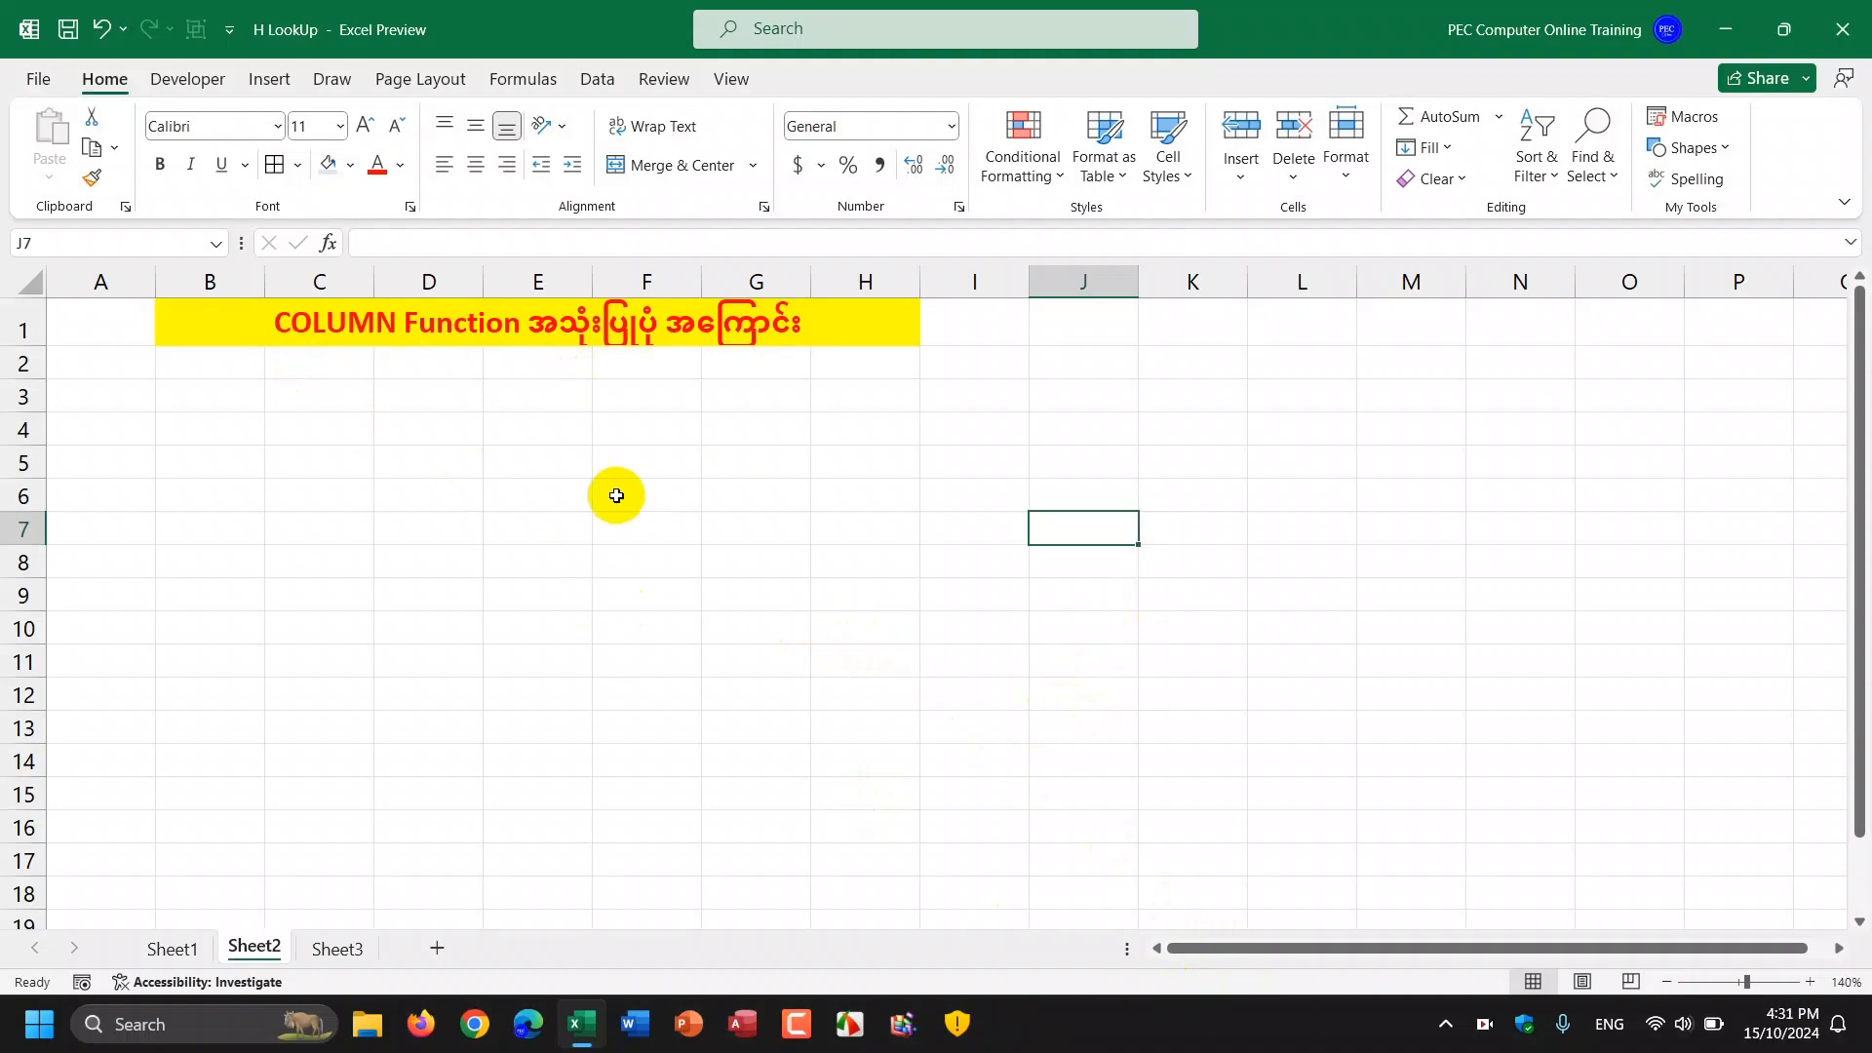
{"action": "mouse_move", "coordinate": [584, 492]}
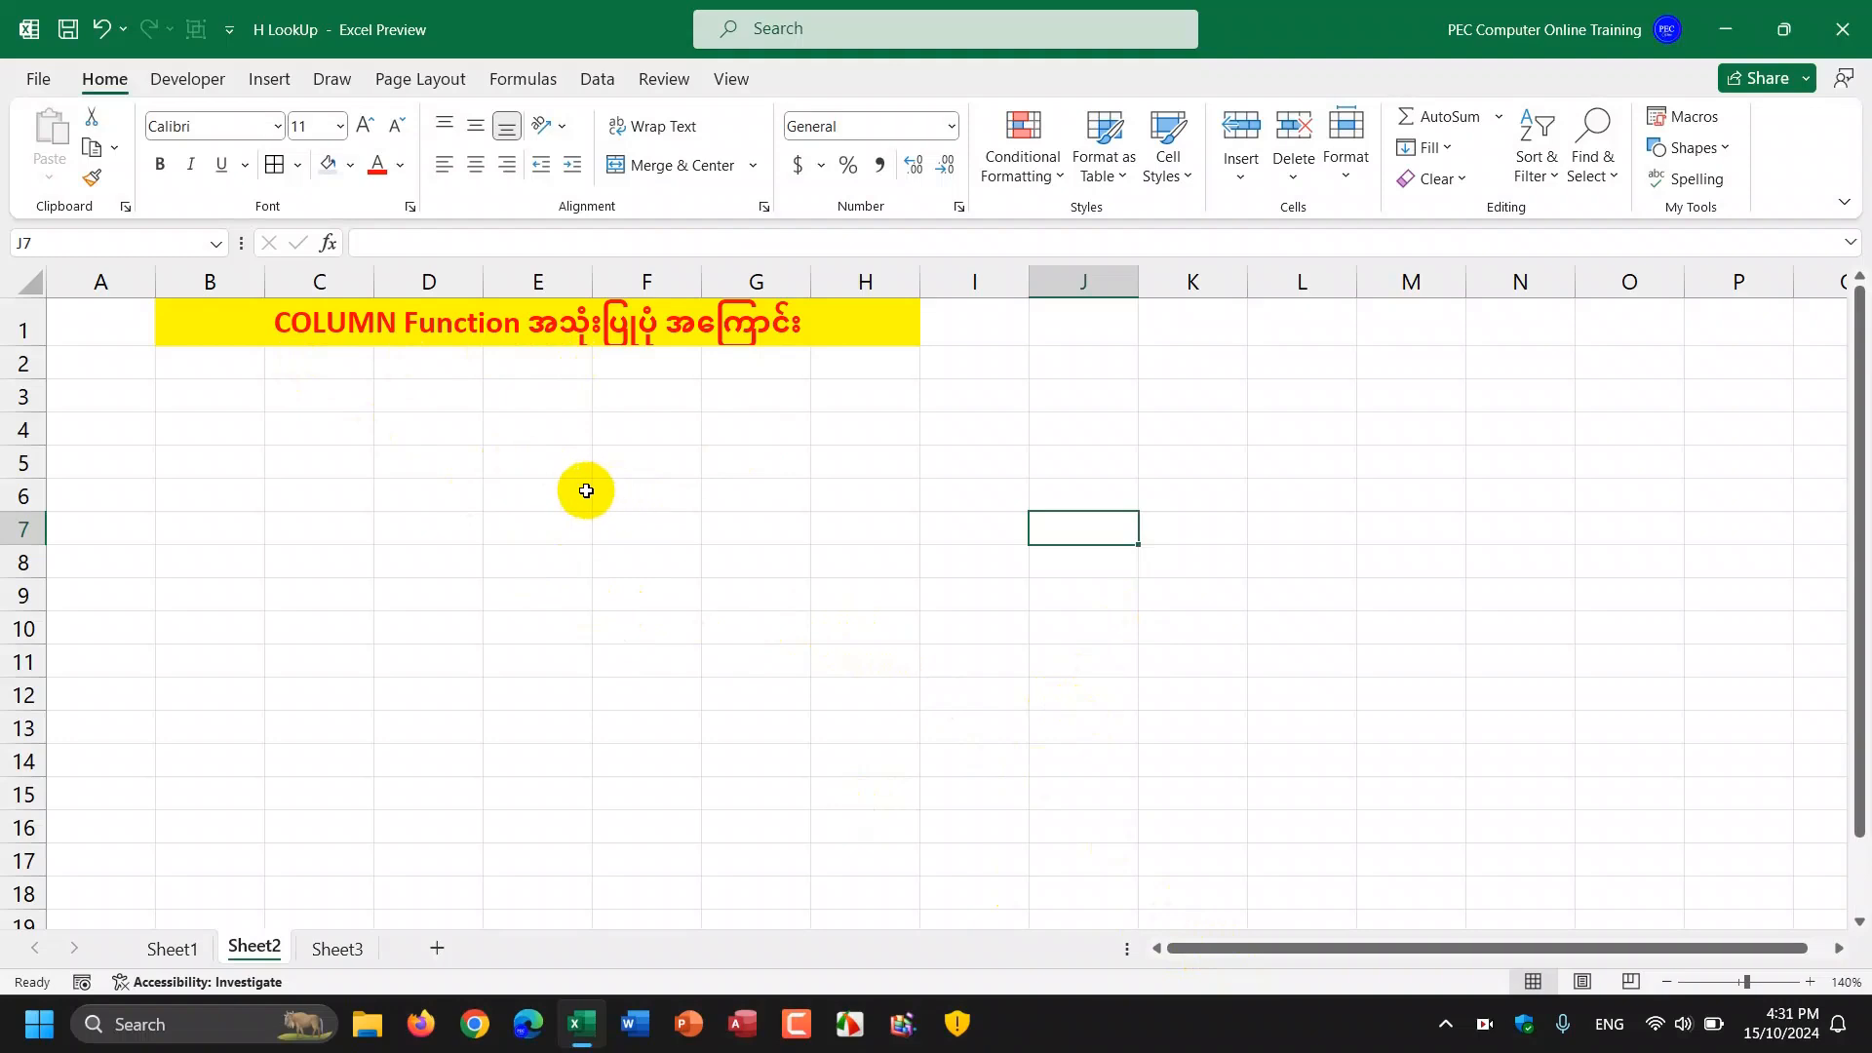
{"action": "mouse_move", "coordinate": [441, 479]}
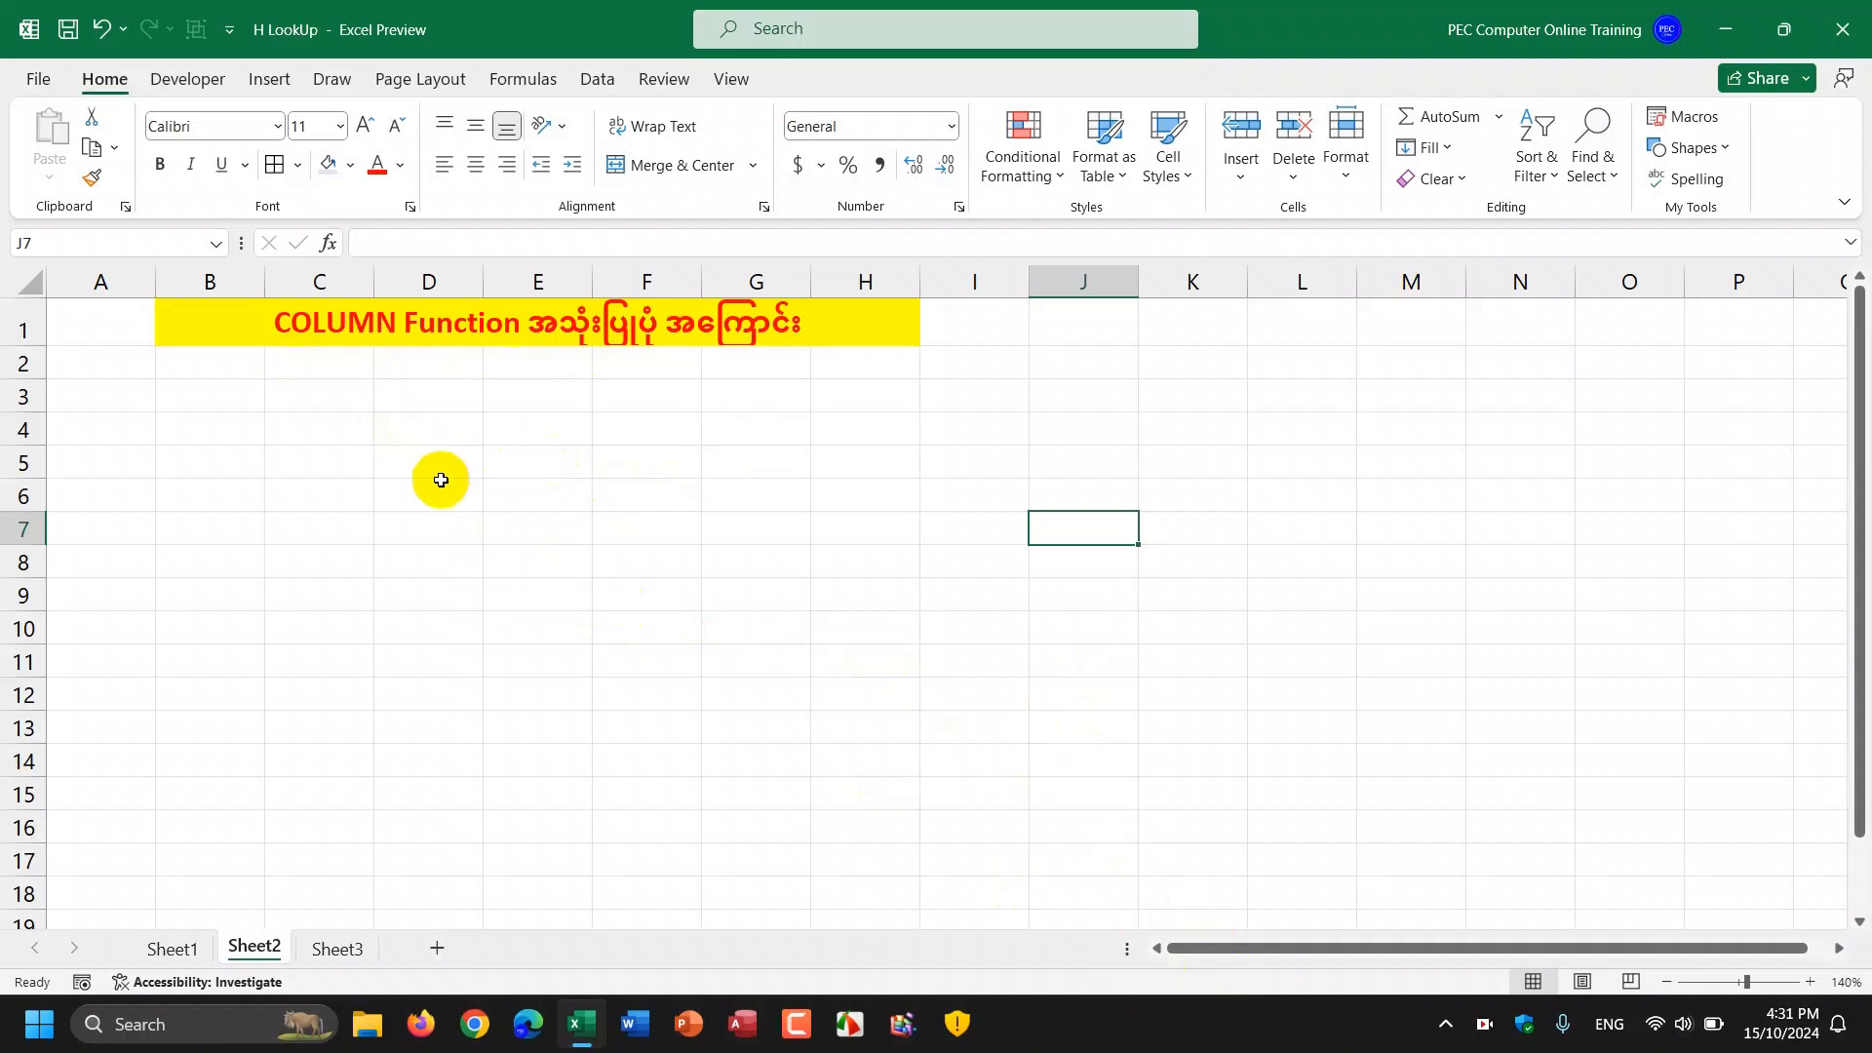
{"action": "mouse_move", "coordinate": [472, 497]}
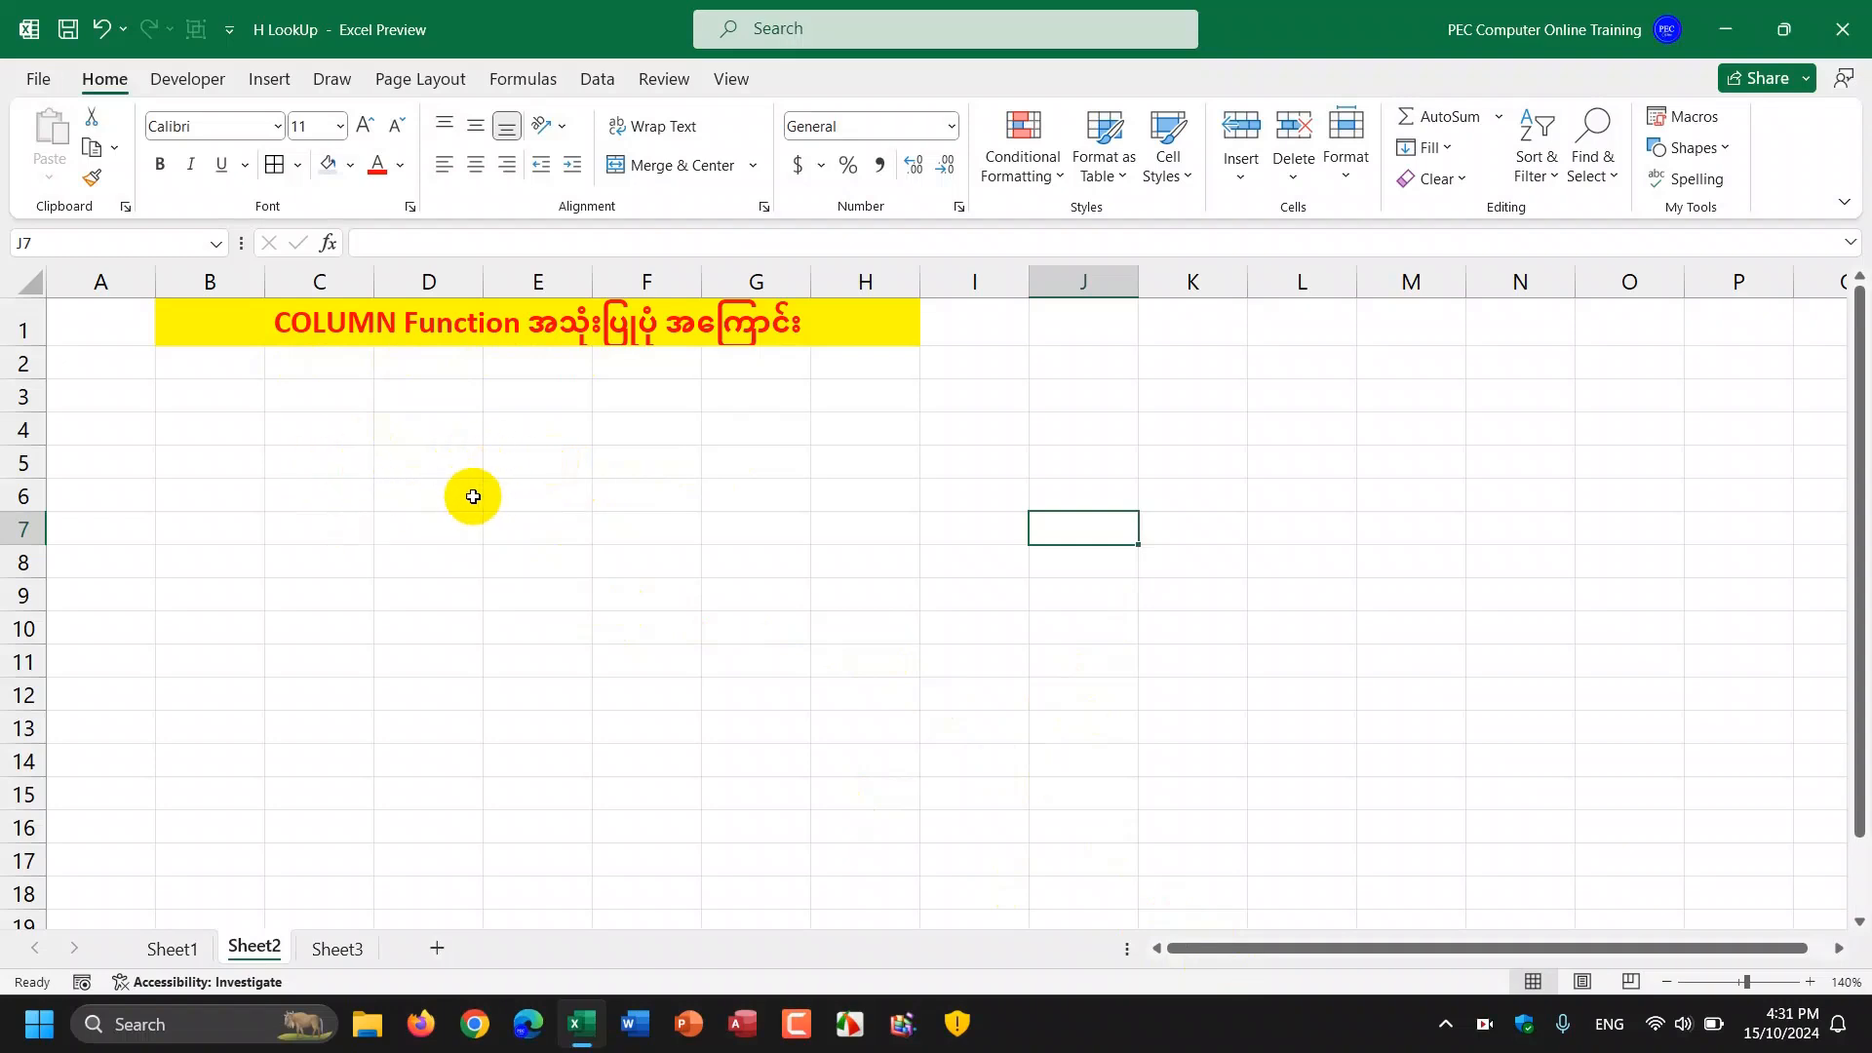
Step: Begin a =COLUMN( formula in cell D5 so it will report column 4
{"action": "left_click", "coordinate": [427, 462]}
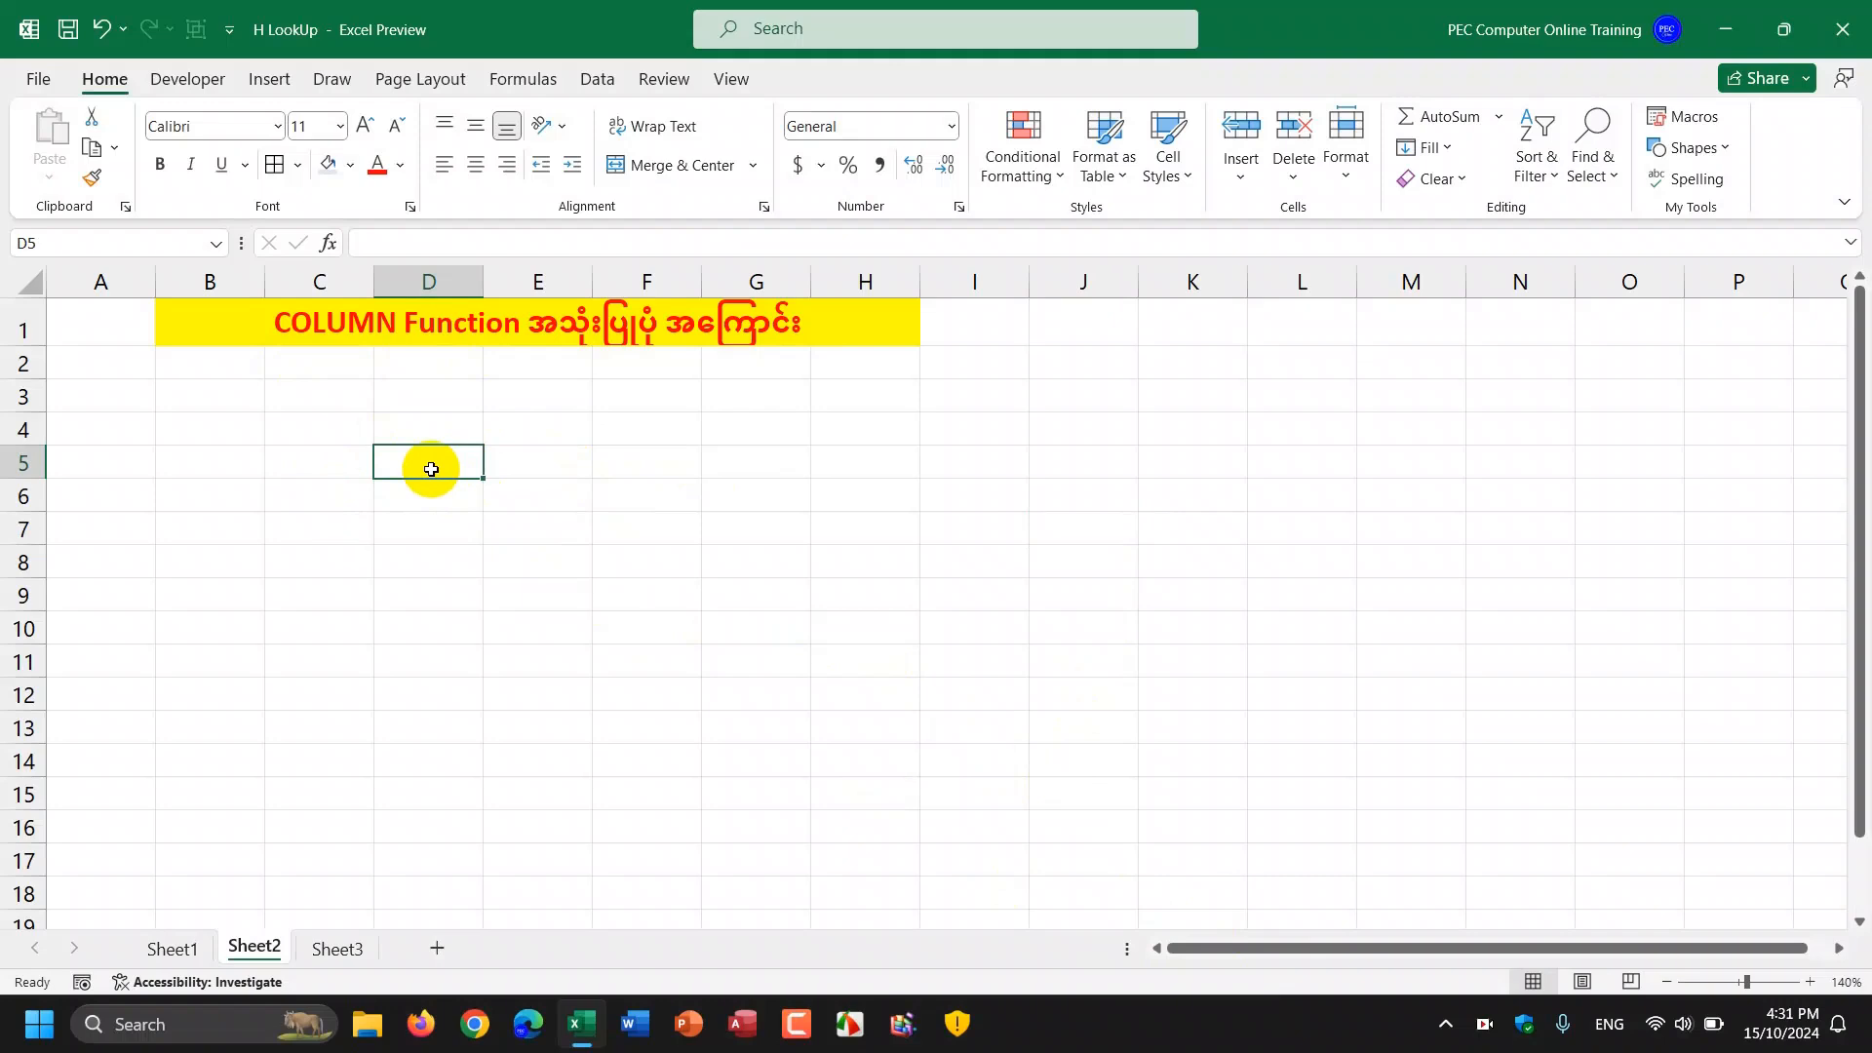
{"action": "type", "text": "=c"}
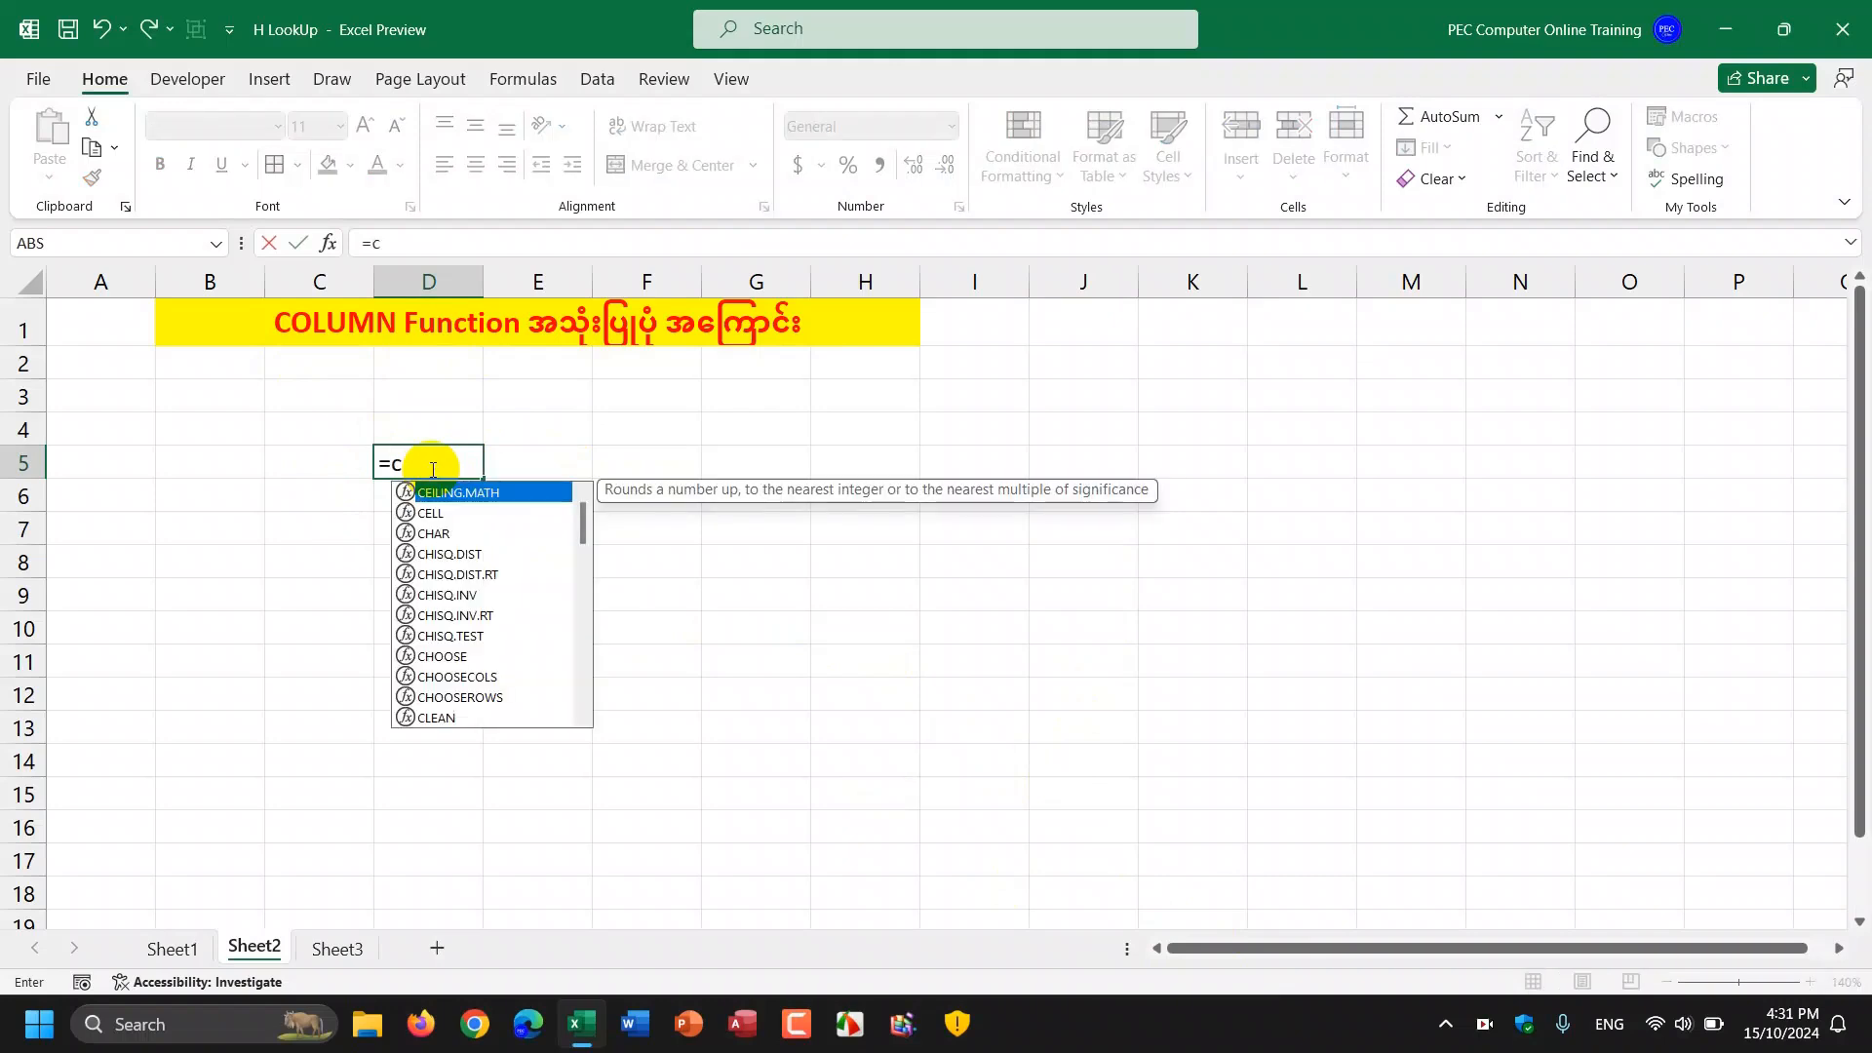
{"action": "type", "text": "COLUMN("}
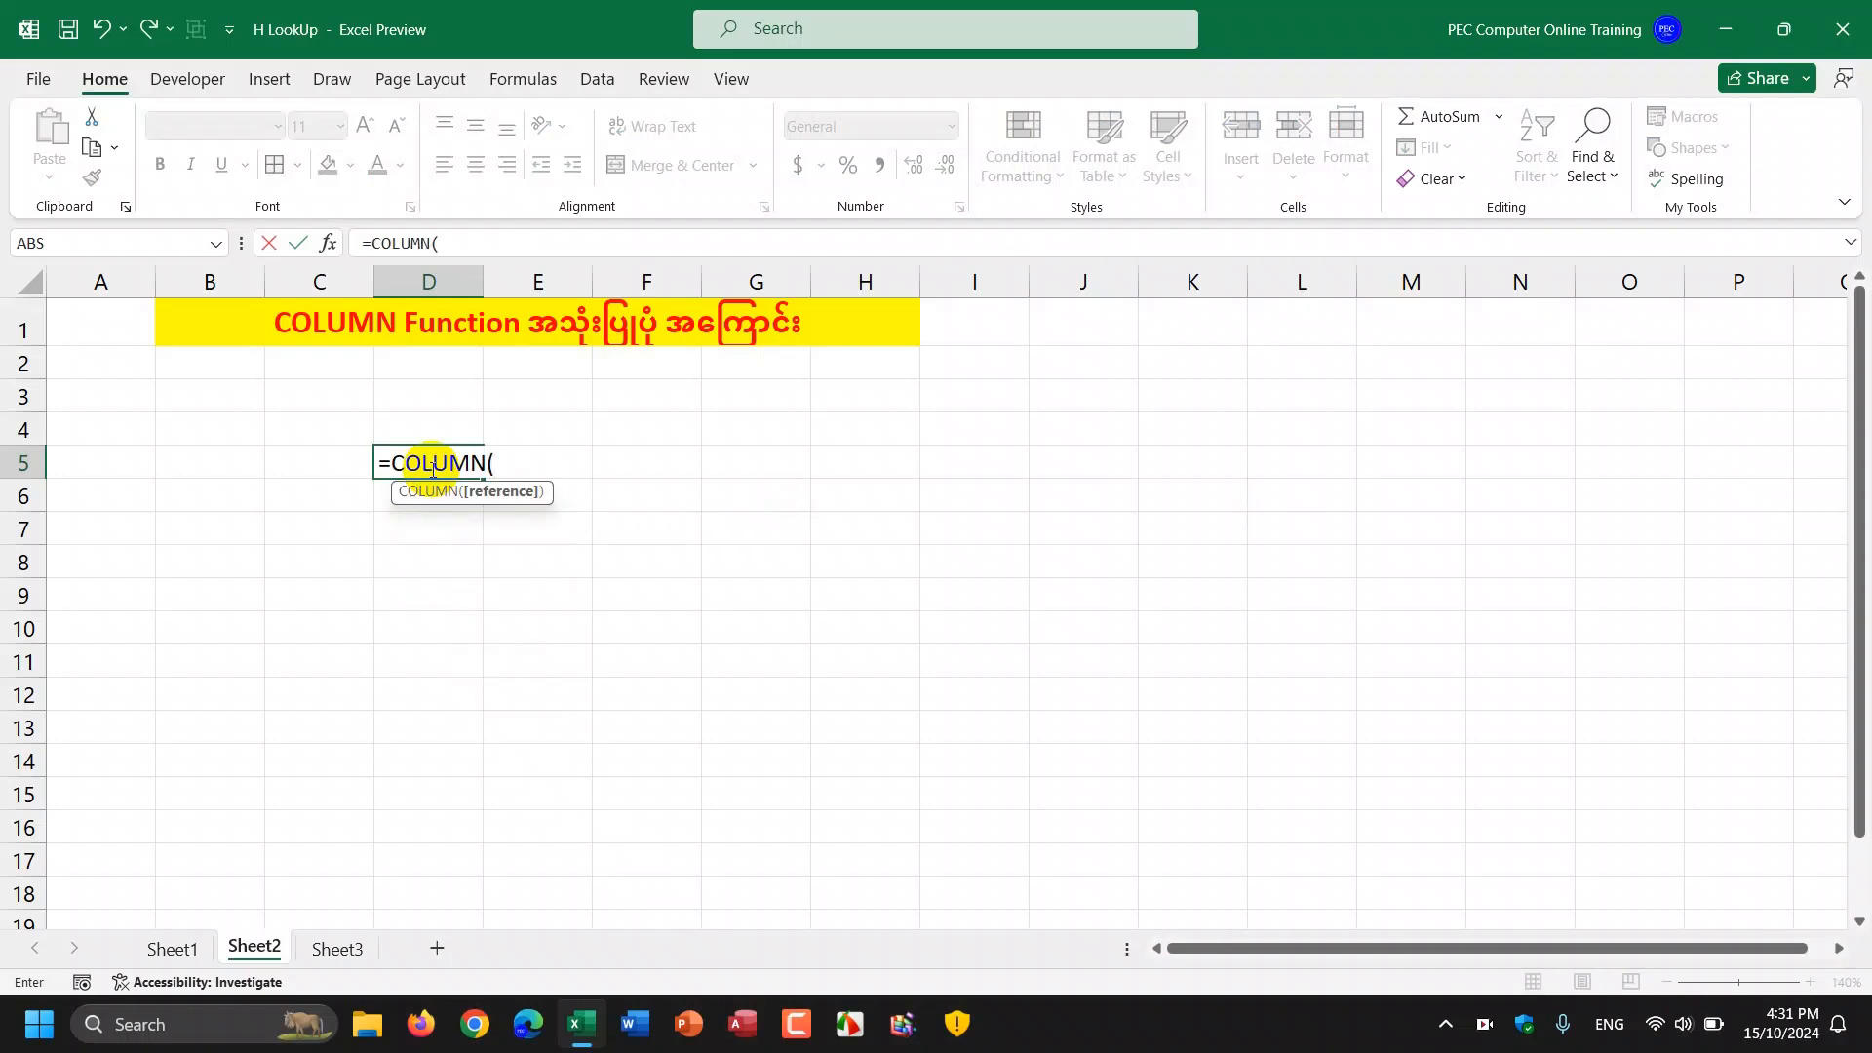
{"action": "mouse_move", "coordinate": [589, 526]}
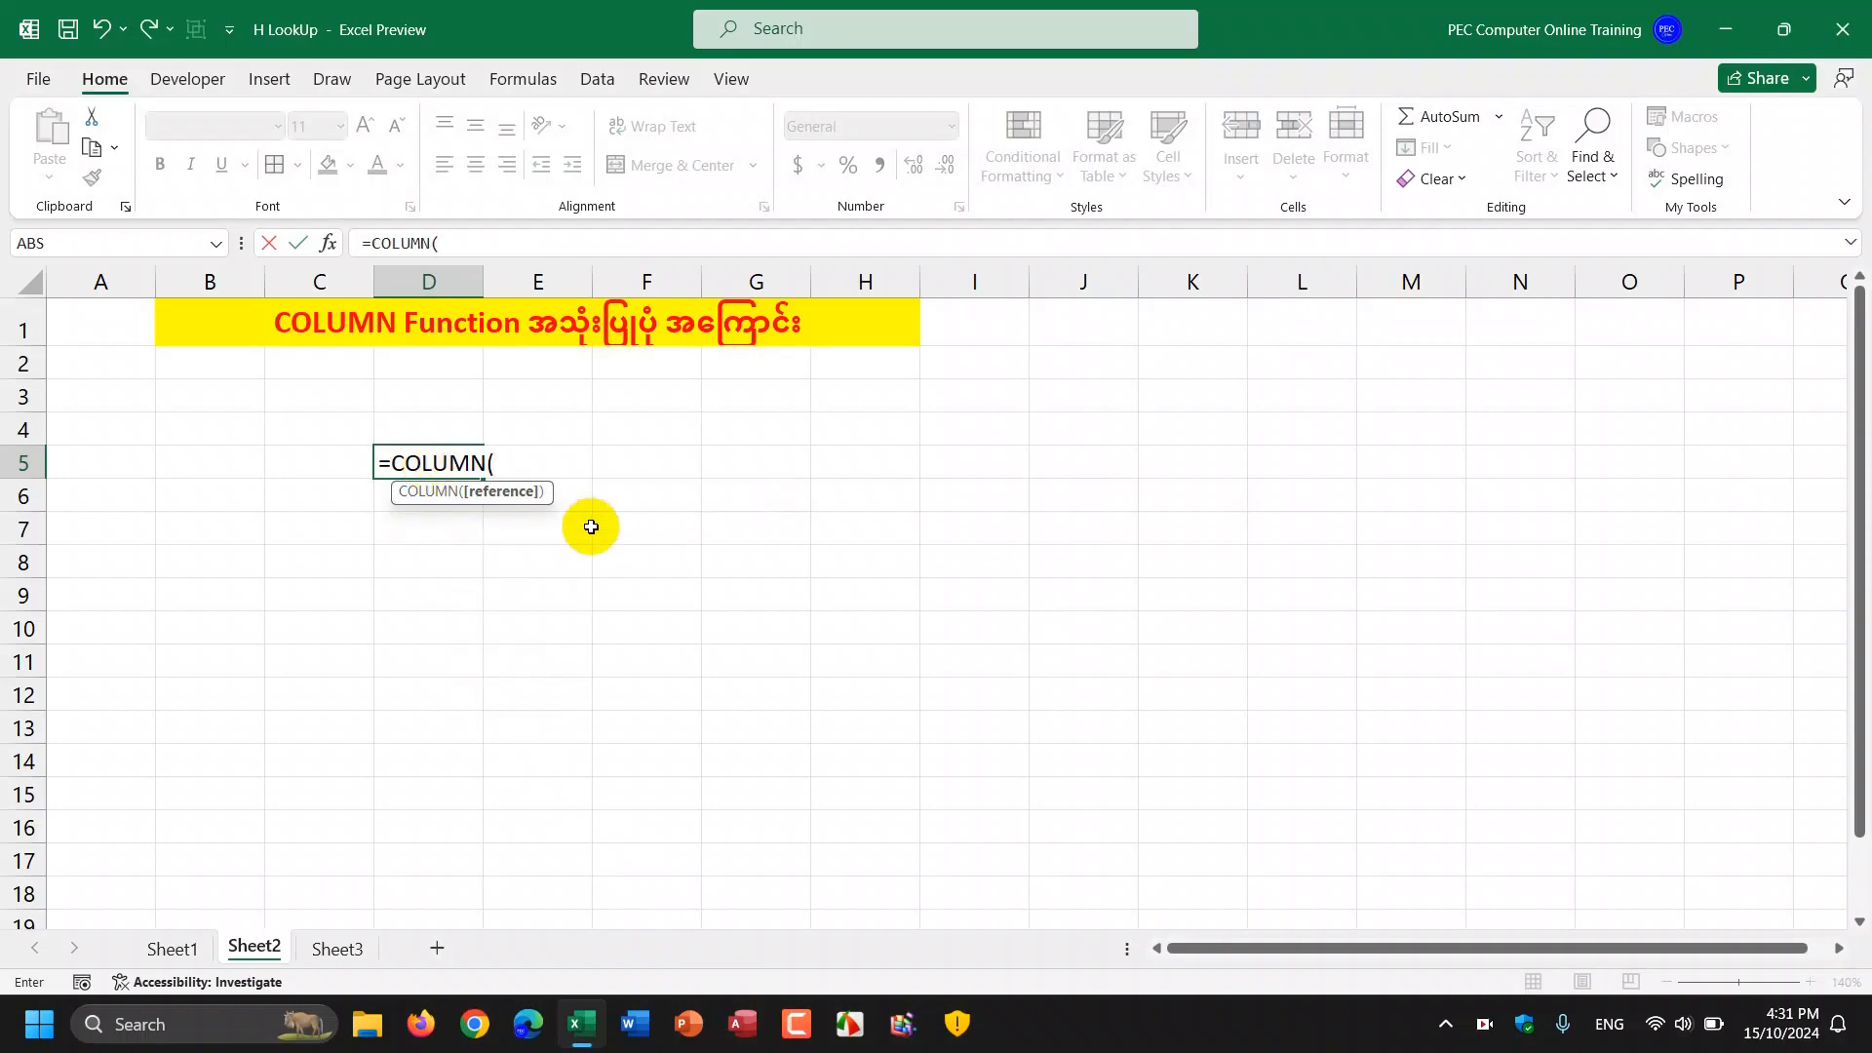
{"action": "mouse_move", "coordinate": [542, 509]}
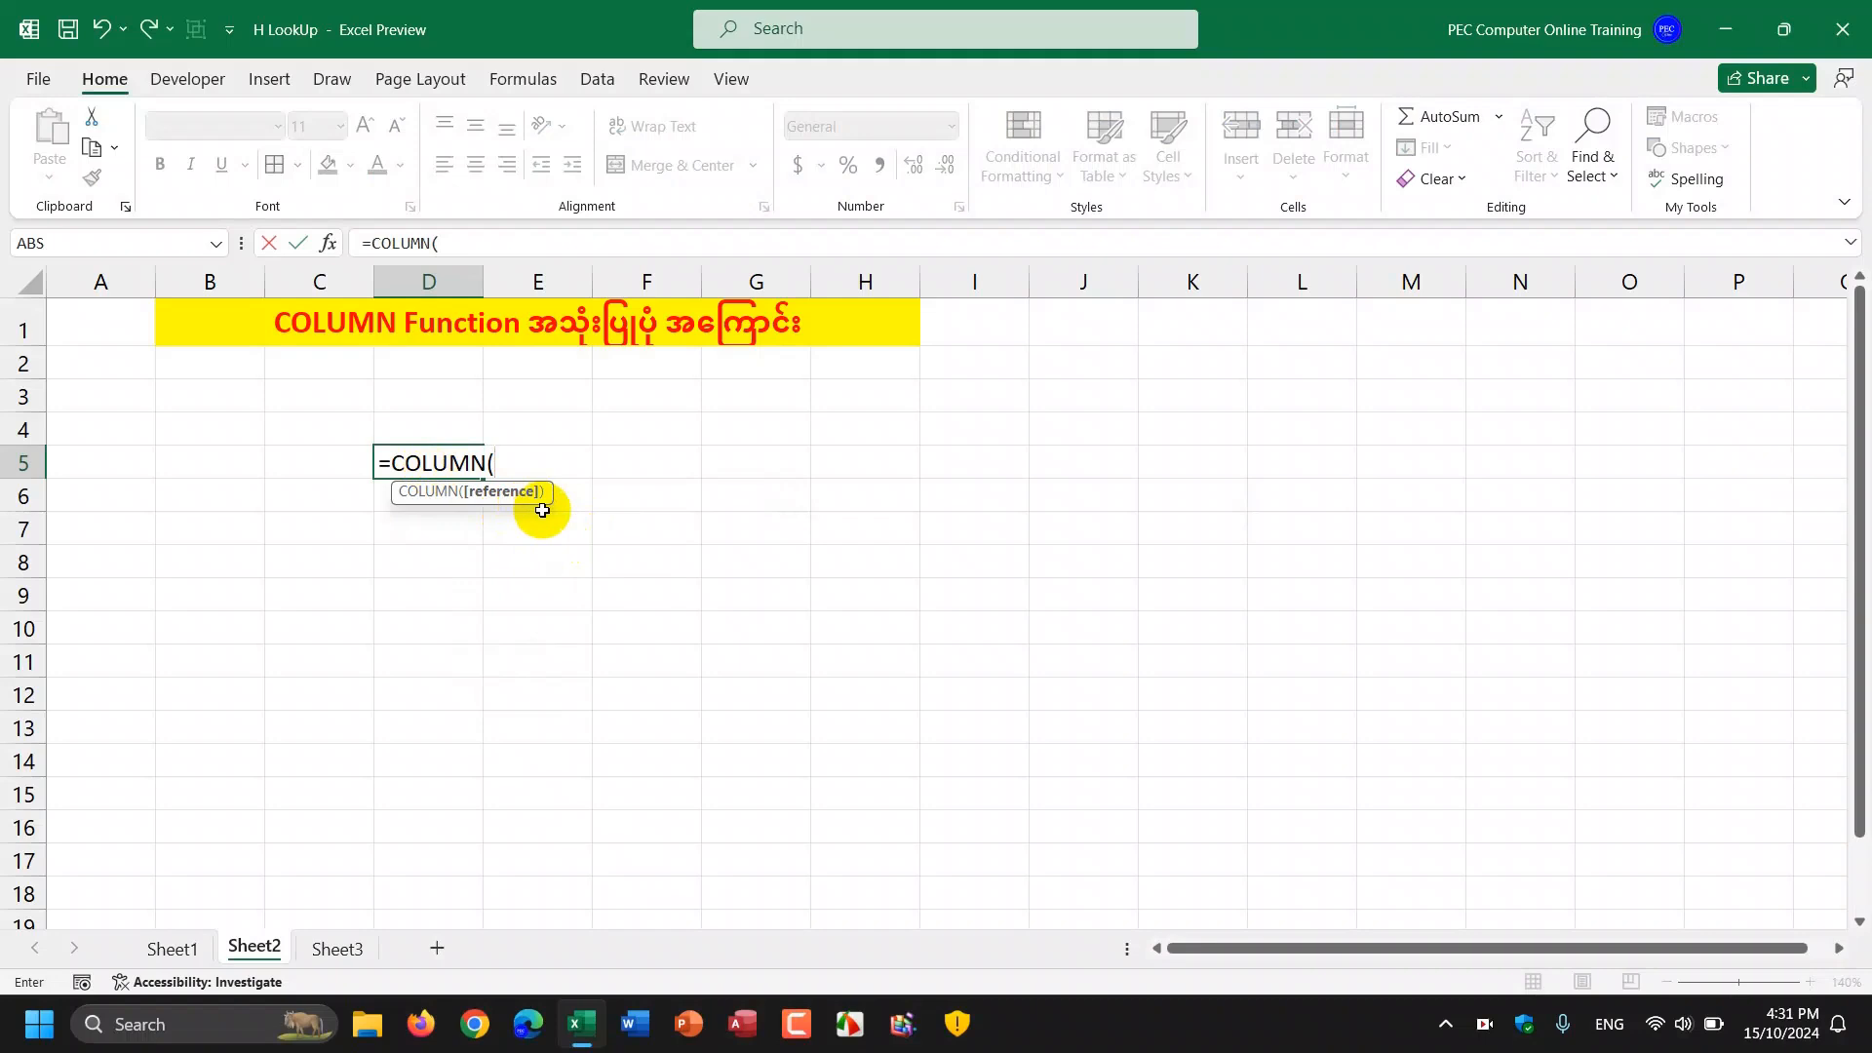
{"action": "mouse_move", "coordinate": [485, 511]}
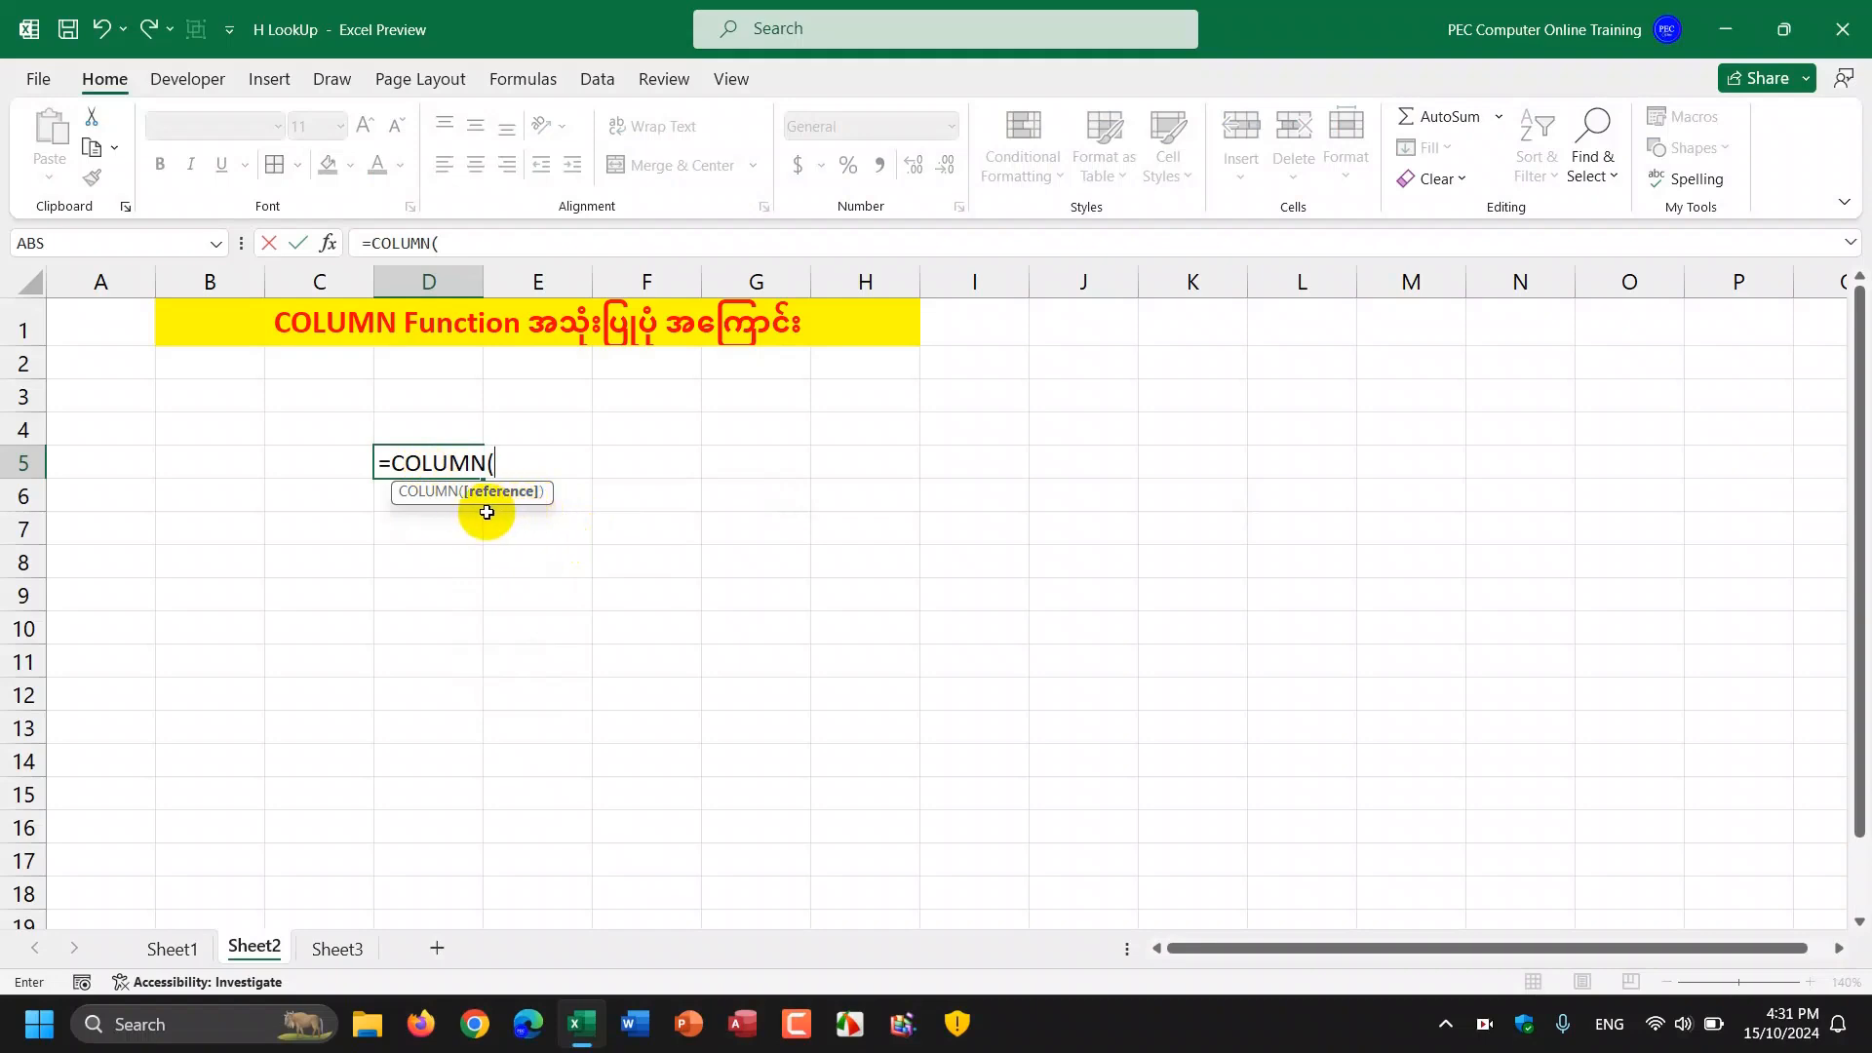
{"action": "mouse_move", "coordinate": [501, 528]}
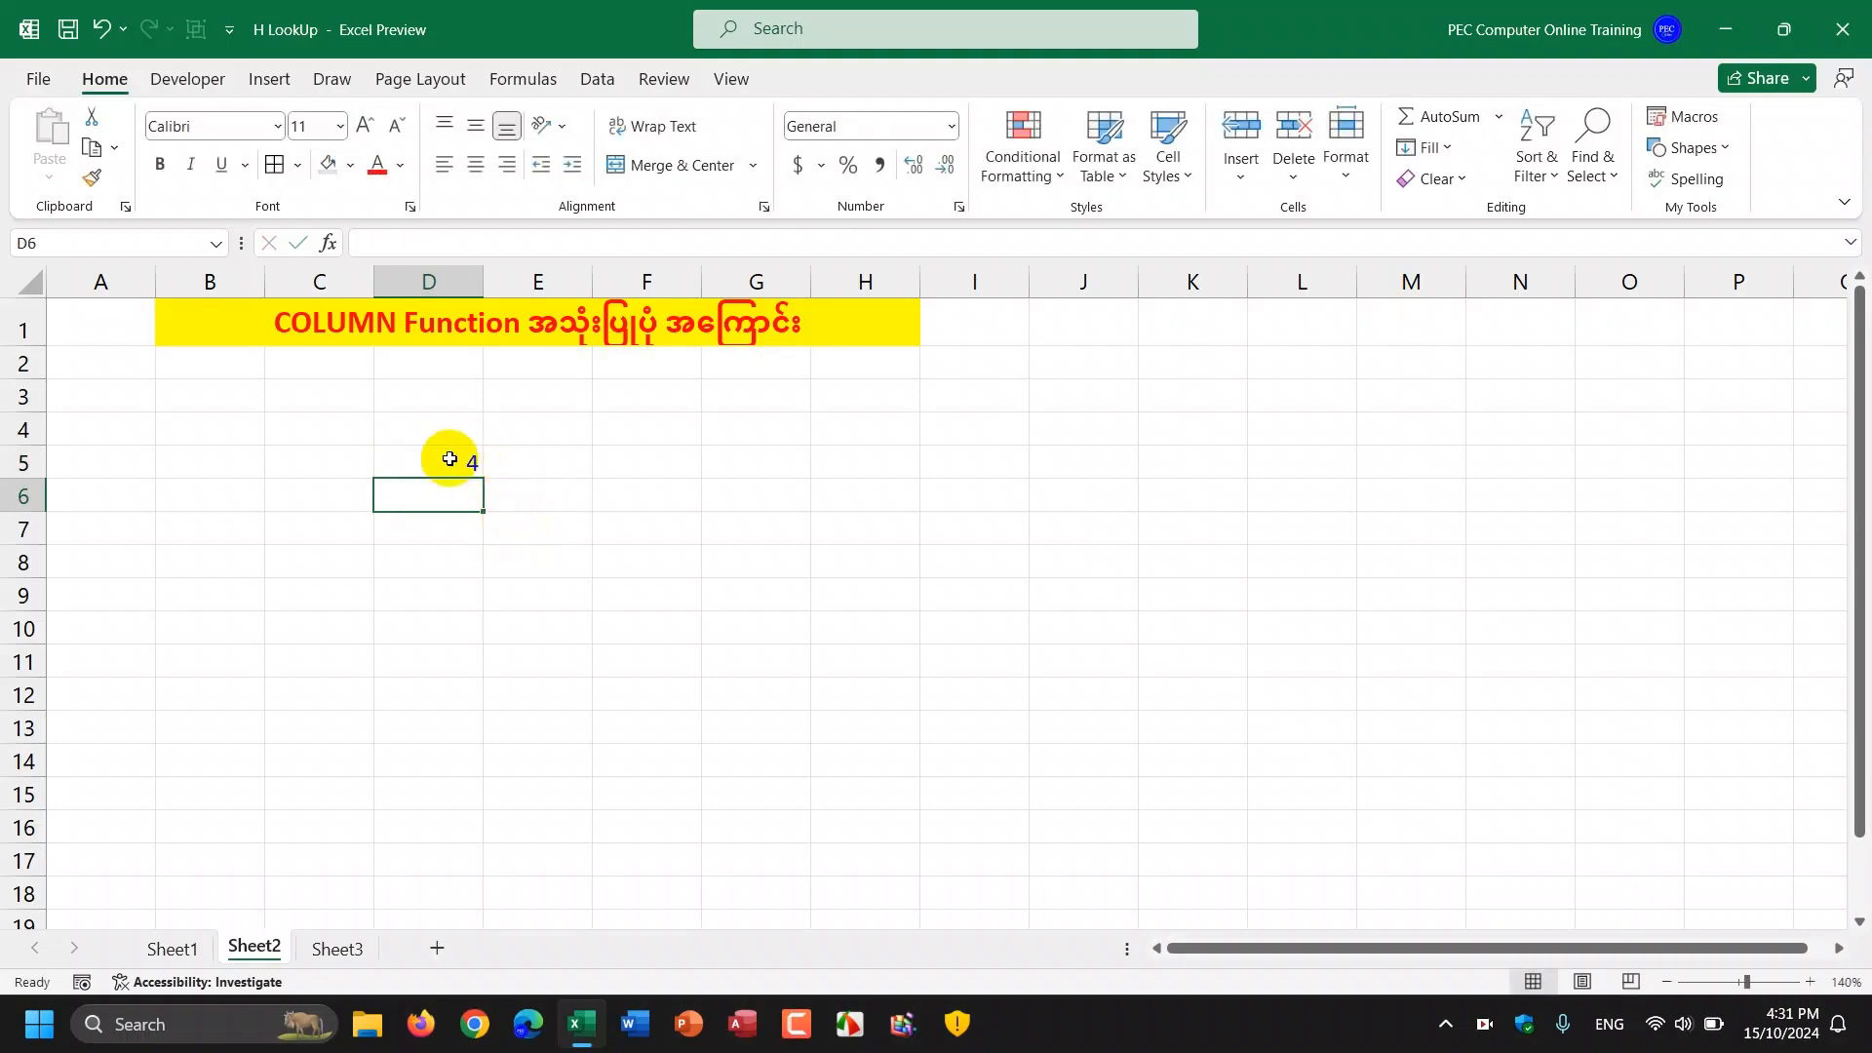
{"action": "left_click", "coordinate": [427, 462]}
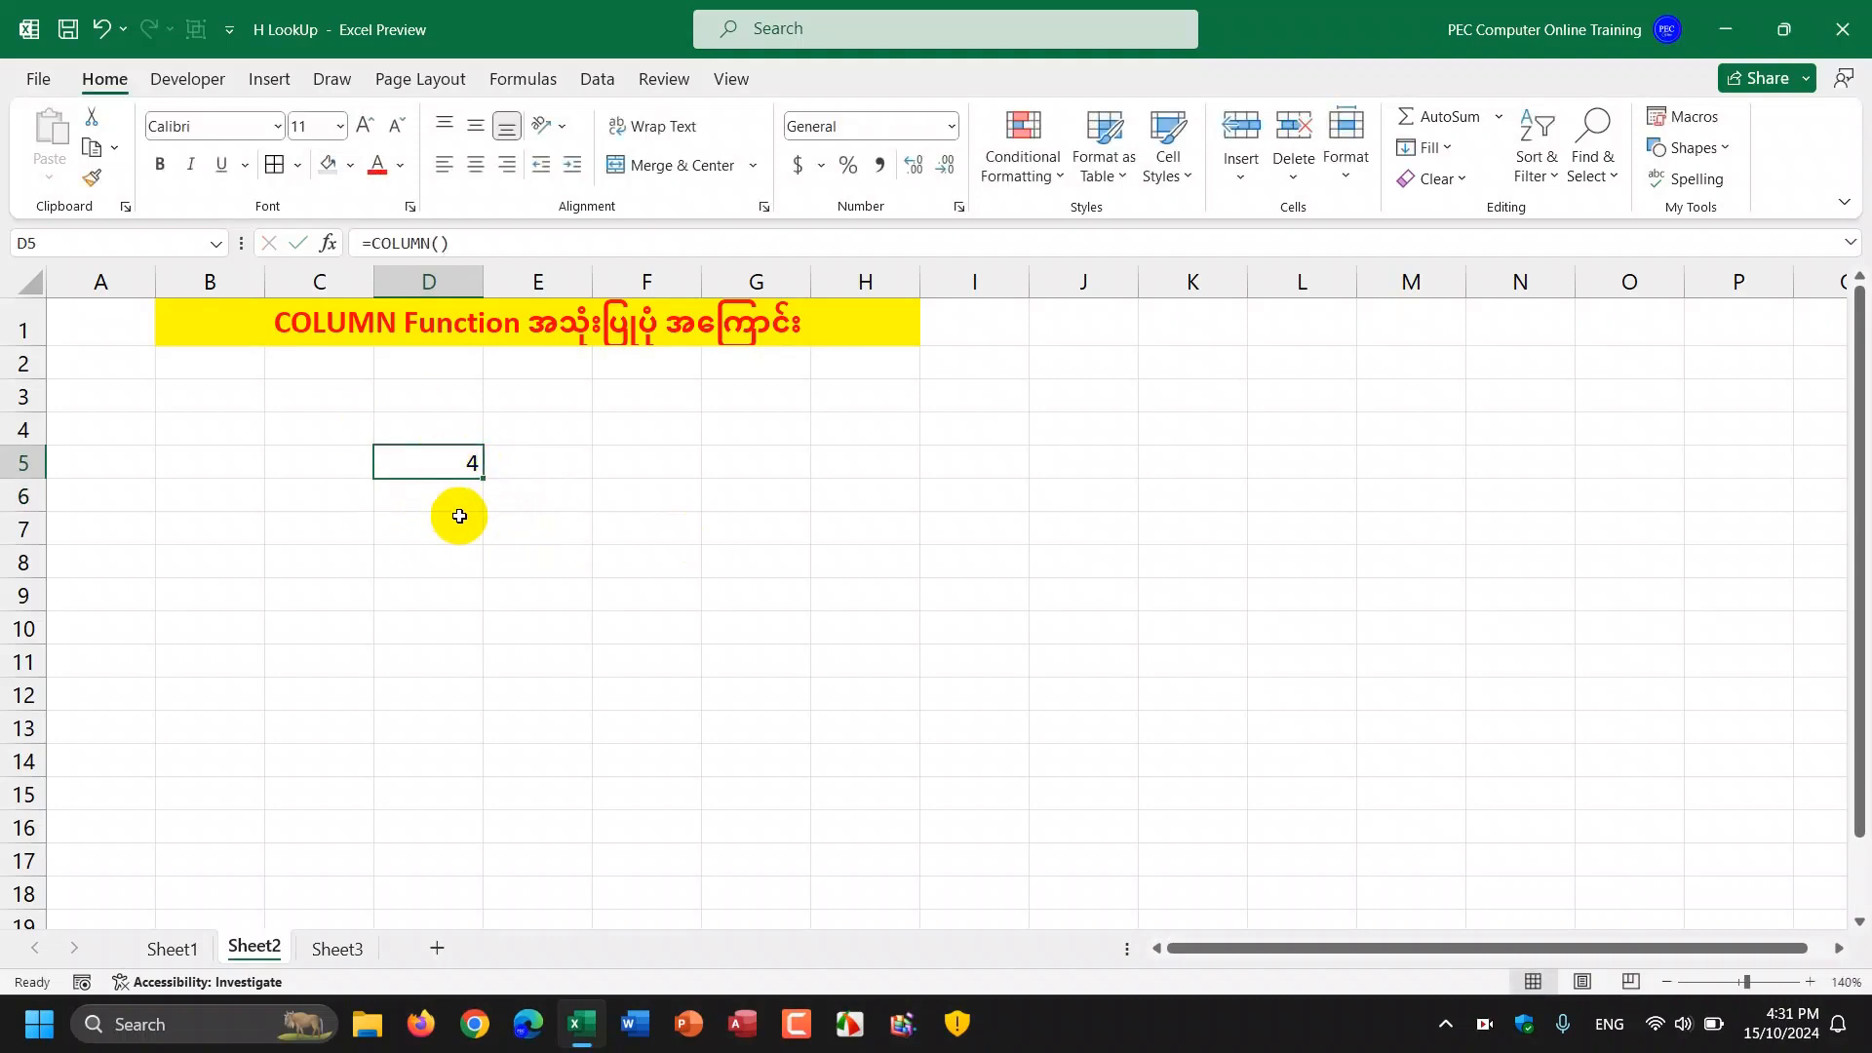
{"action": "mouse_move", "coordinate": [490, 534]}
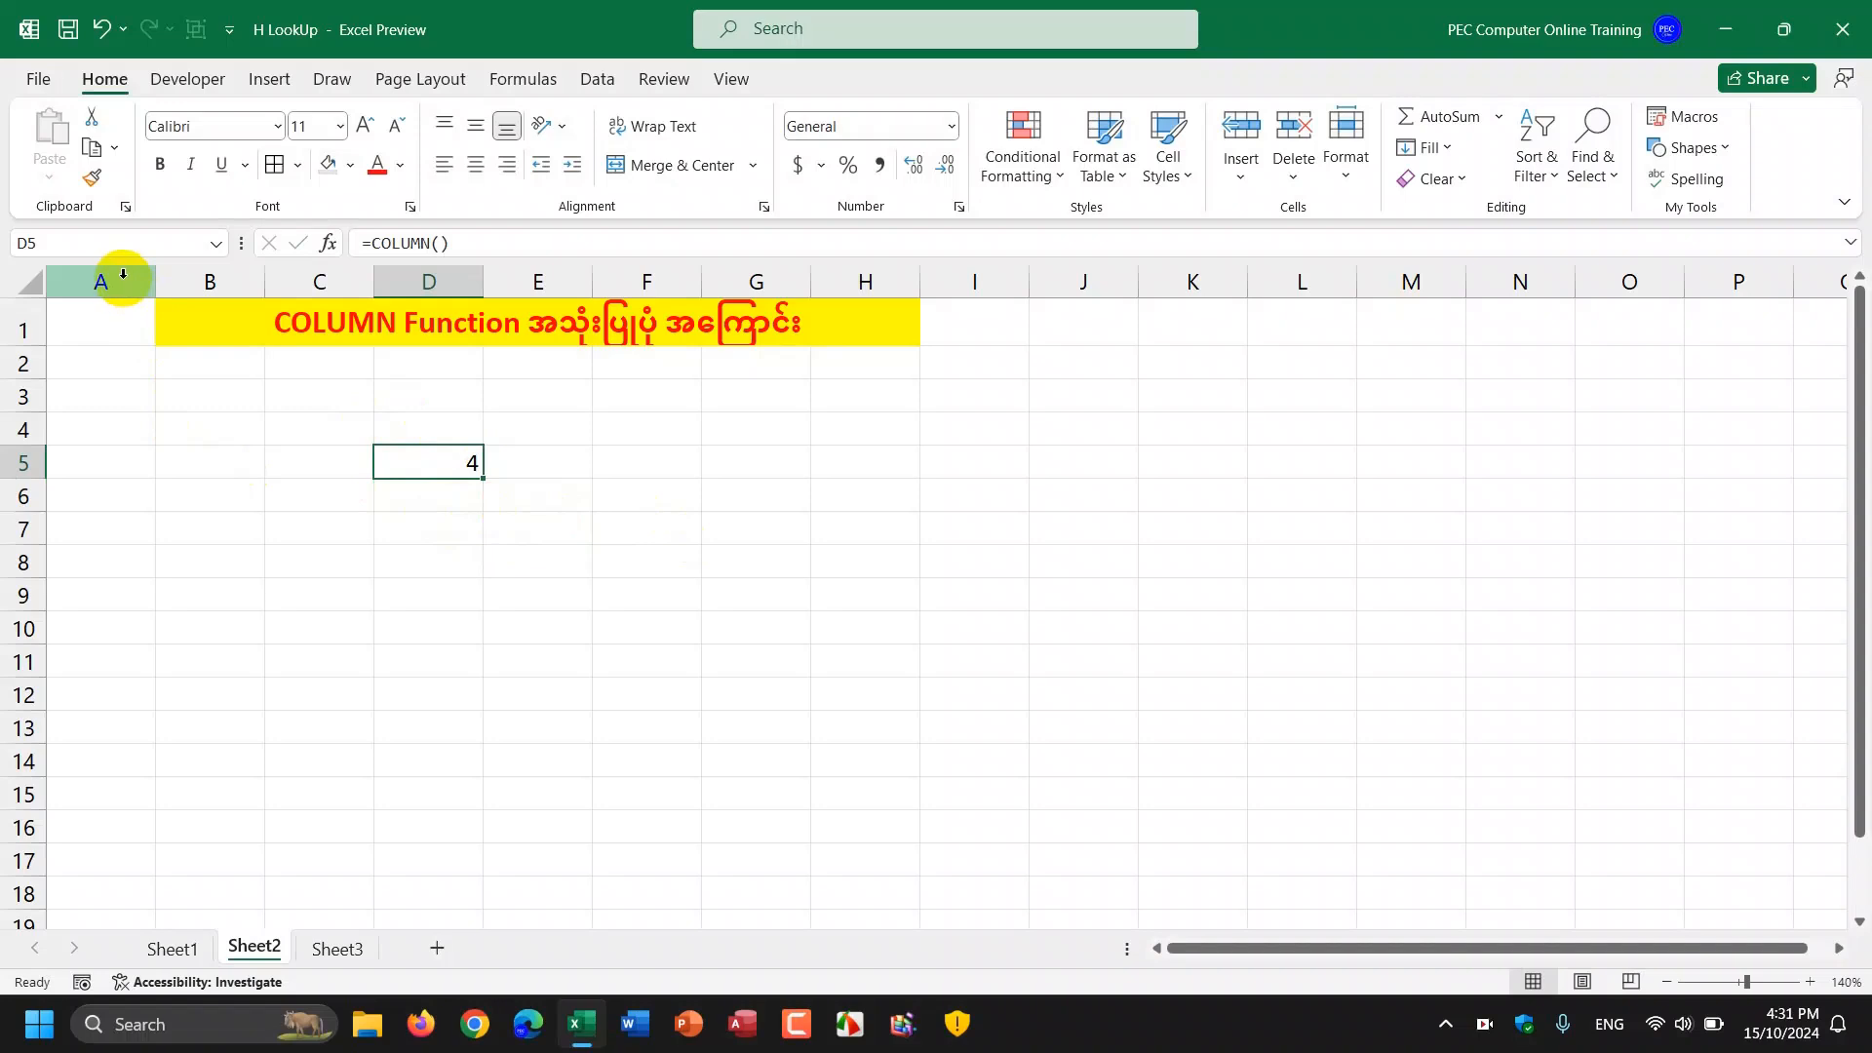
{"action": "mouse_move", "coordinate": [209, 281]}
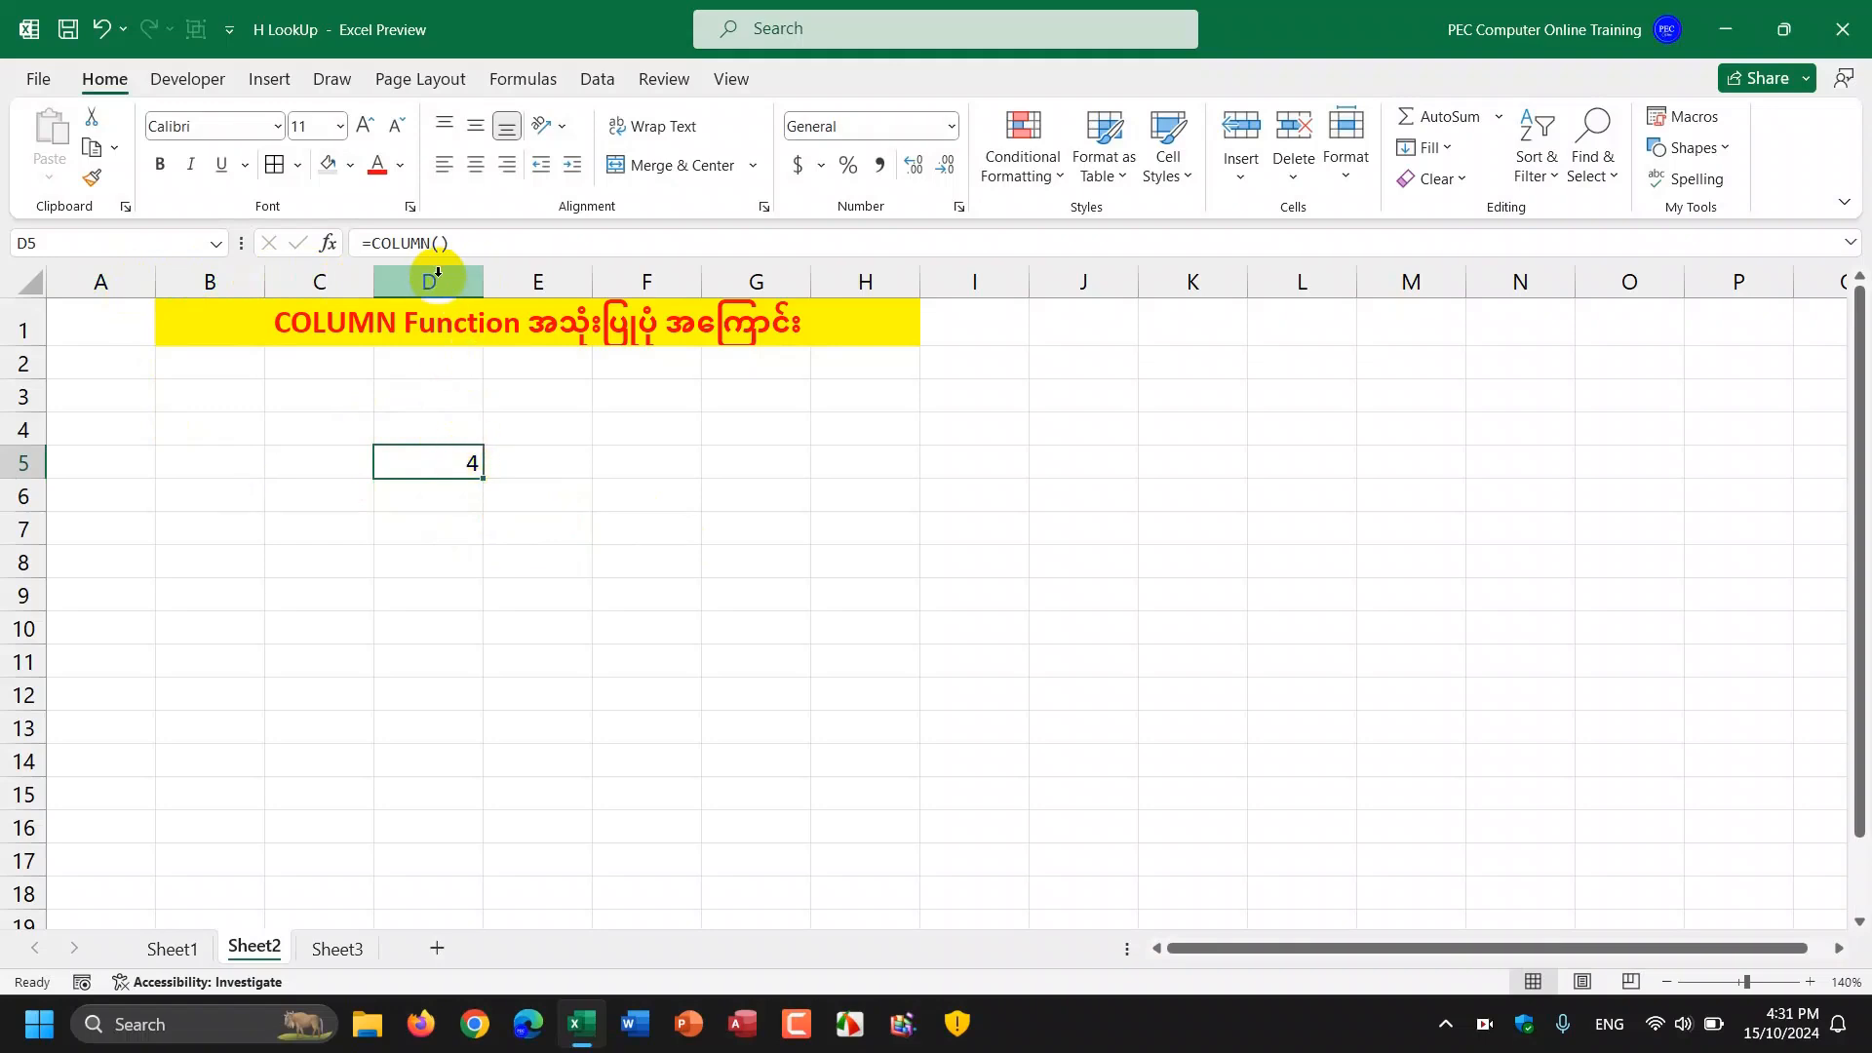
{"action": "mouse_move", "coordinate": [462, 493]}
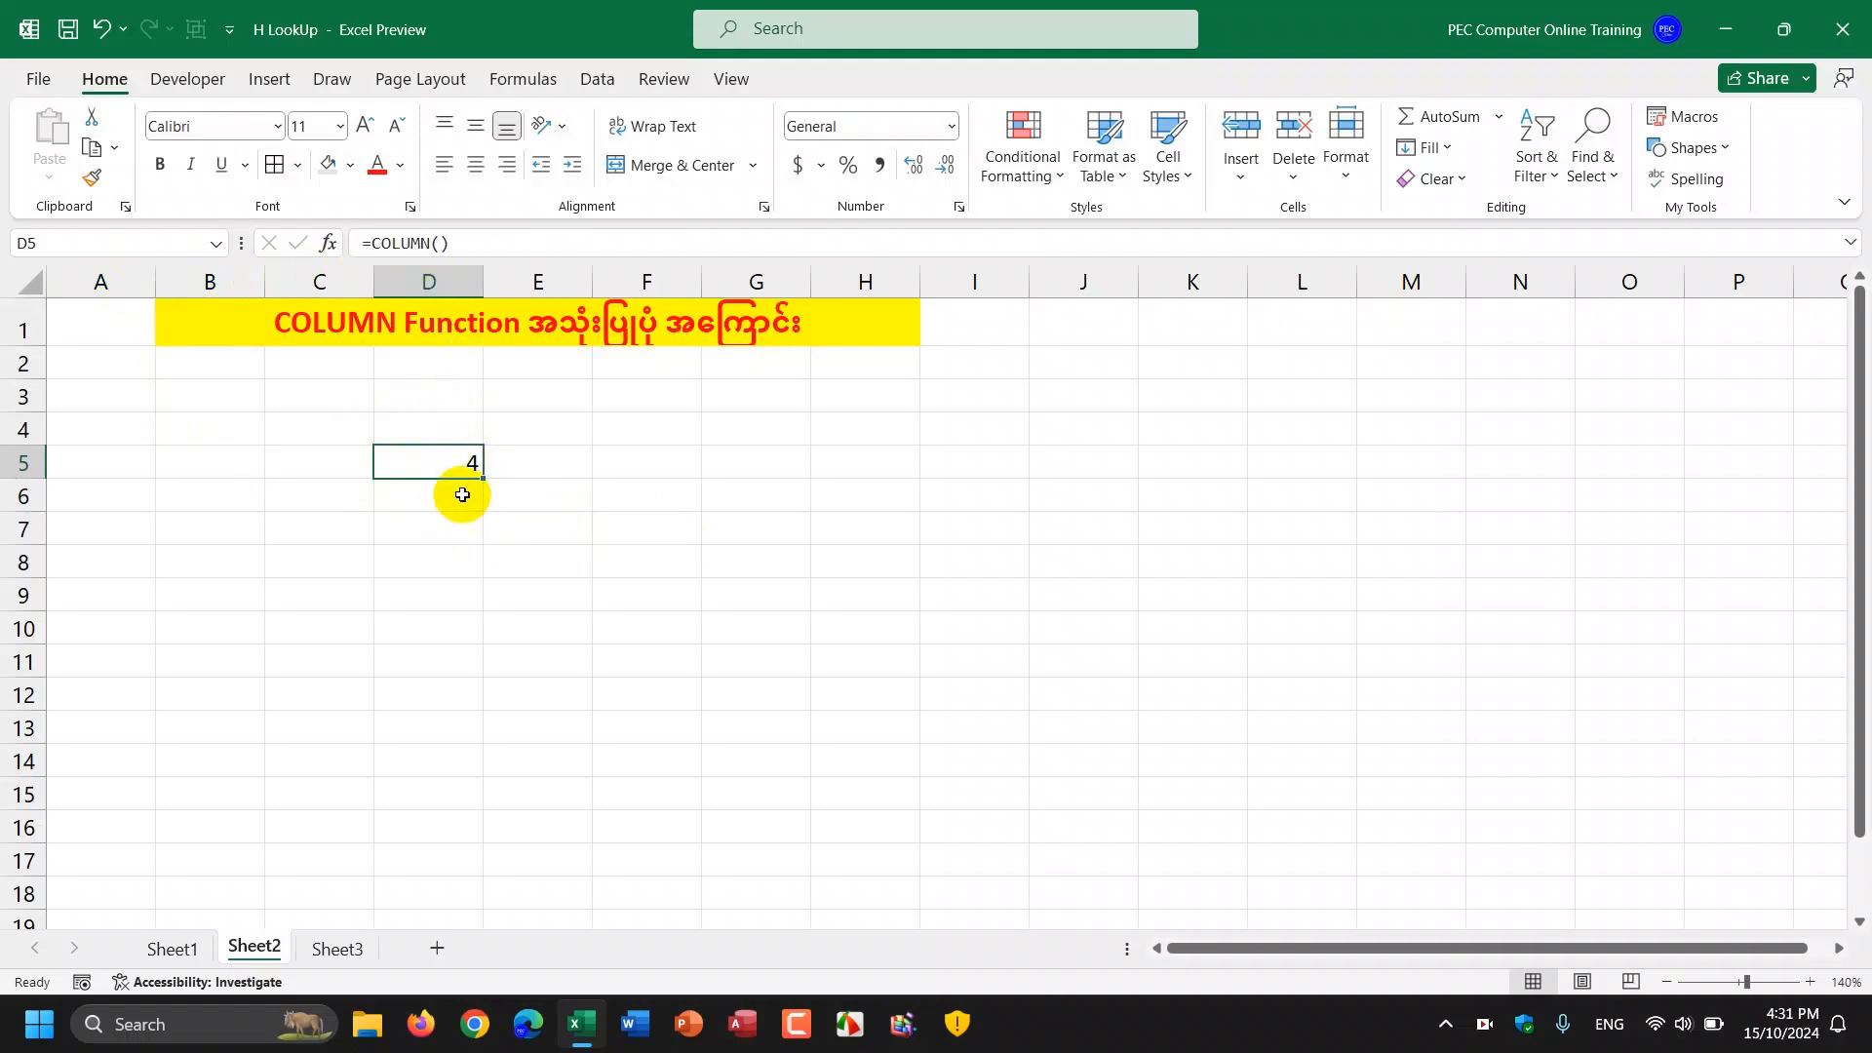
{"action": "left_click", "coordinate": [427, 526]}
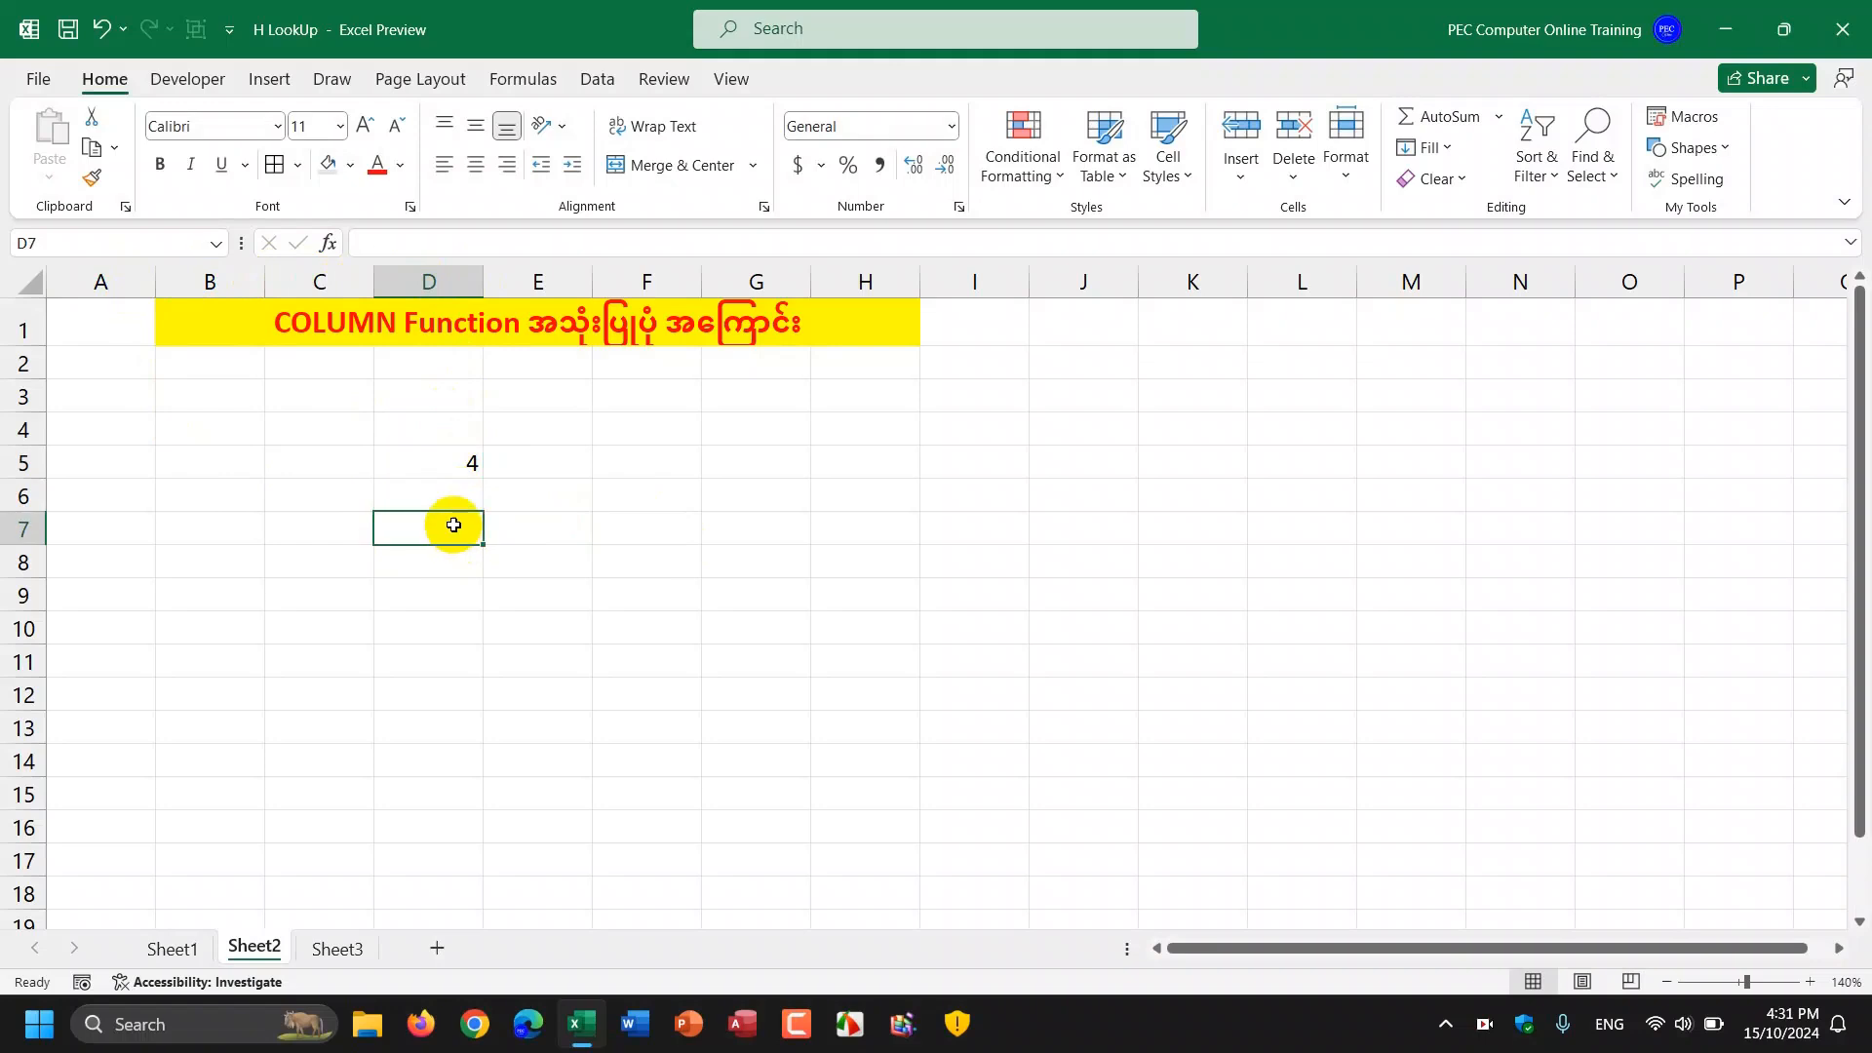
{"action": "mouse_move", "coordinate": [454, 597]}
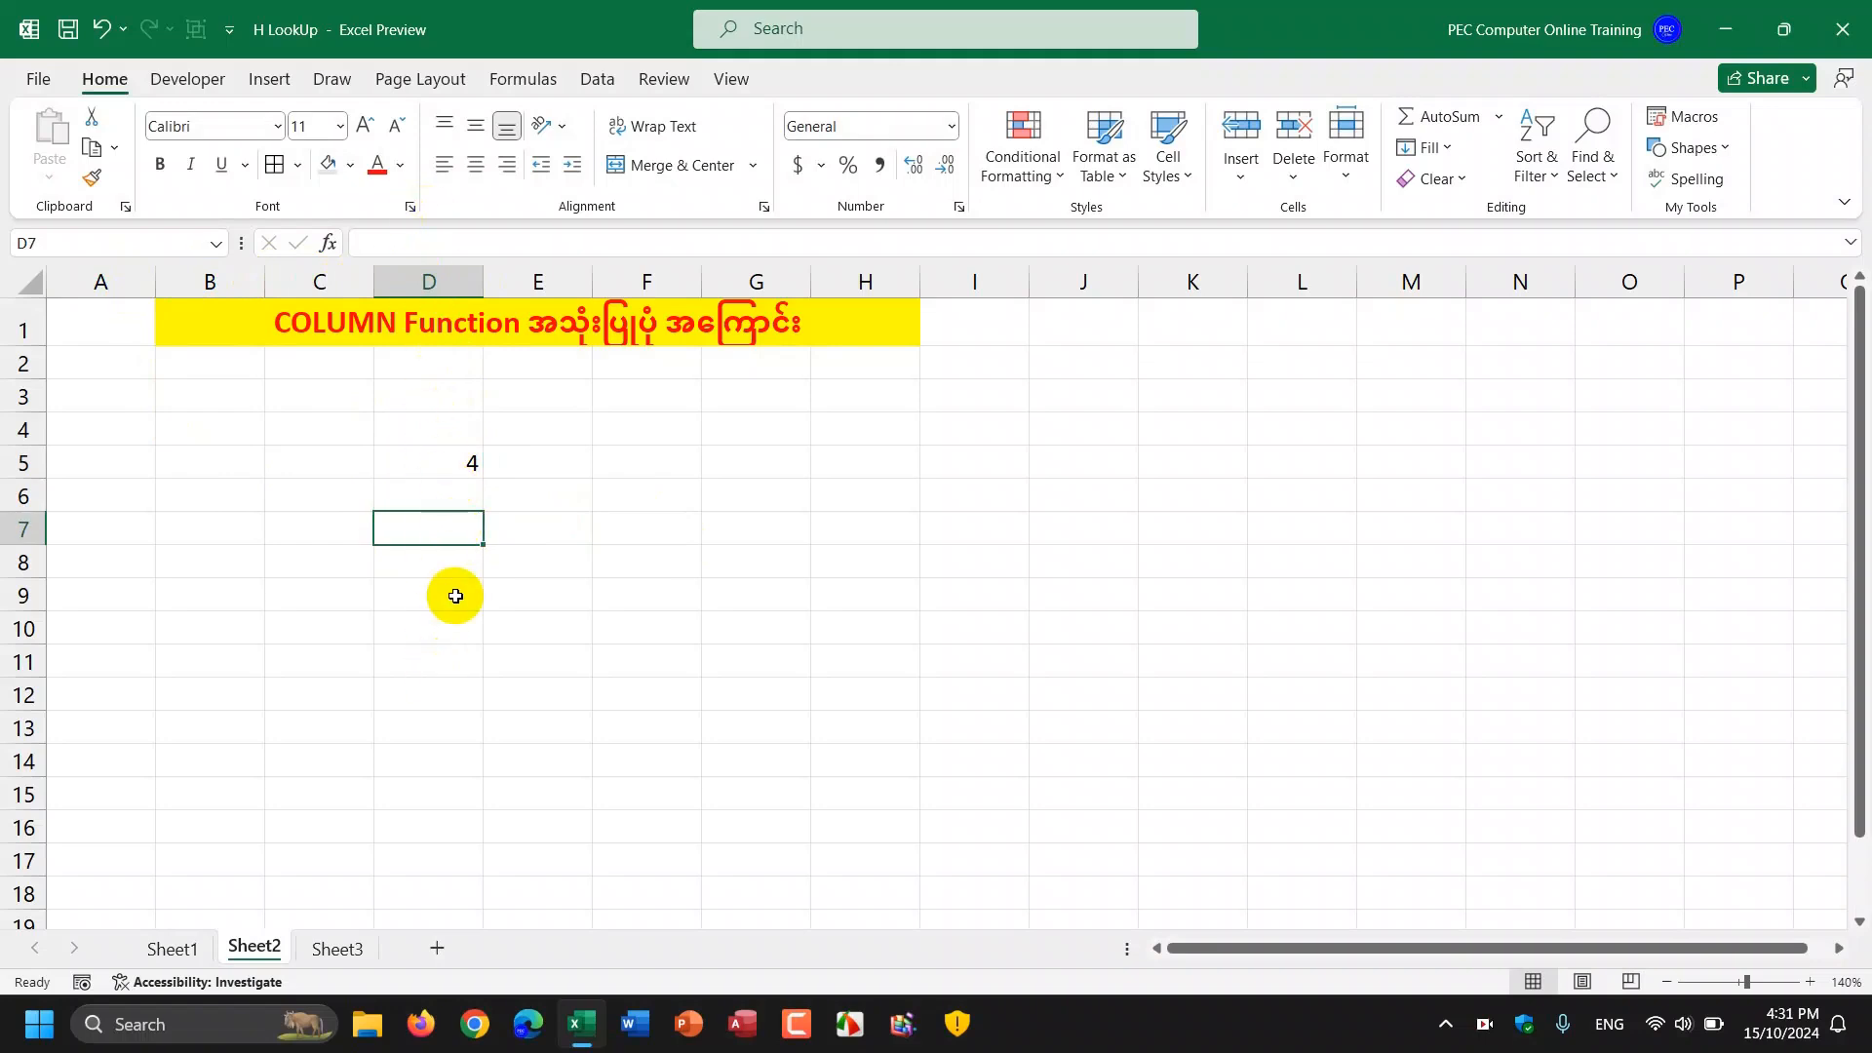
{"action": "mouse_move", "coordinate": [447, 486]}
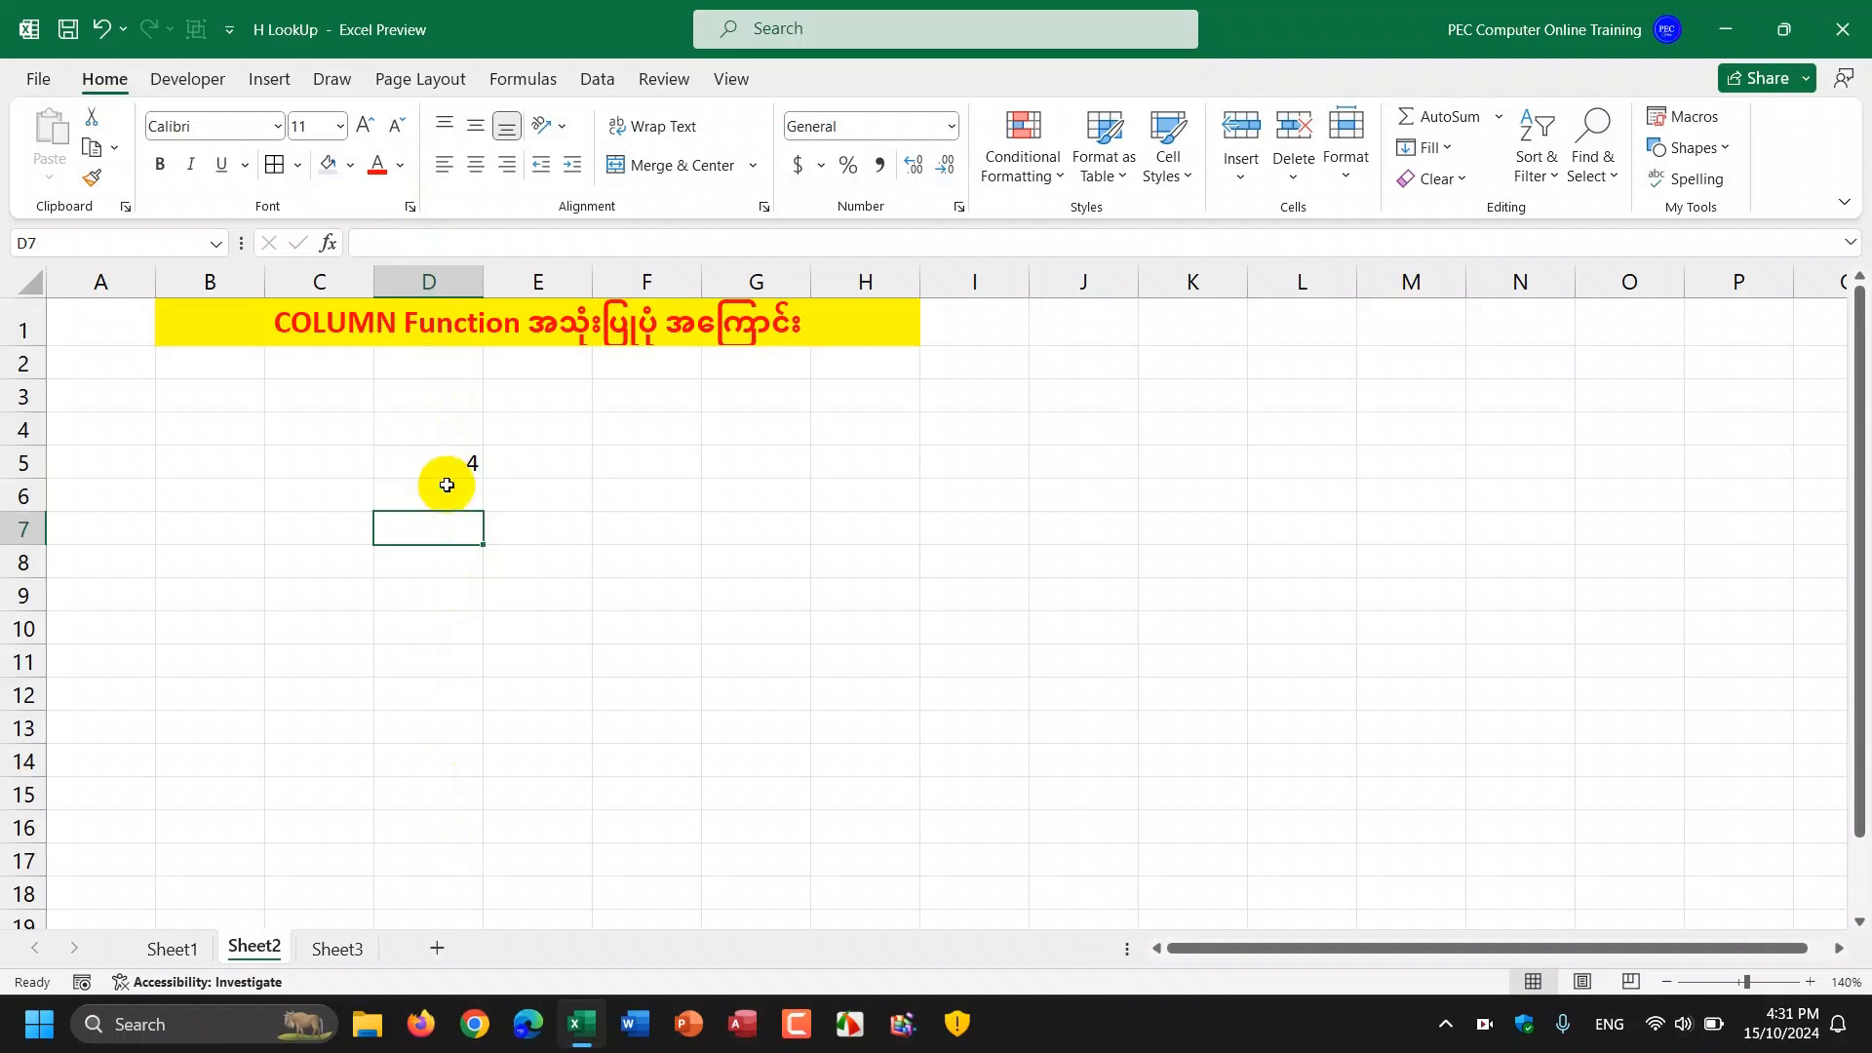
{"action": "mouse_move", "coordinate": [485, 519]}
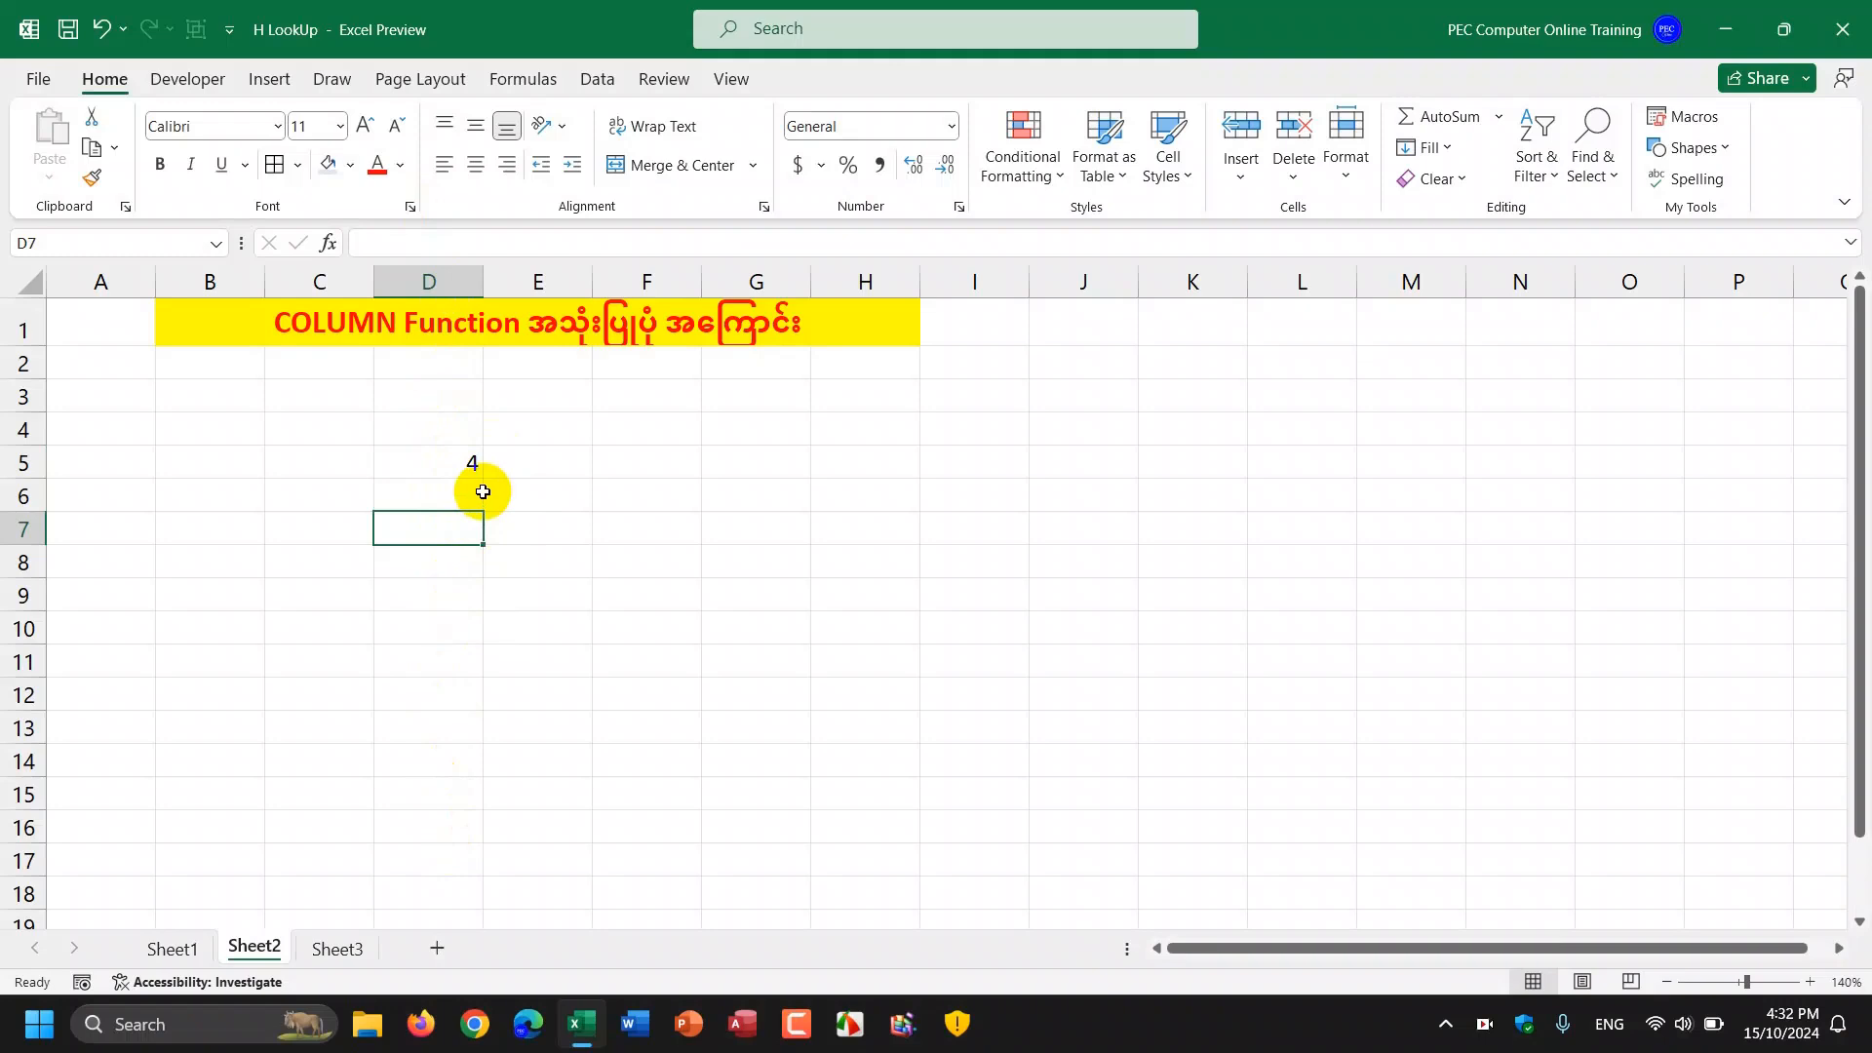
{"action": "mouse_move", "coordinate": [450, 408]}
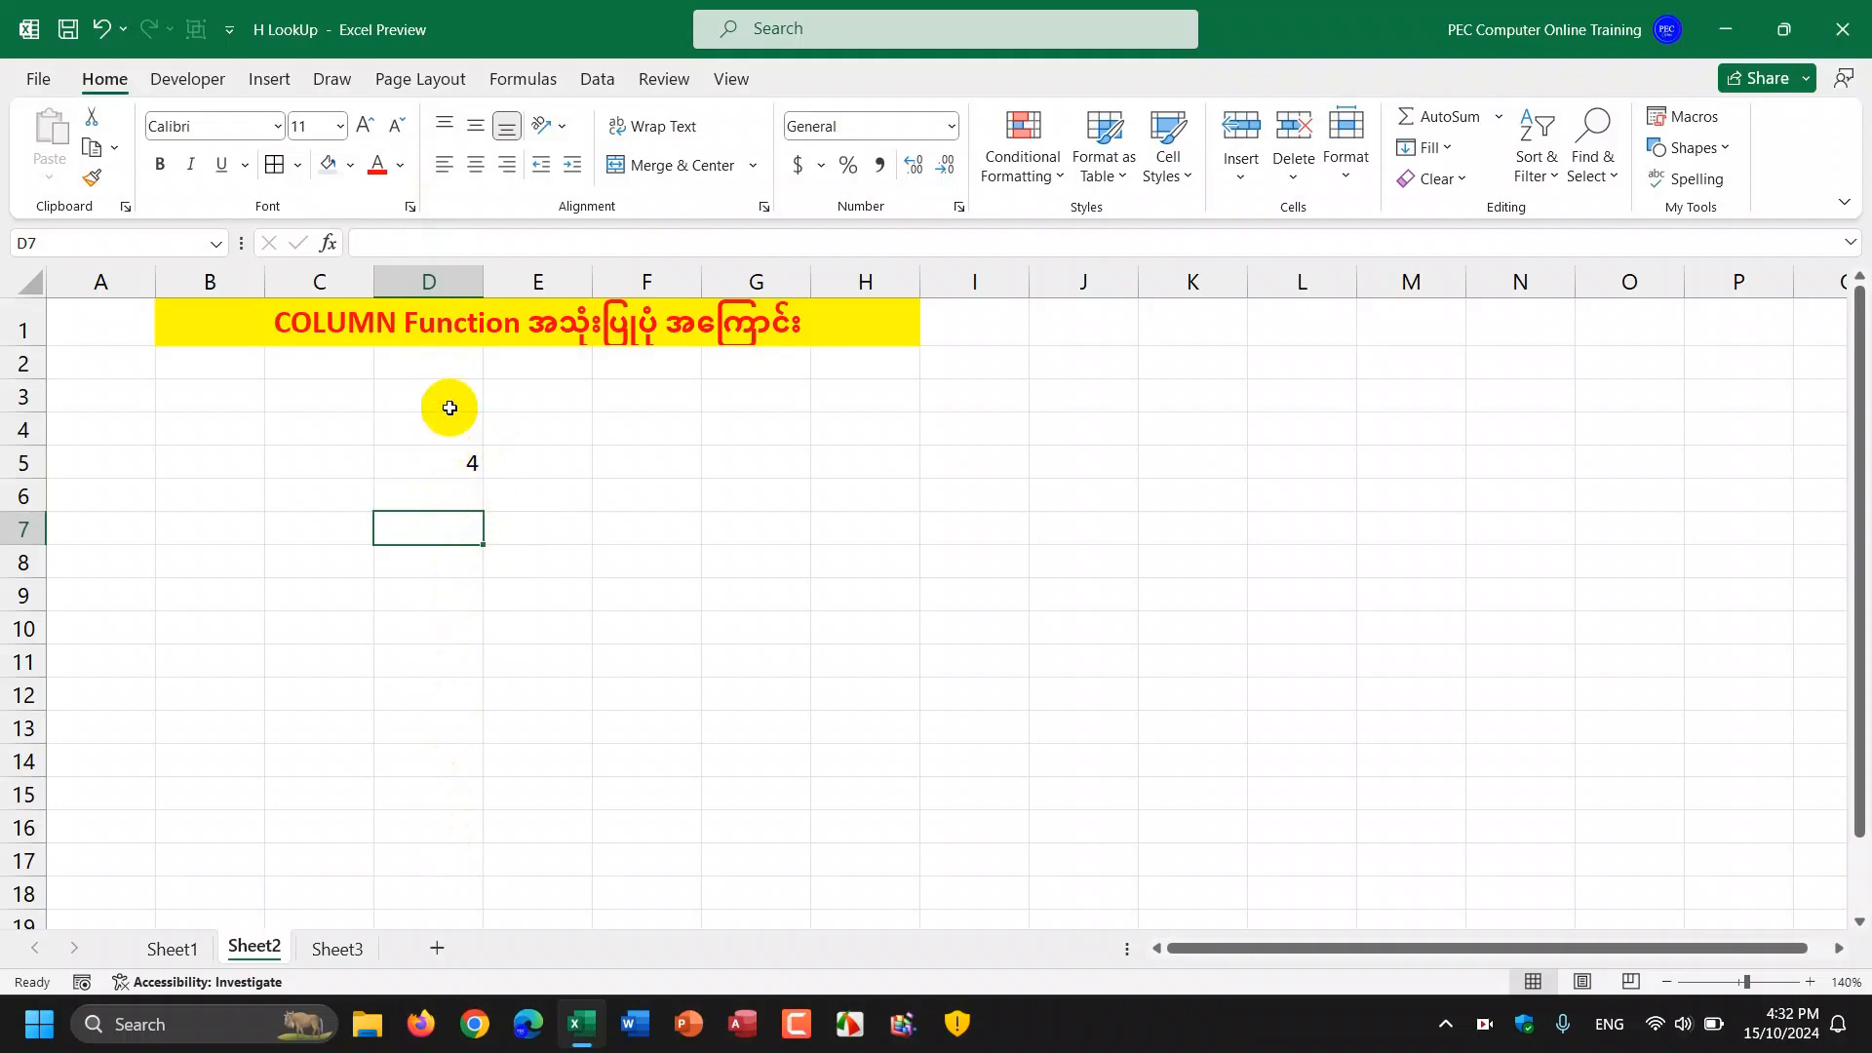
{"action": "left_click", "coordinate": [427, 396]}
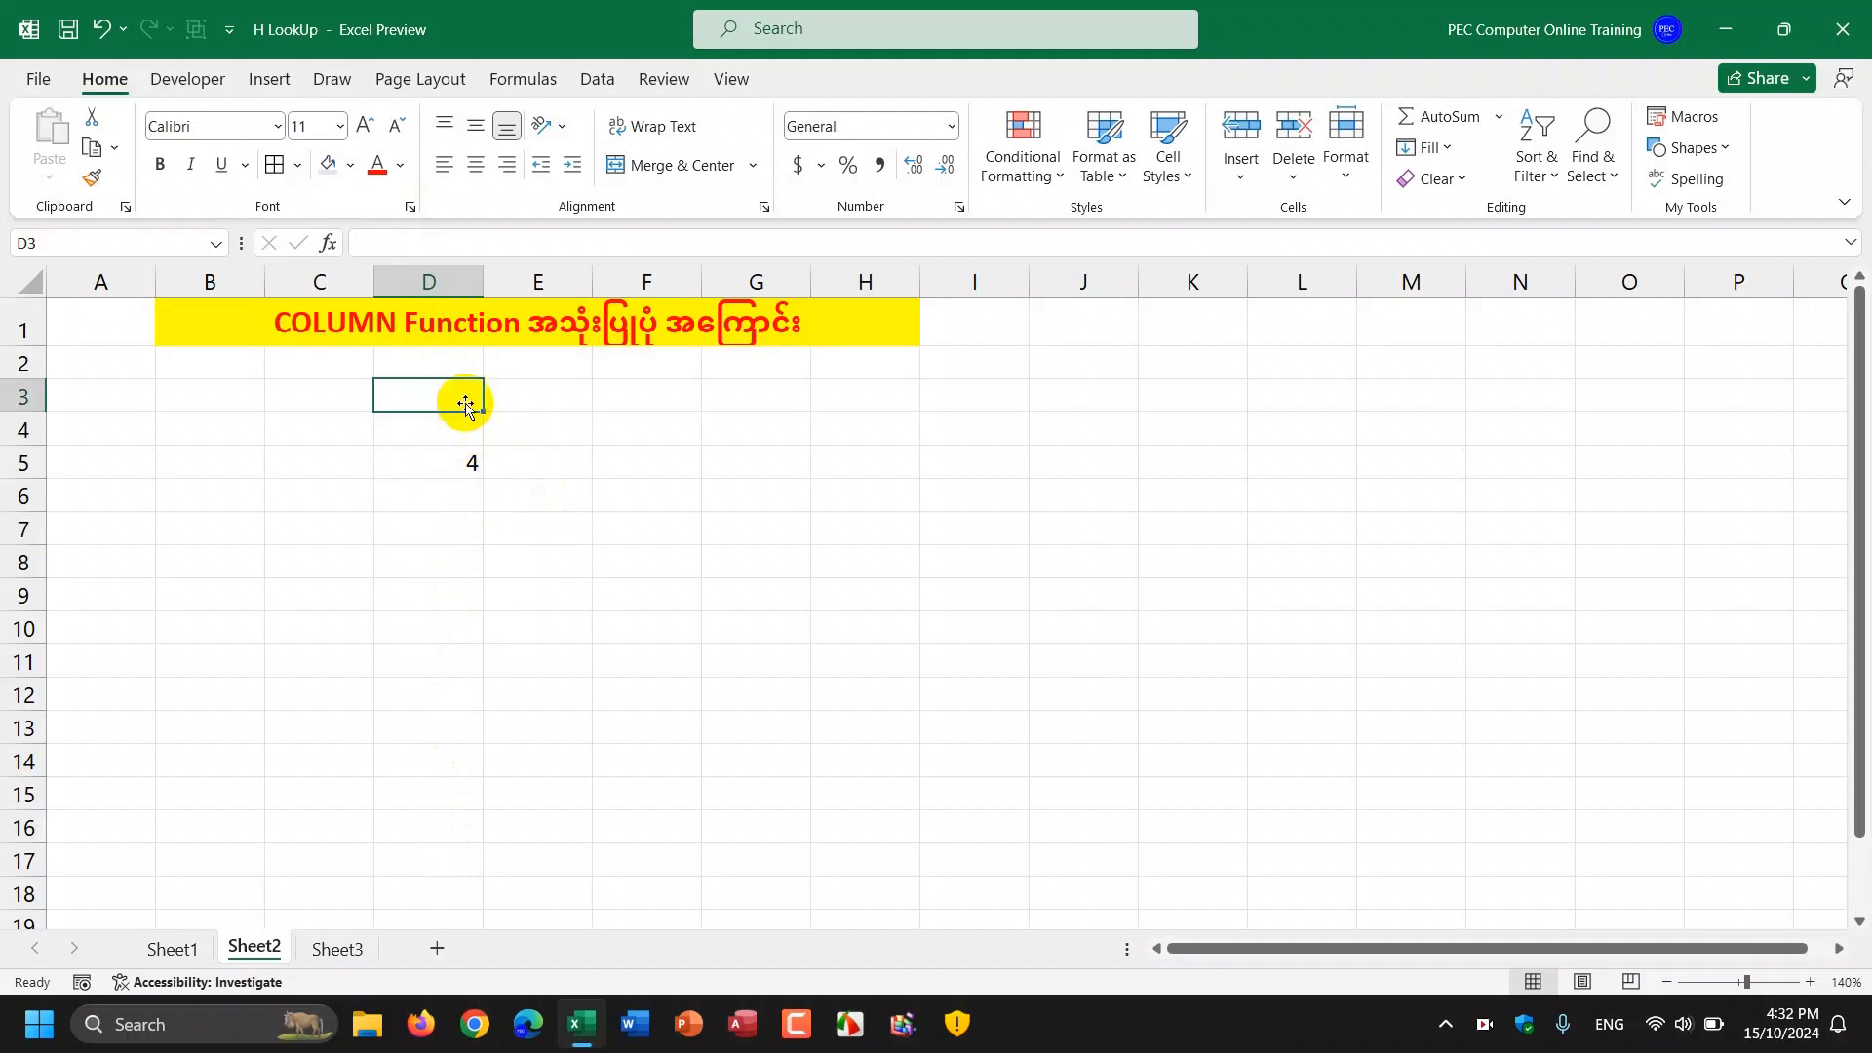
{"action": "mouse_move", "coordinate": [267, 507]}
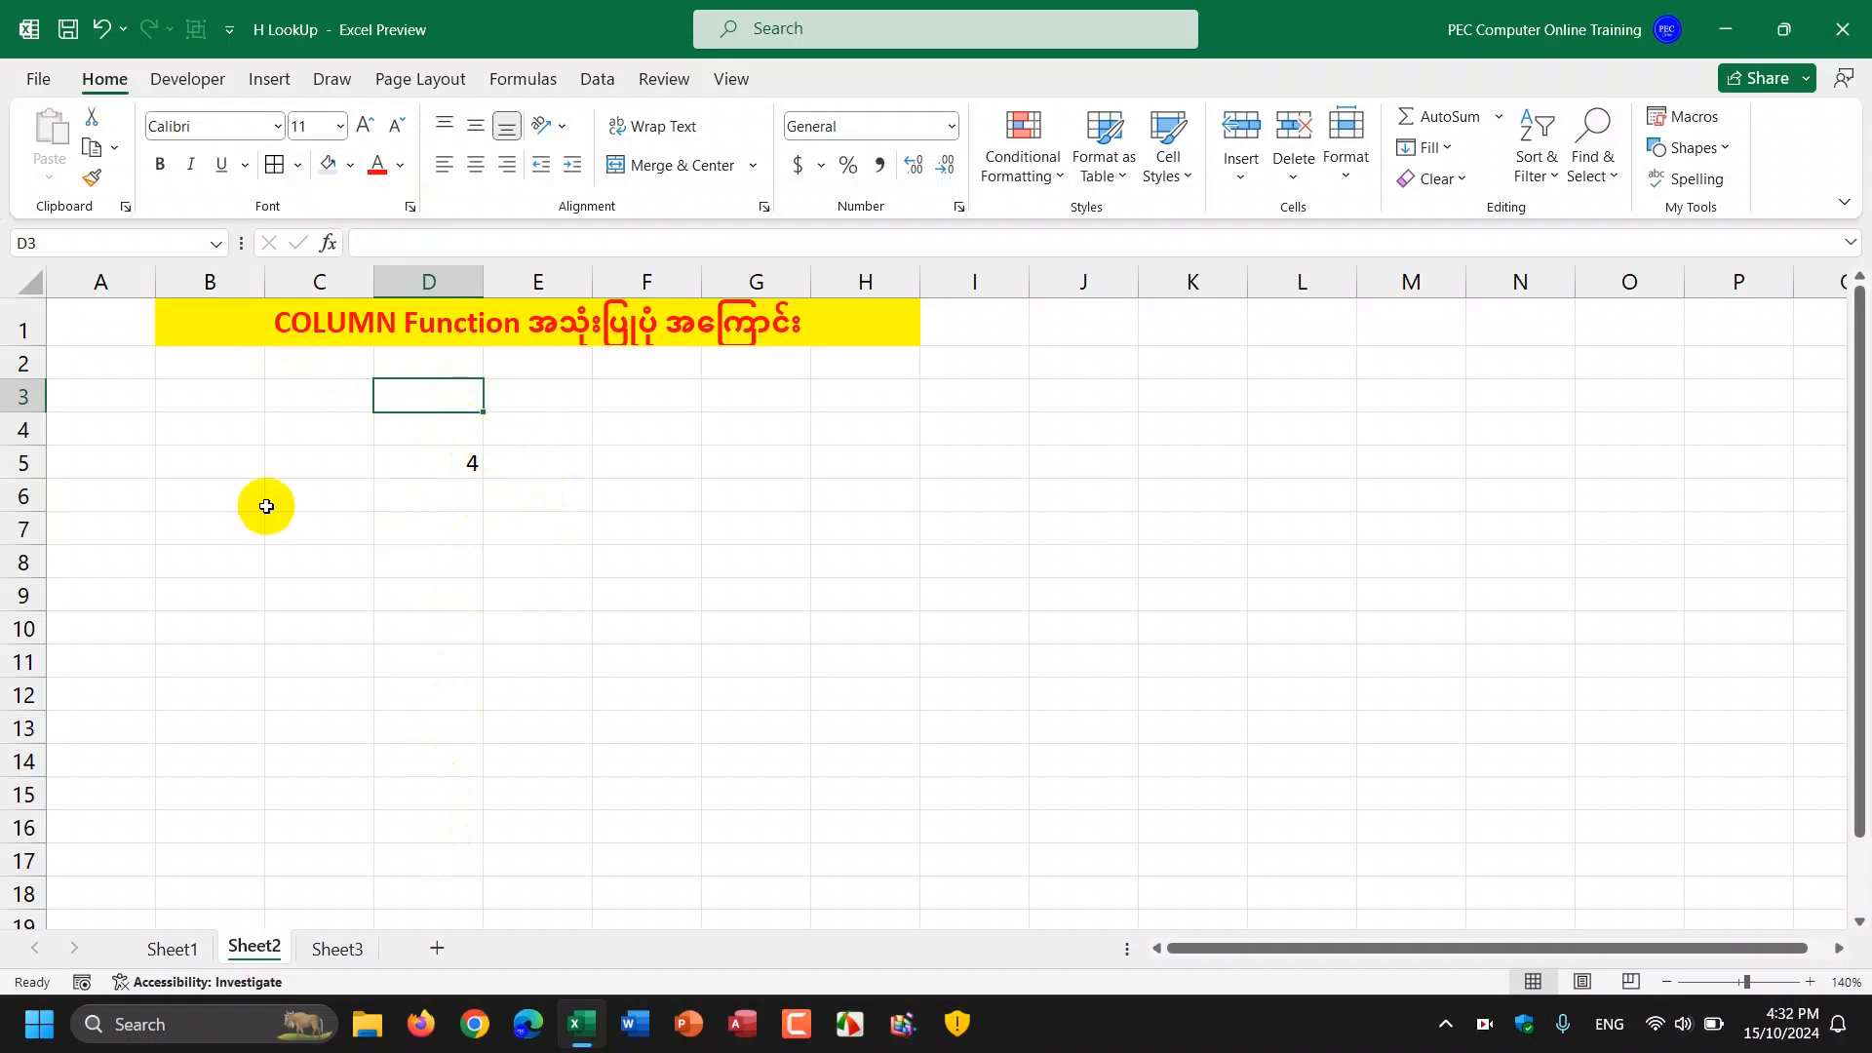
{"action": "mouse_move", "coordinate": [694, 433]}
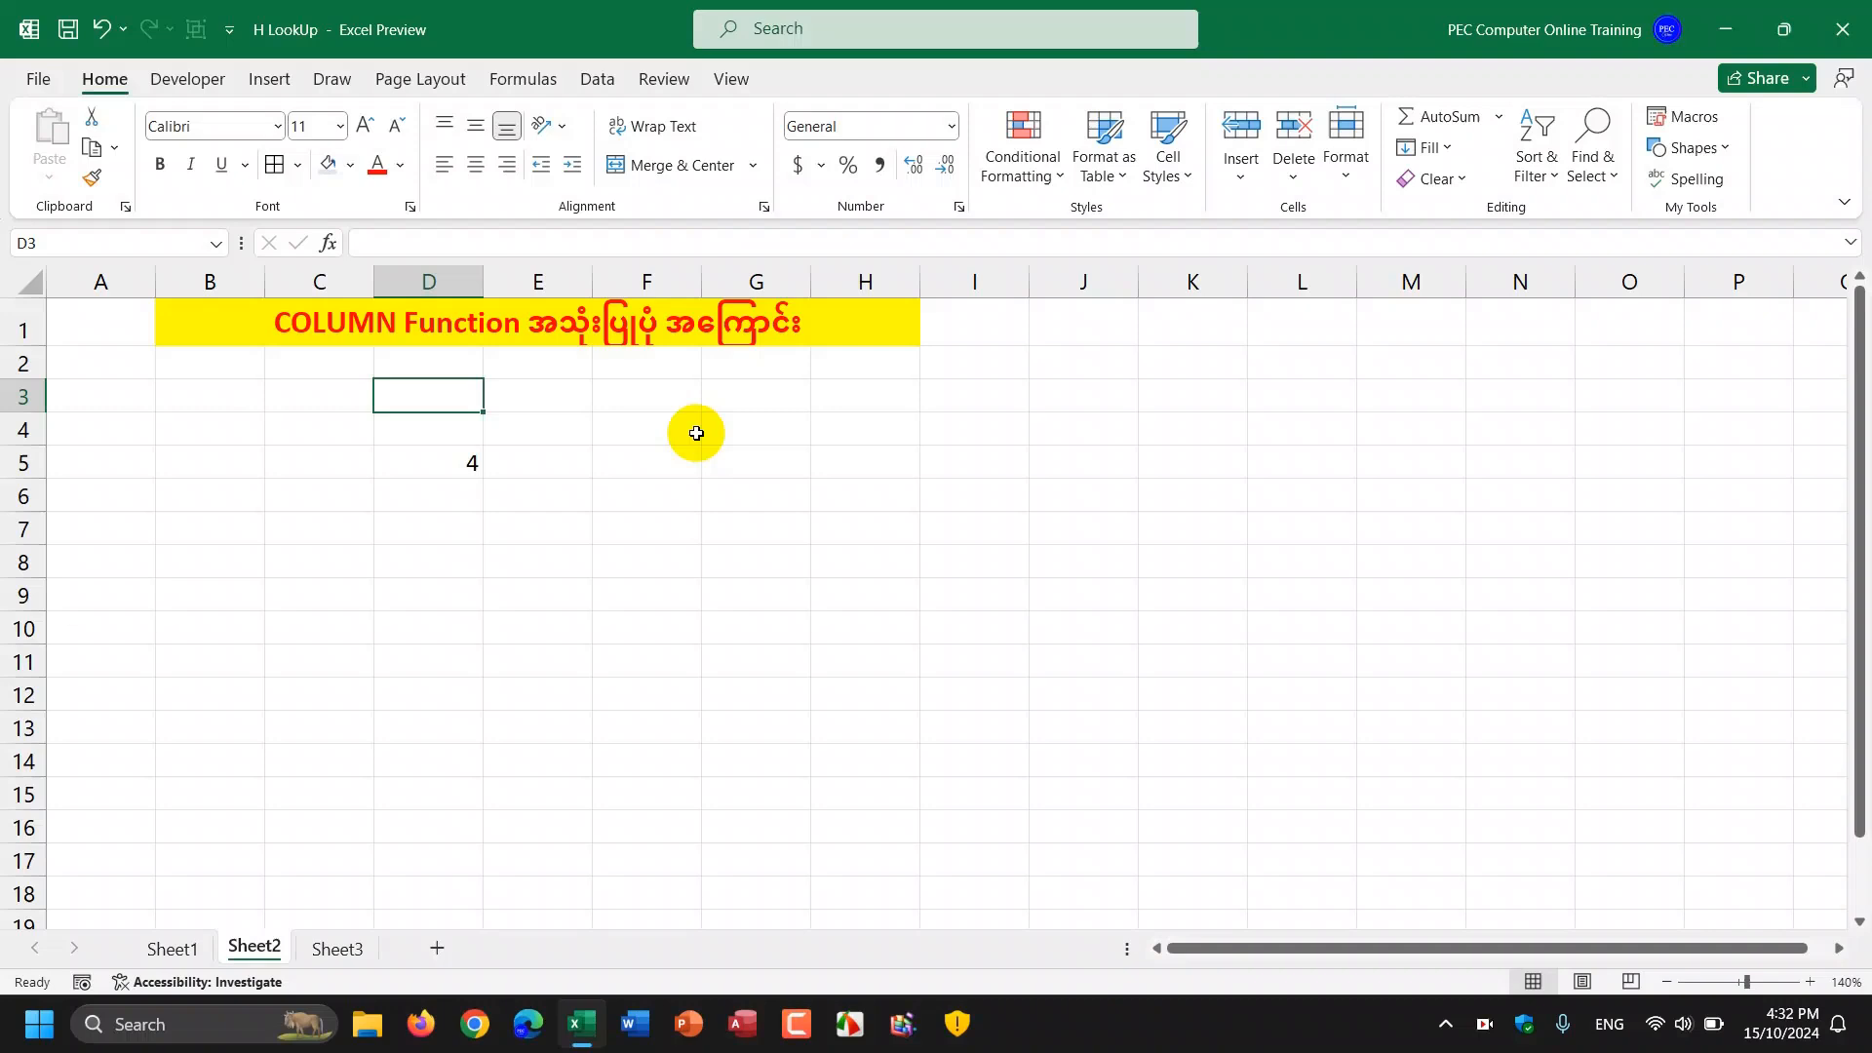
Step: Fill the COLUMN() formula from D5 across to F5, giving 4, 5, 6
{"action": "left_click", "coordinate": [646, 427]}
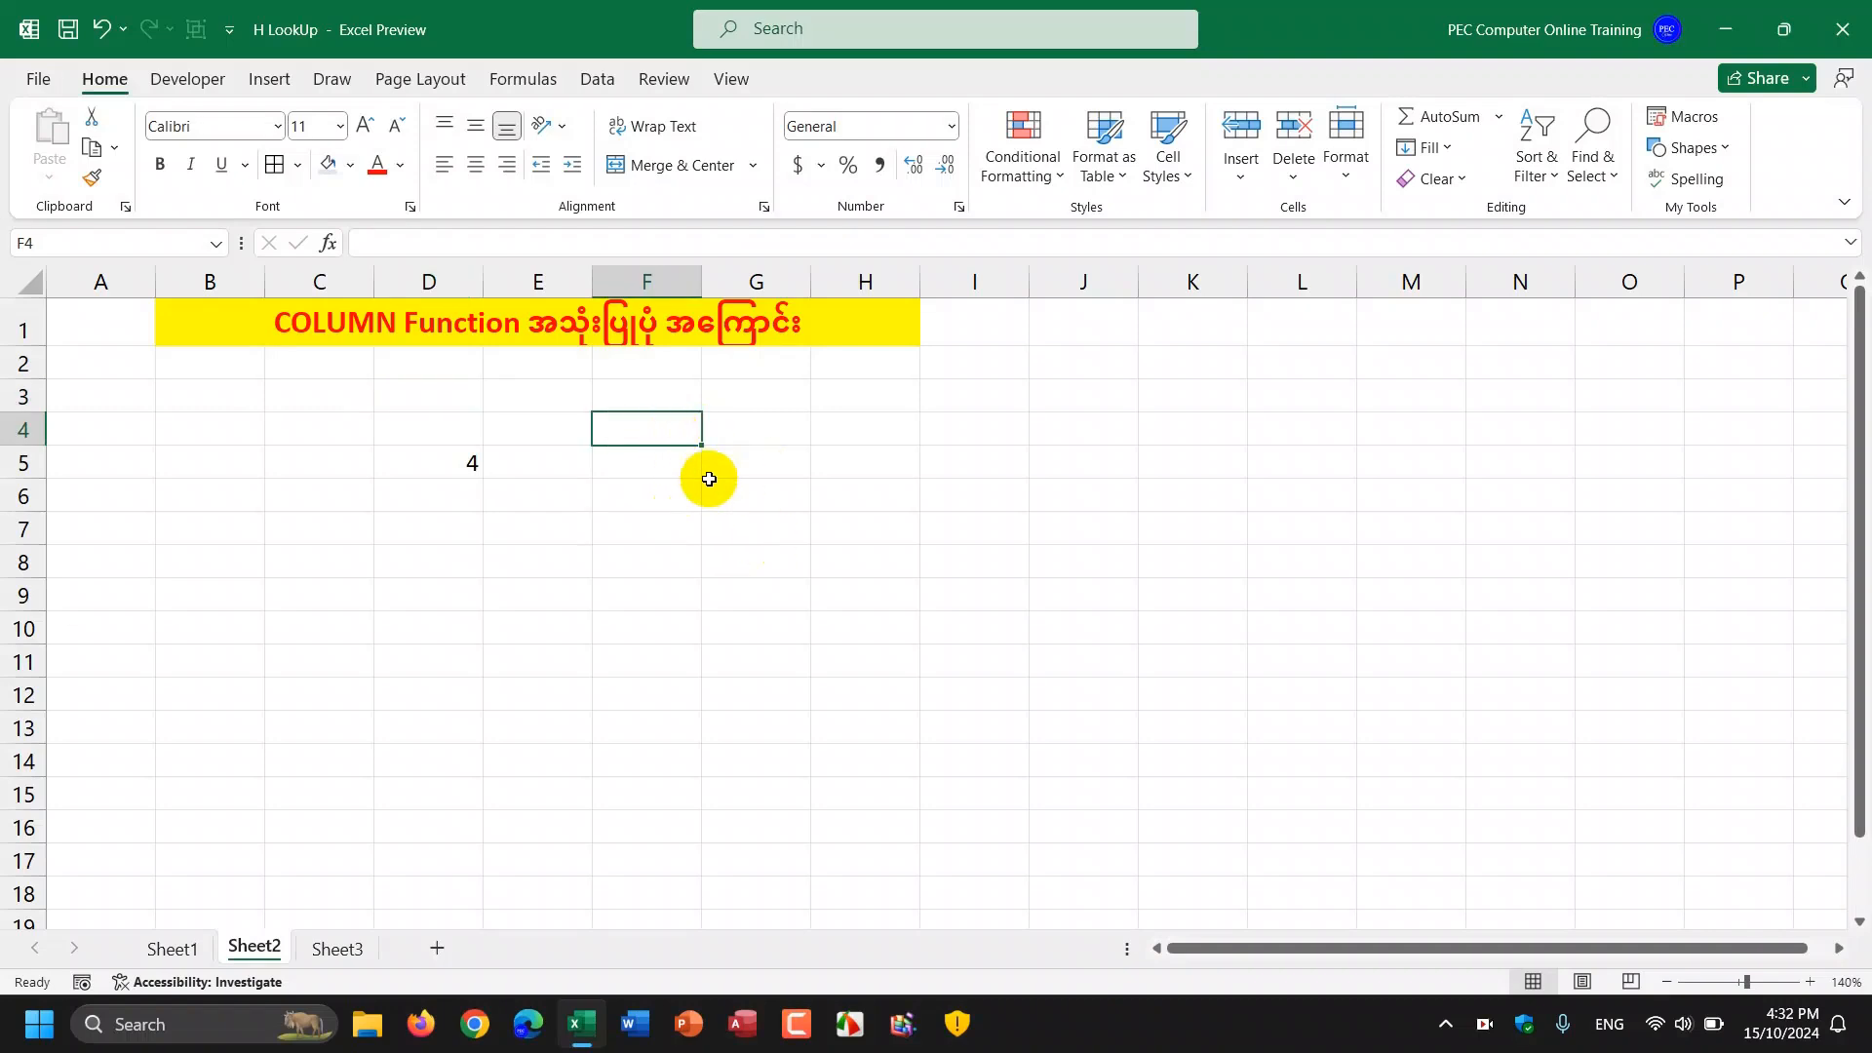
{"action": "left_click", "coordinate": [427, 462]}
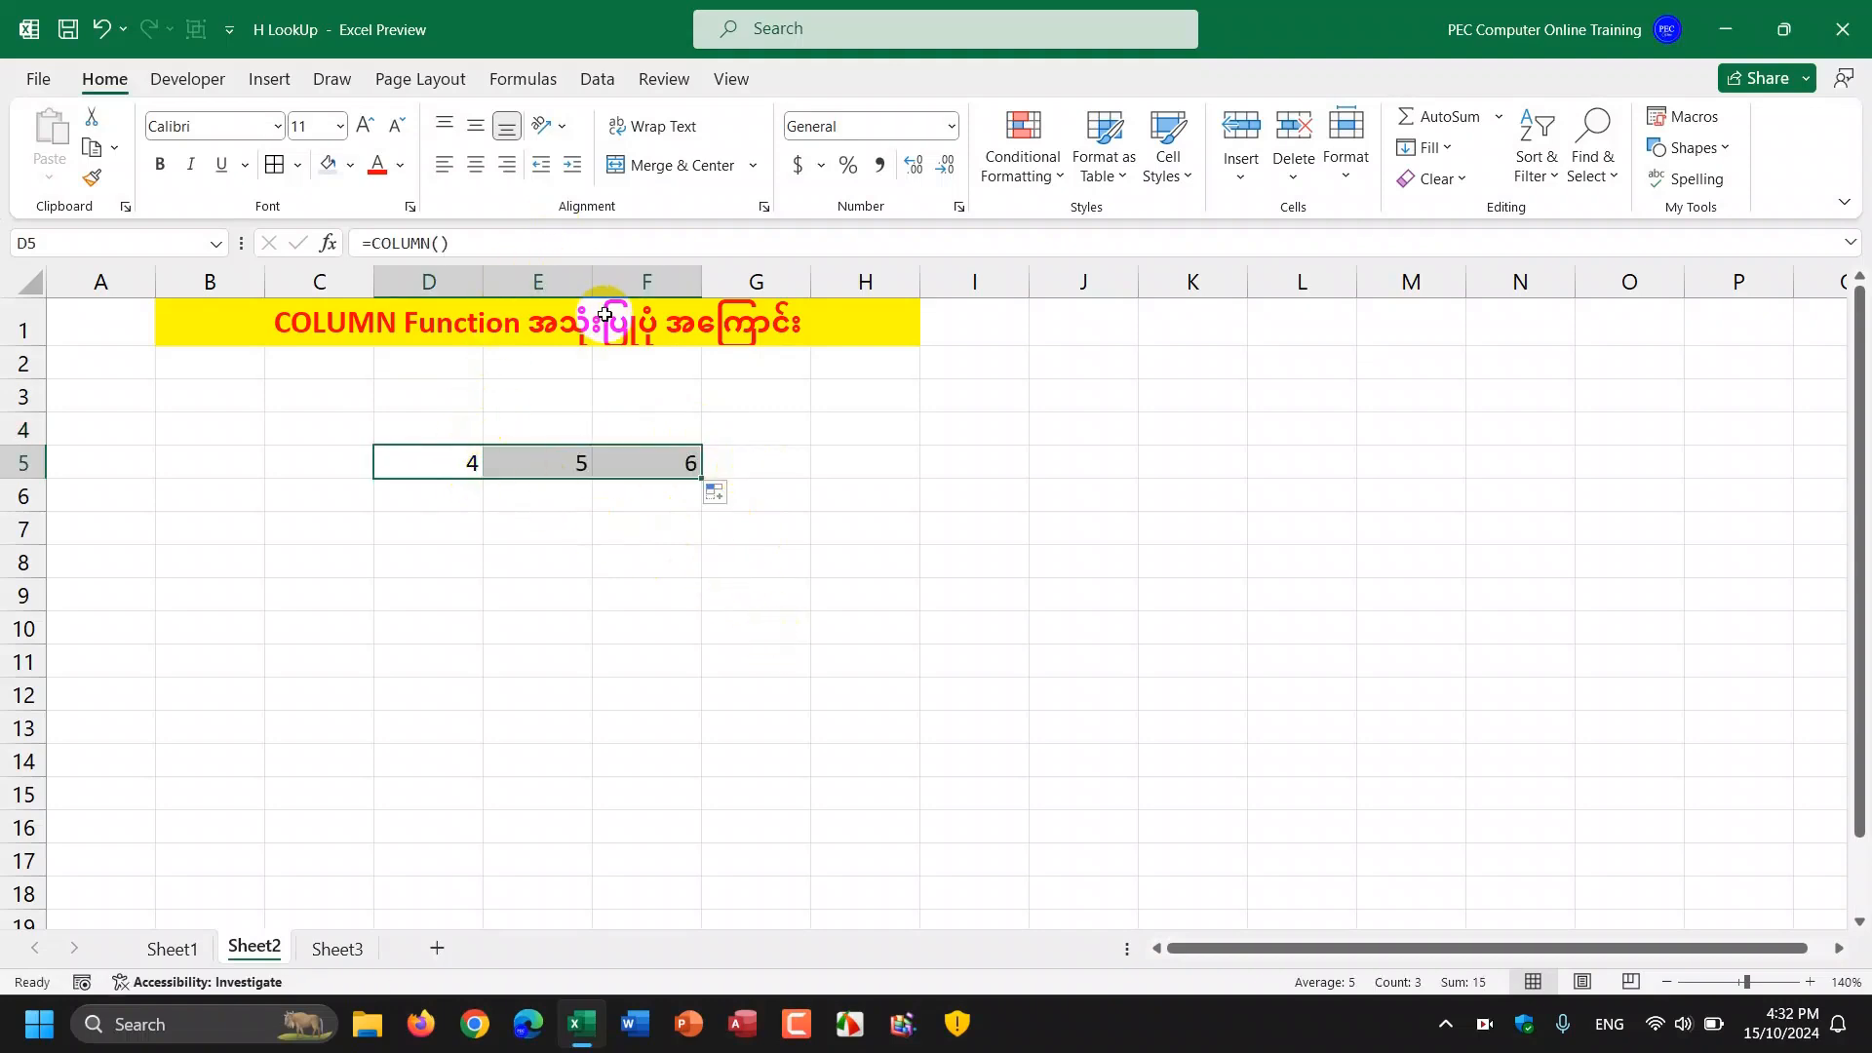
{"action": "left_click", "coordinate": [756, 595]}
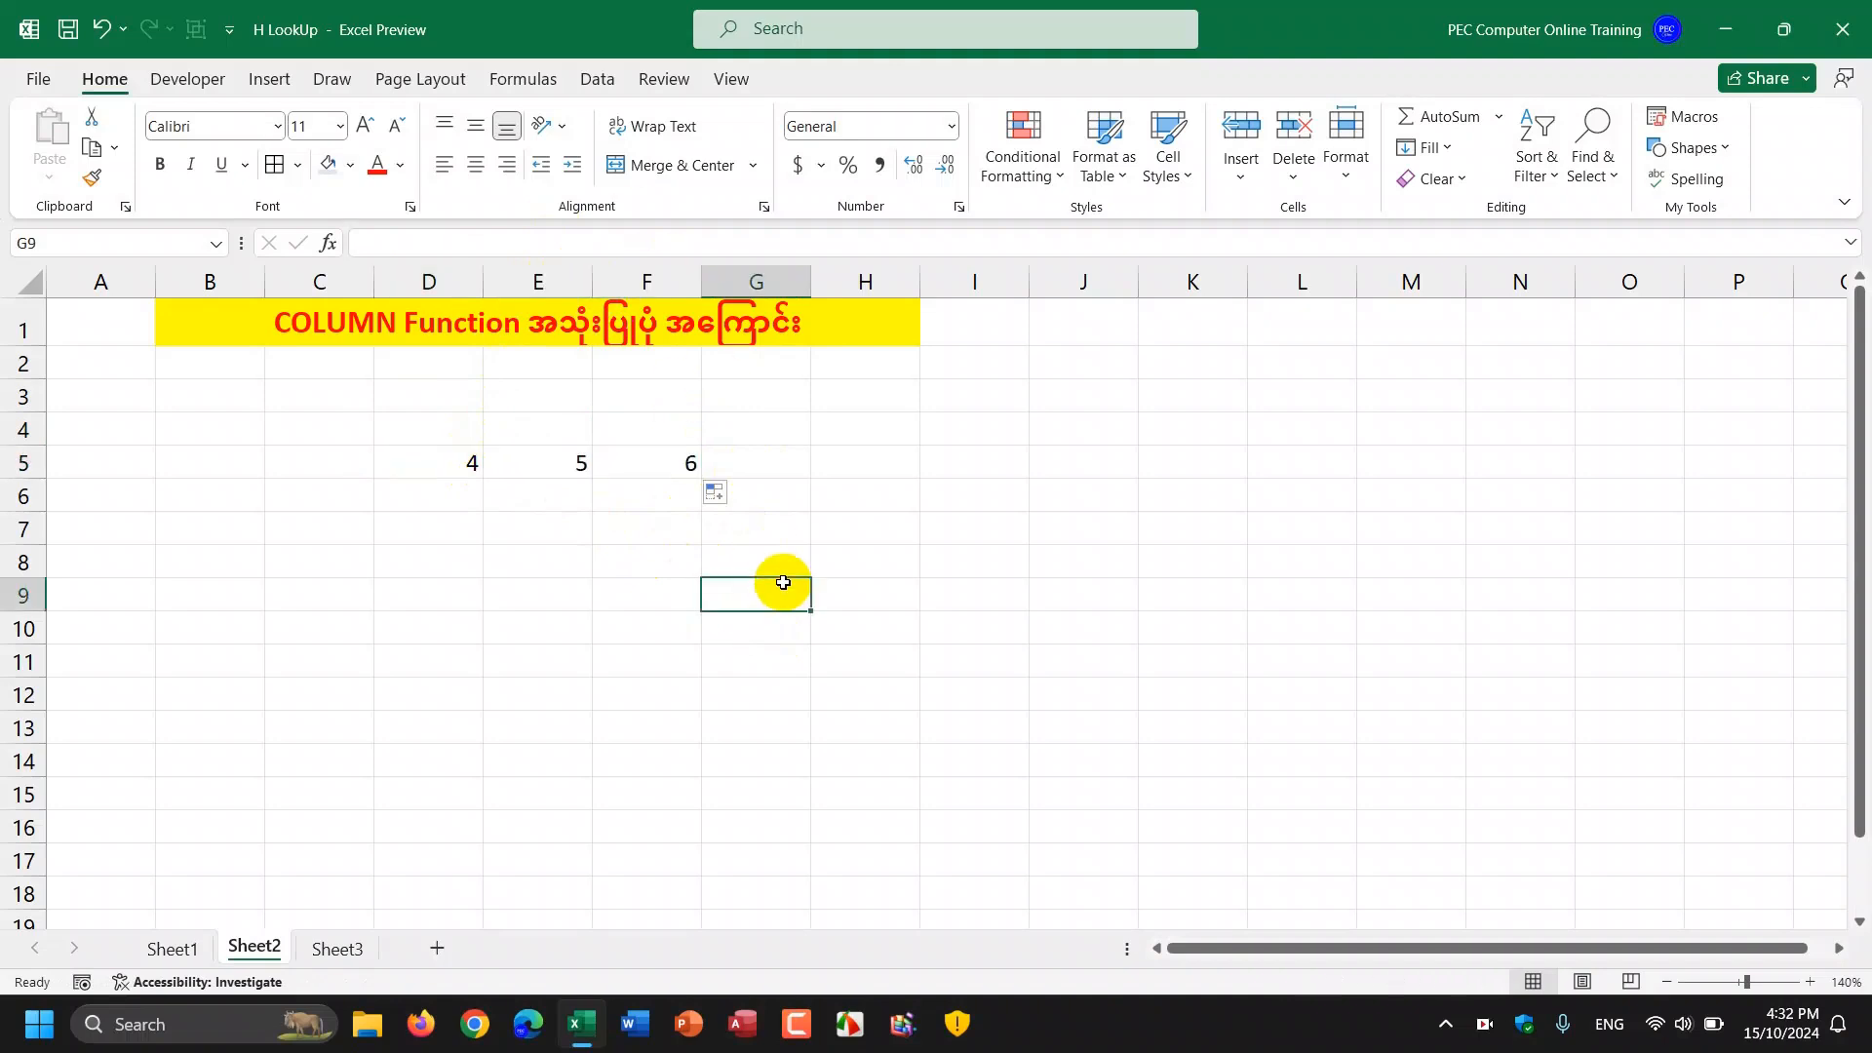
{"action": "mouse_move", "coordinate": [536, 519]}
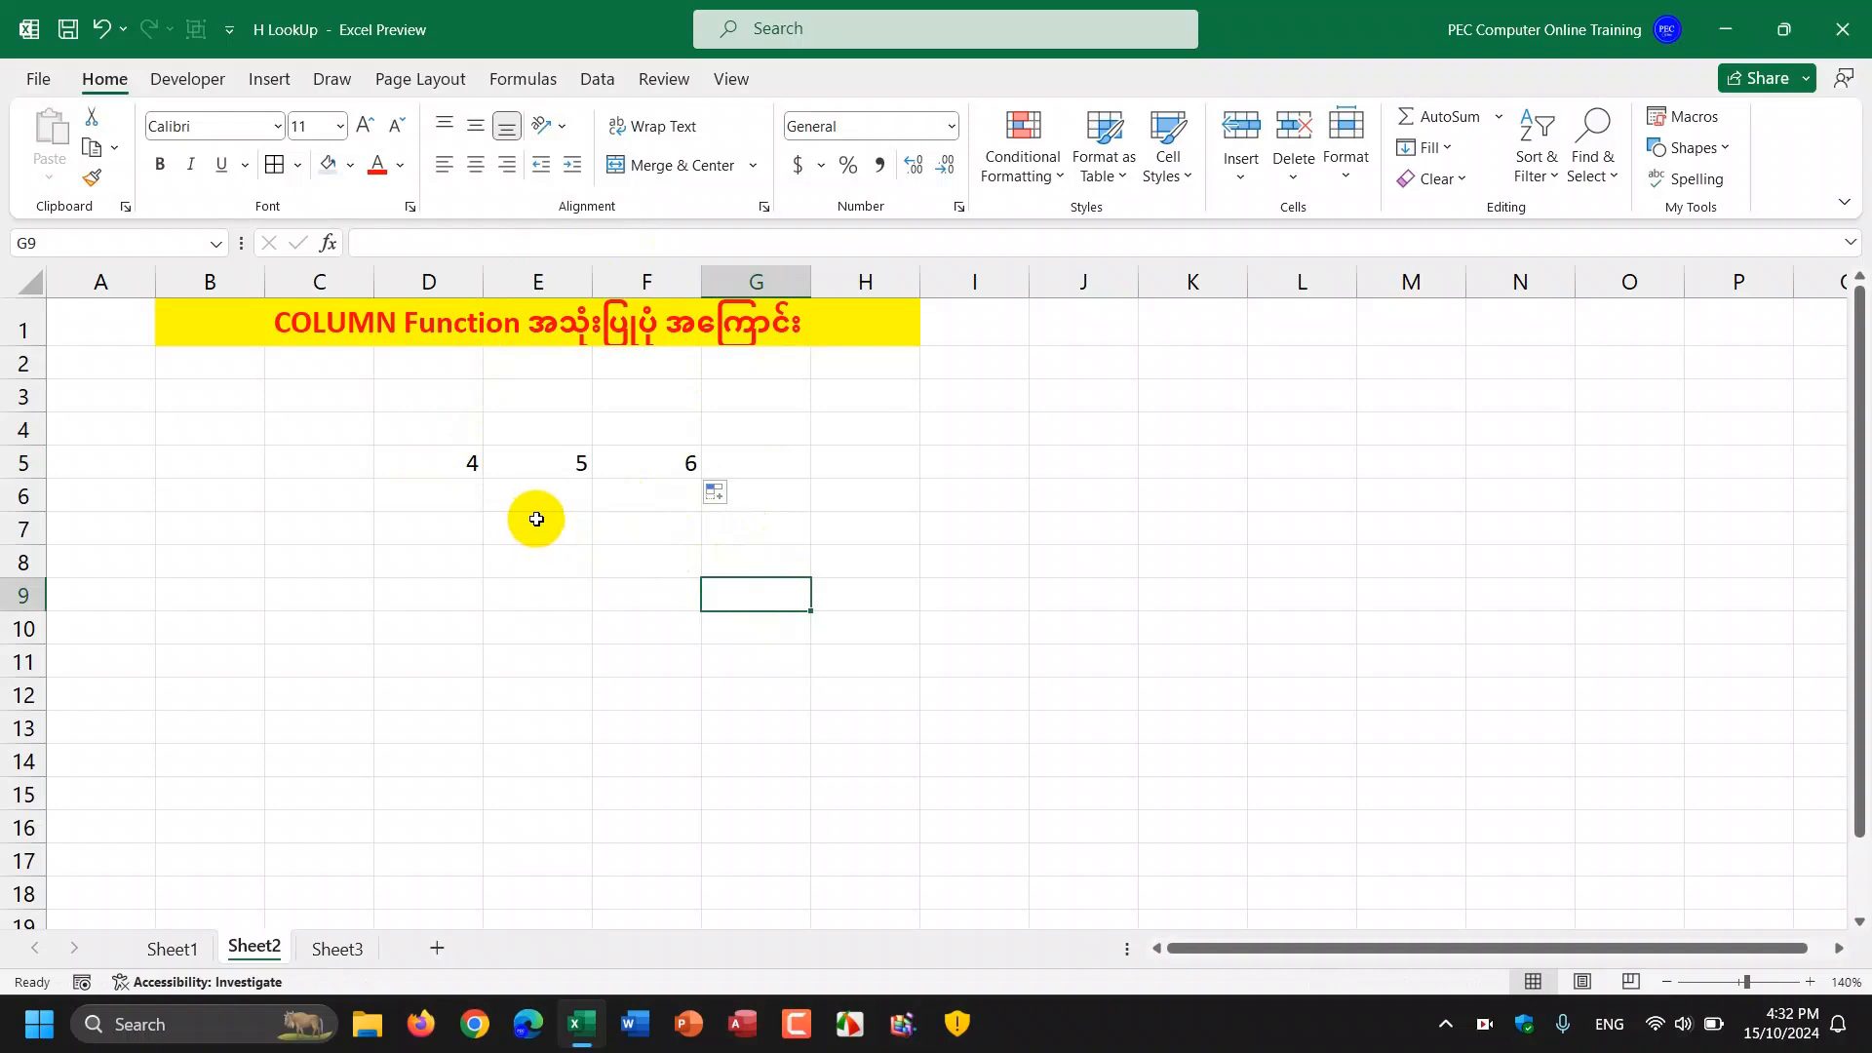
{"action": "mouse_move", "coordinate": [454, 529]}
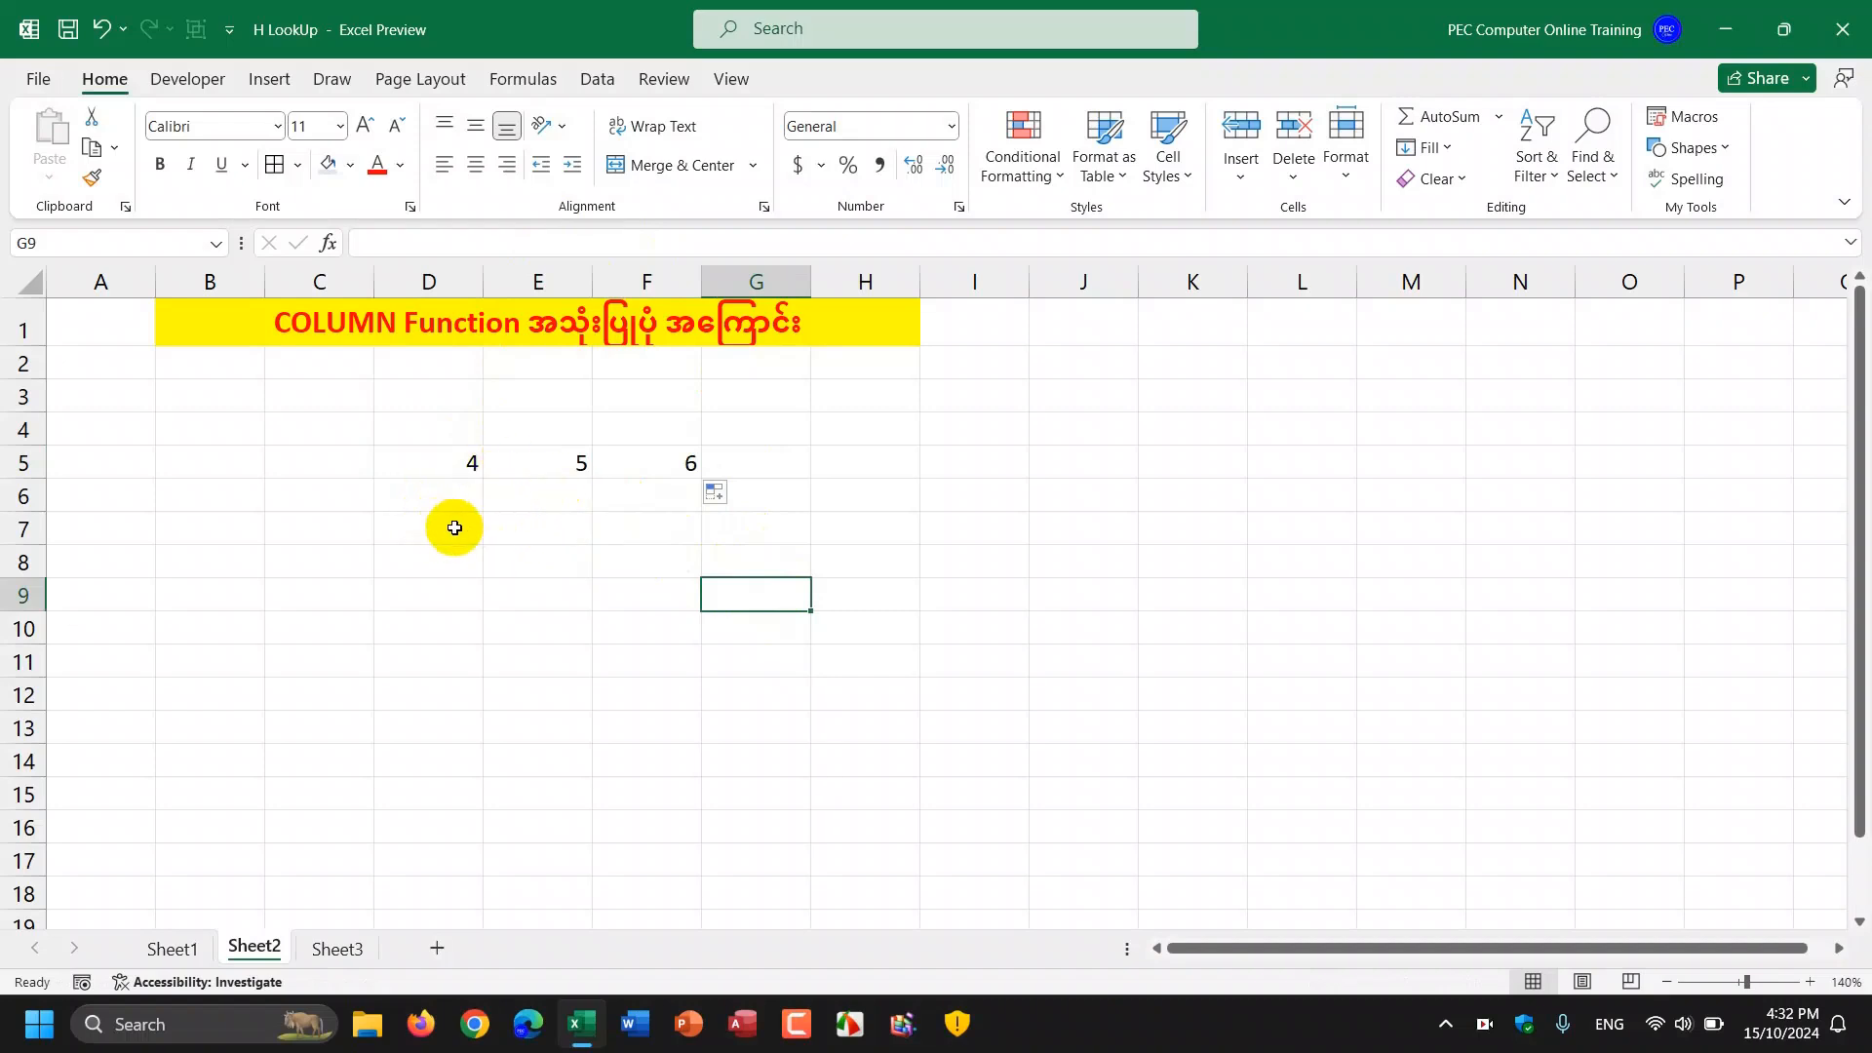
{"action": "mouse_move", "coordinate": [655, 507]}
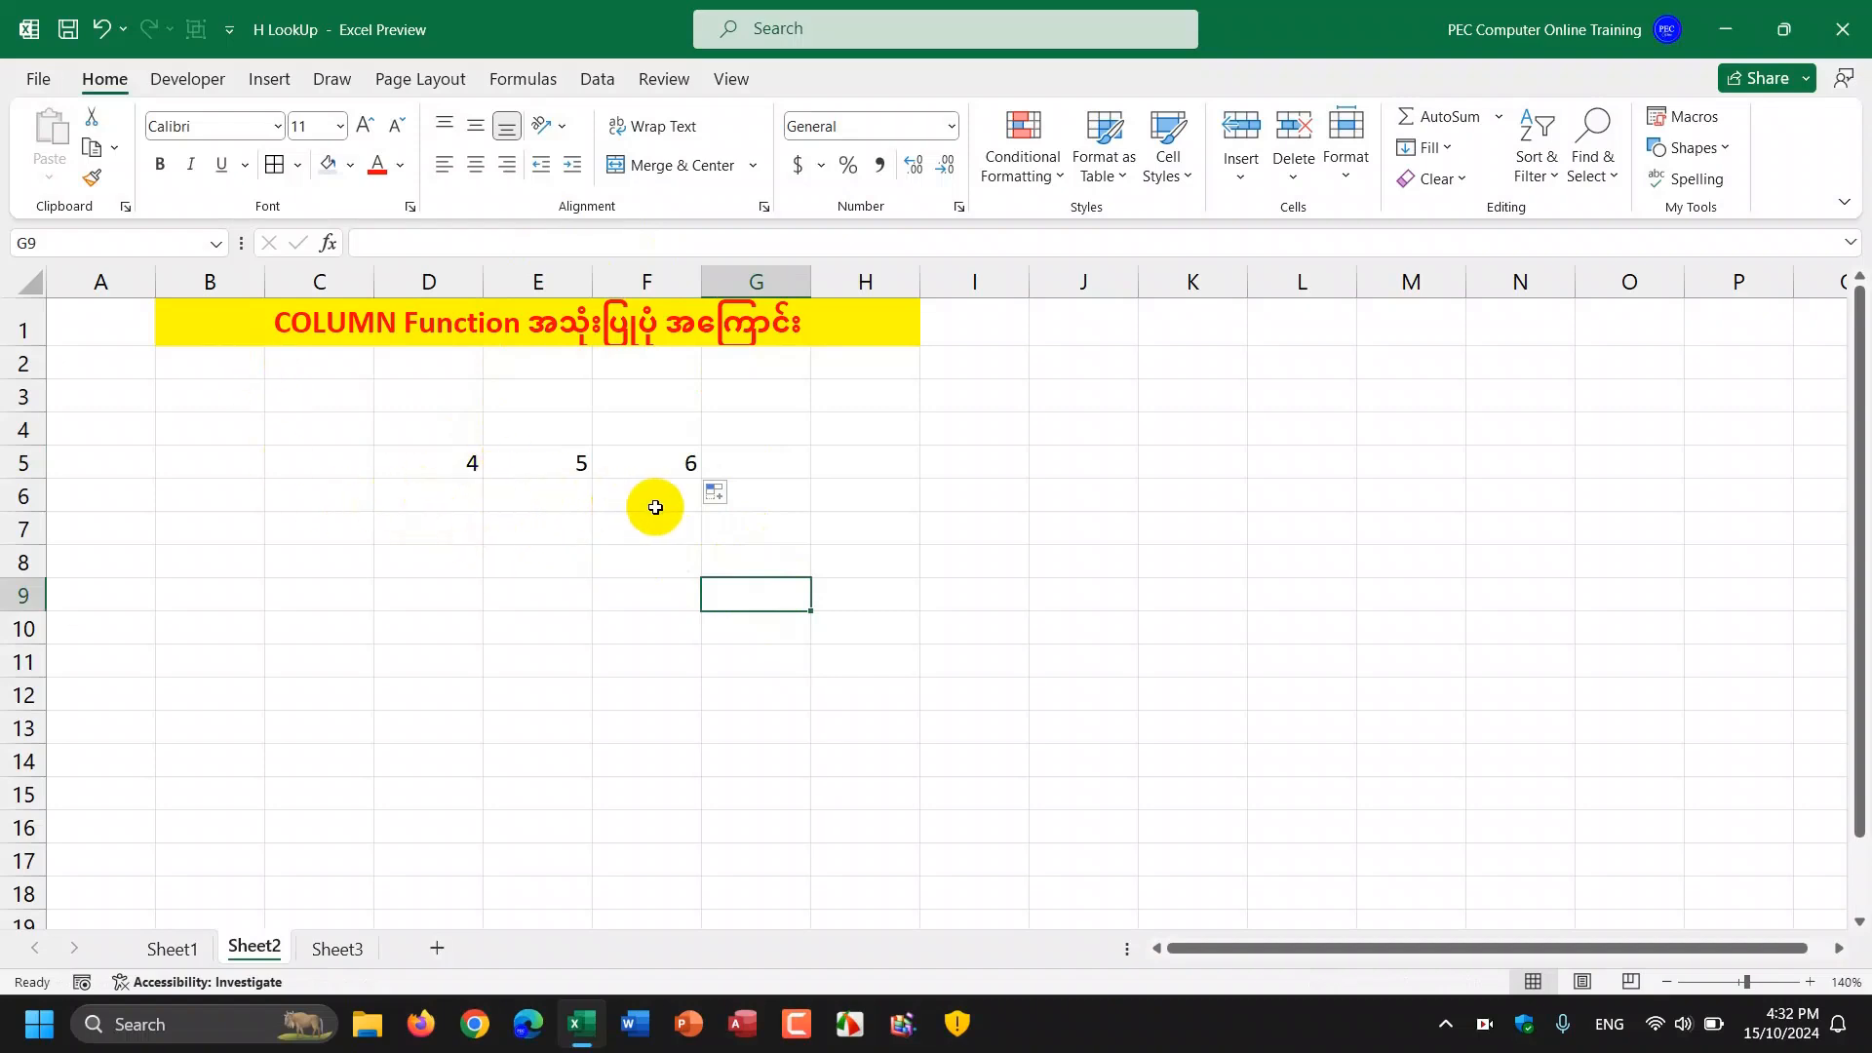
Step: Begin a =COLUMN( formula in cell F7, two rows under the 6
{"action": "left_click", "coordinate": [646, 527]}
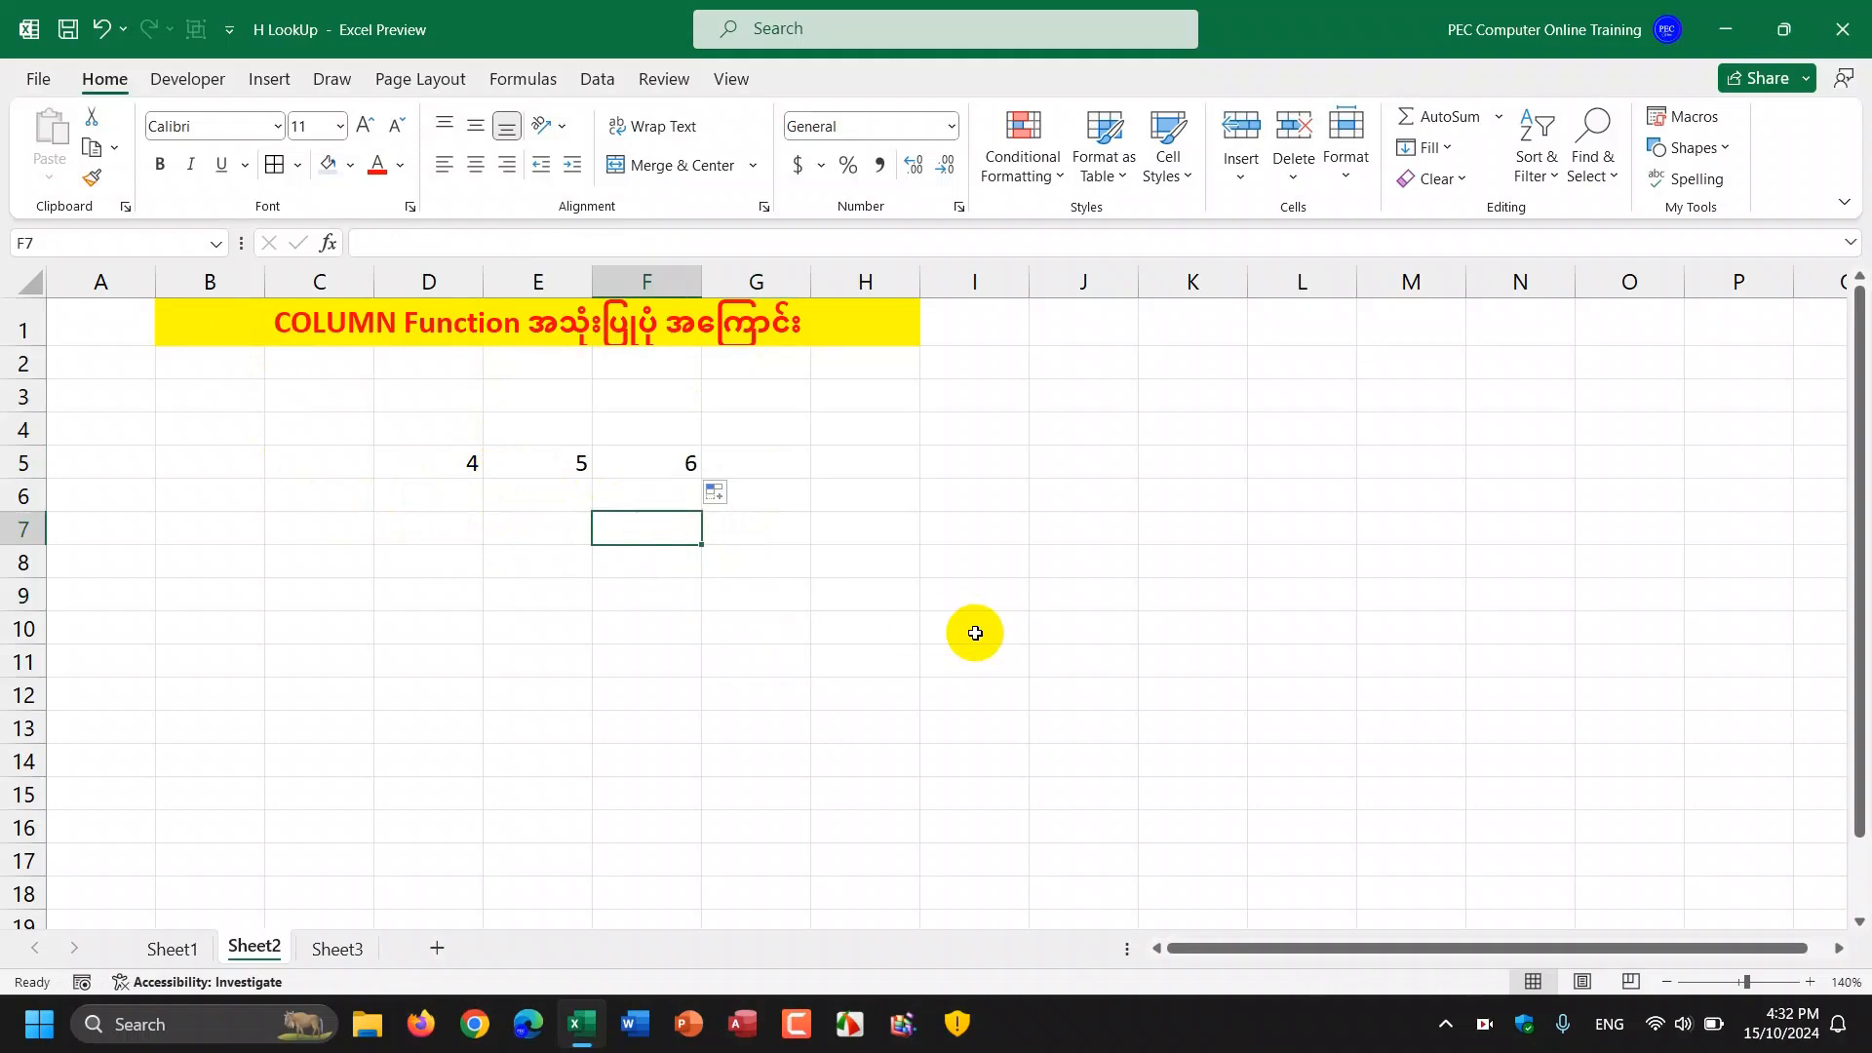
{"action": "type", "text": "="}
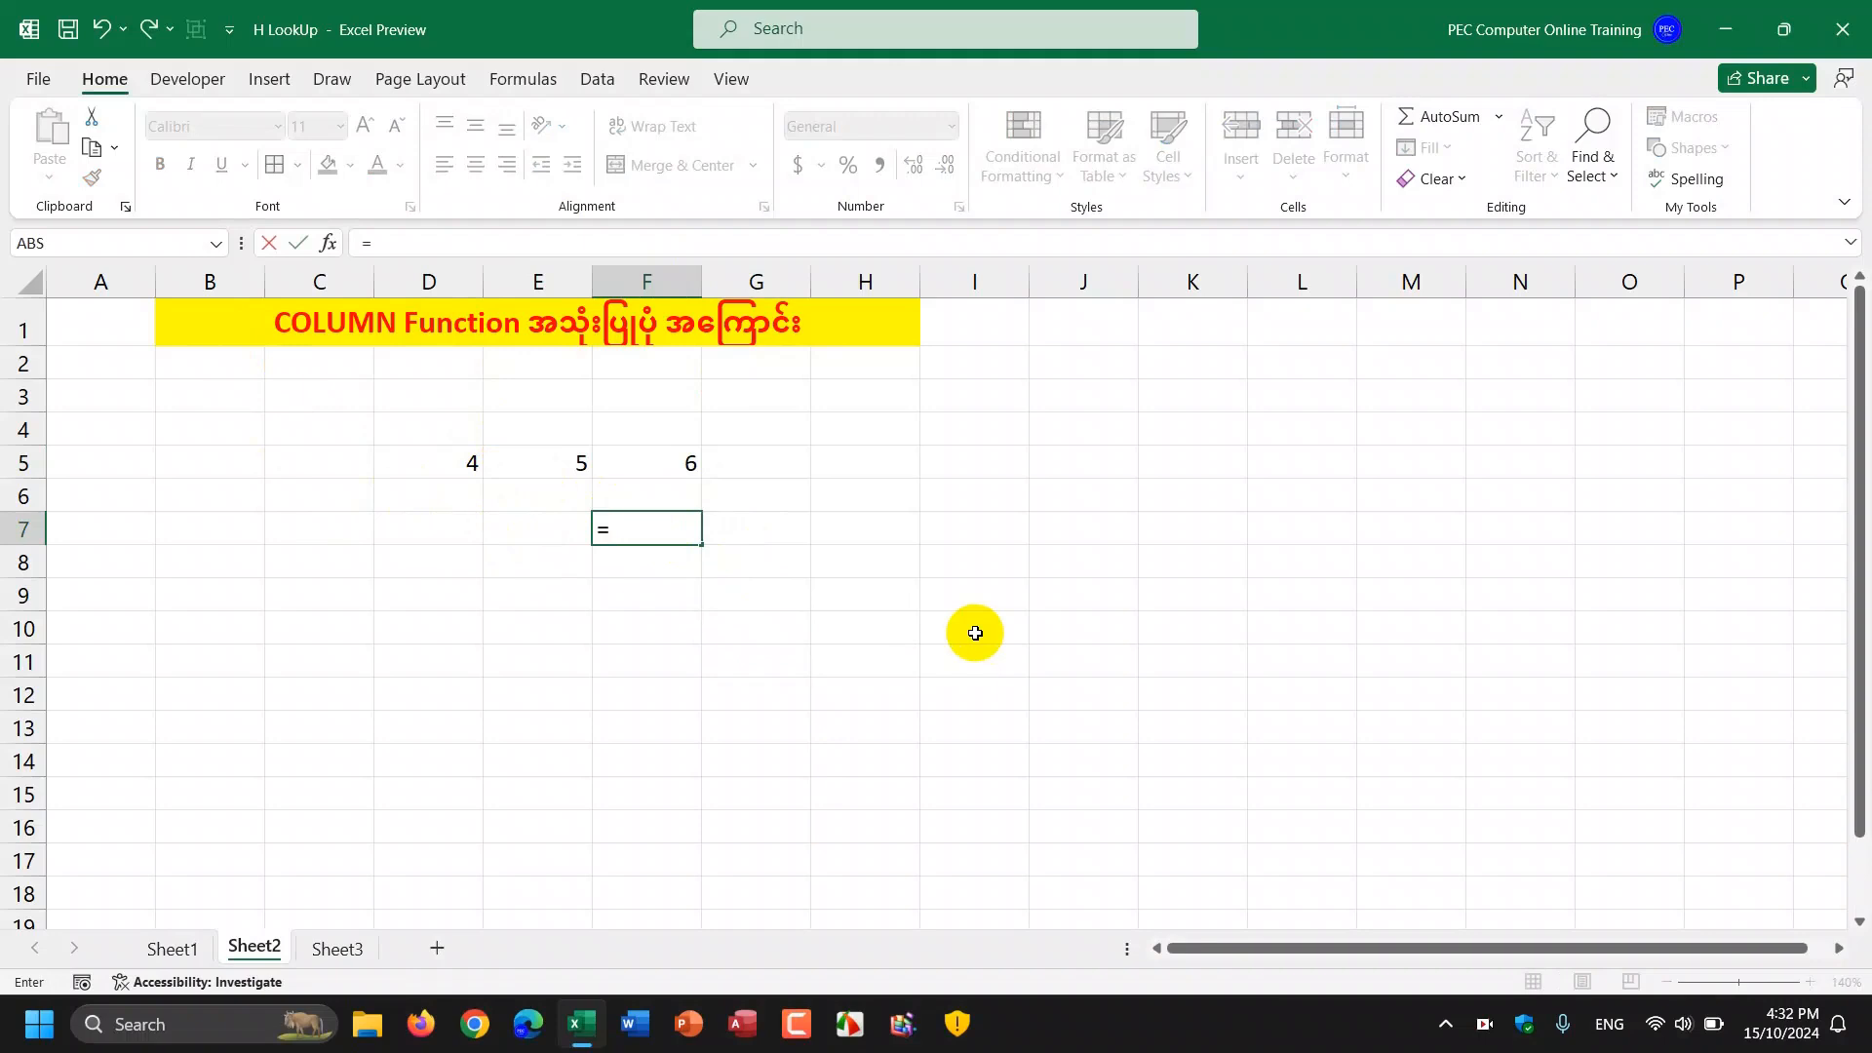
{"action": "type", "text": "COLUMN("}
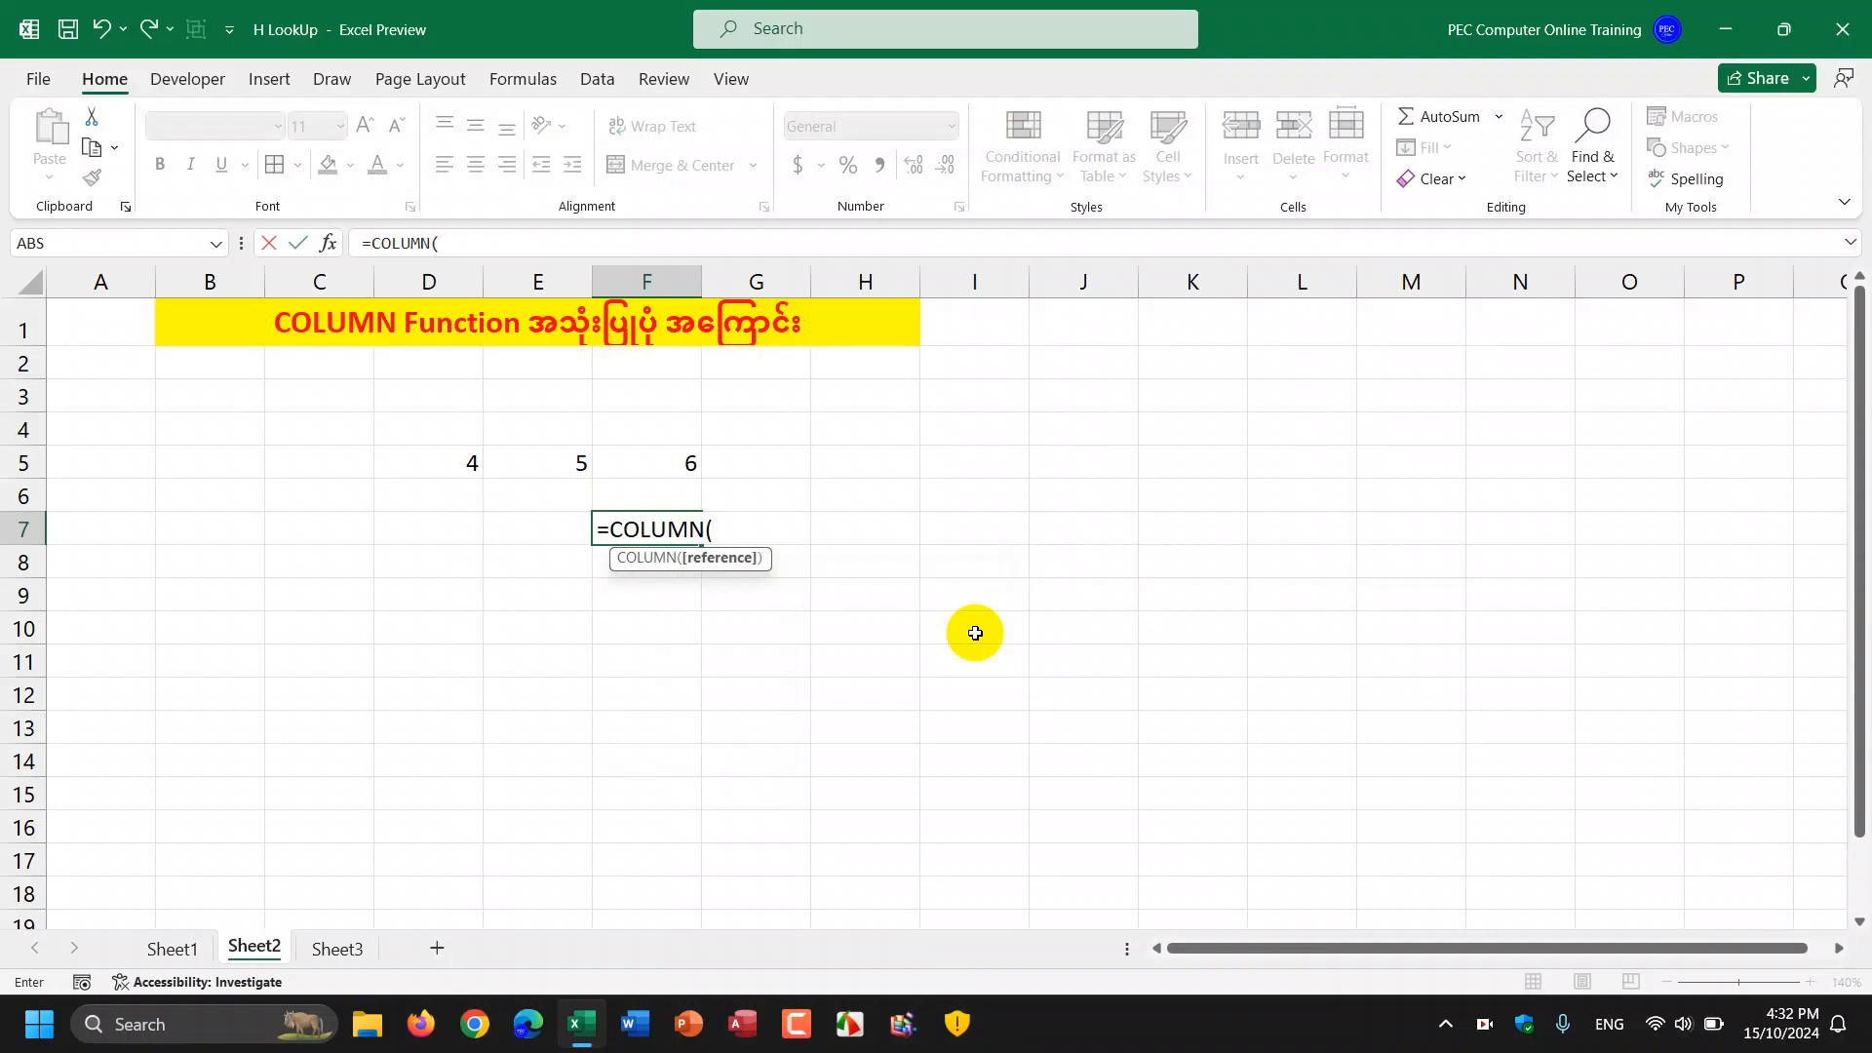
{"action": "mouse_move", "coordinate": [737, 567]}
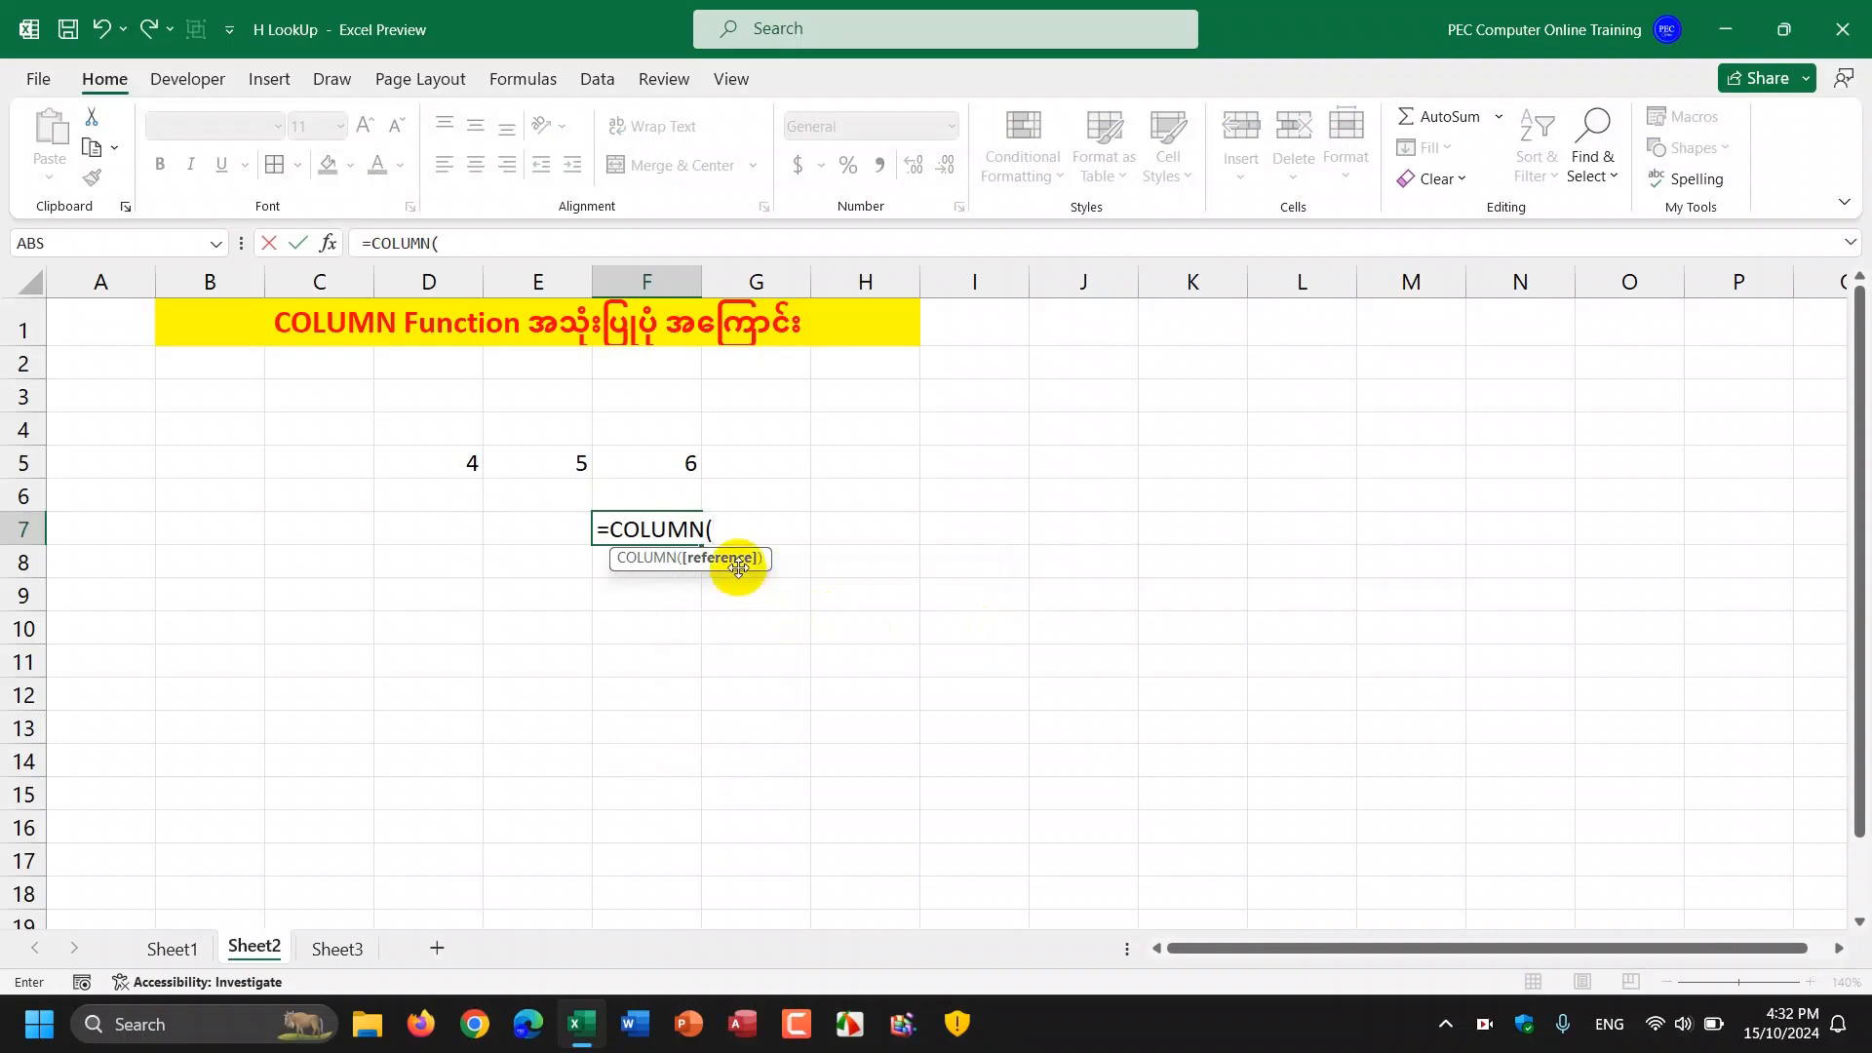
{"action": "mouse_move", "coordinate": [374, 425]}
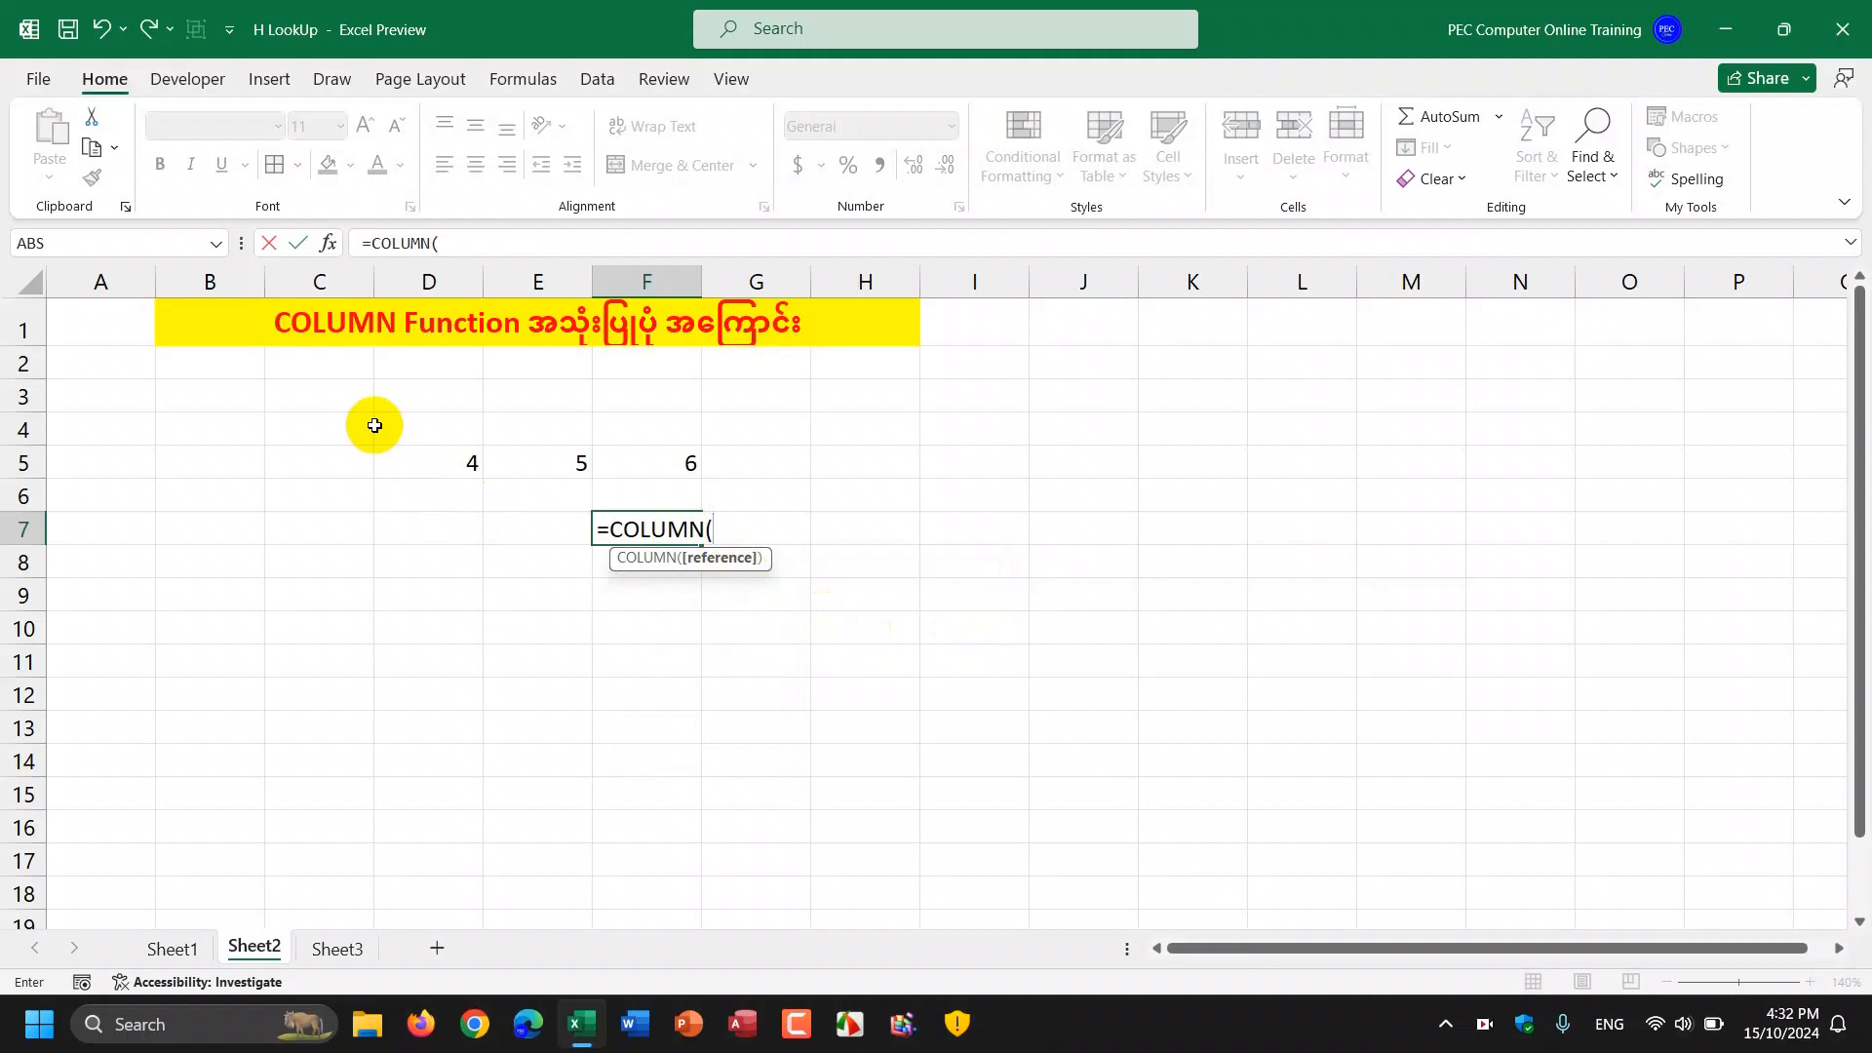
{"action": "mouse_move", "coordinate": [669, 512]}
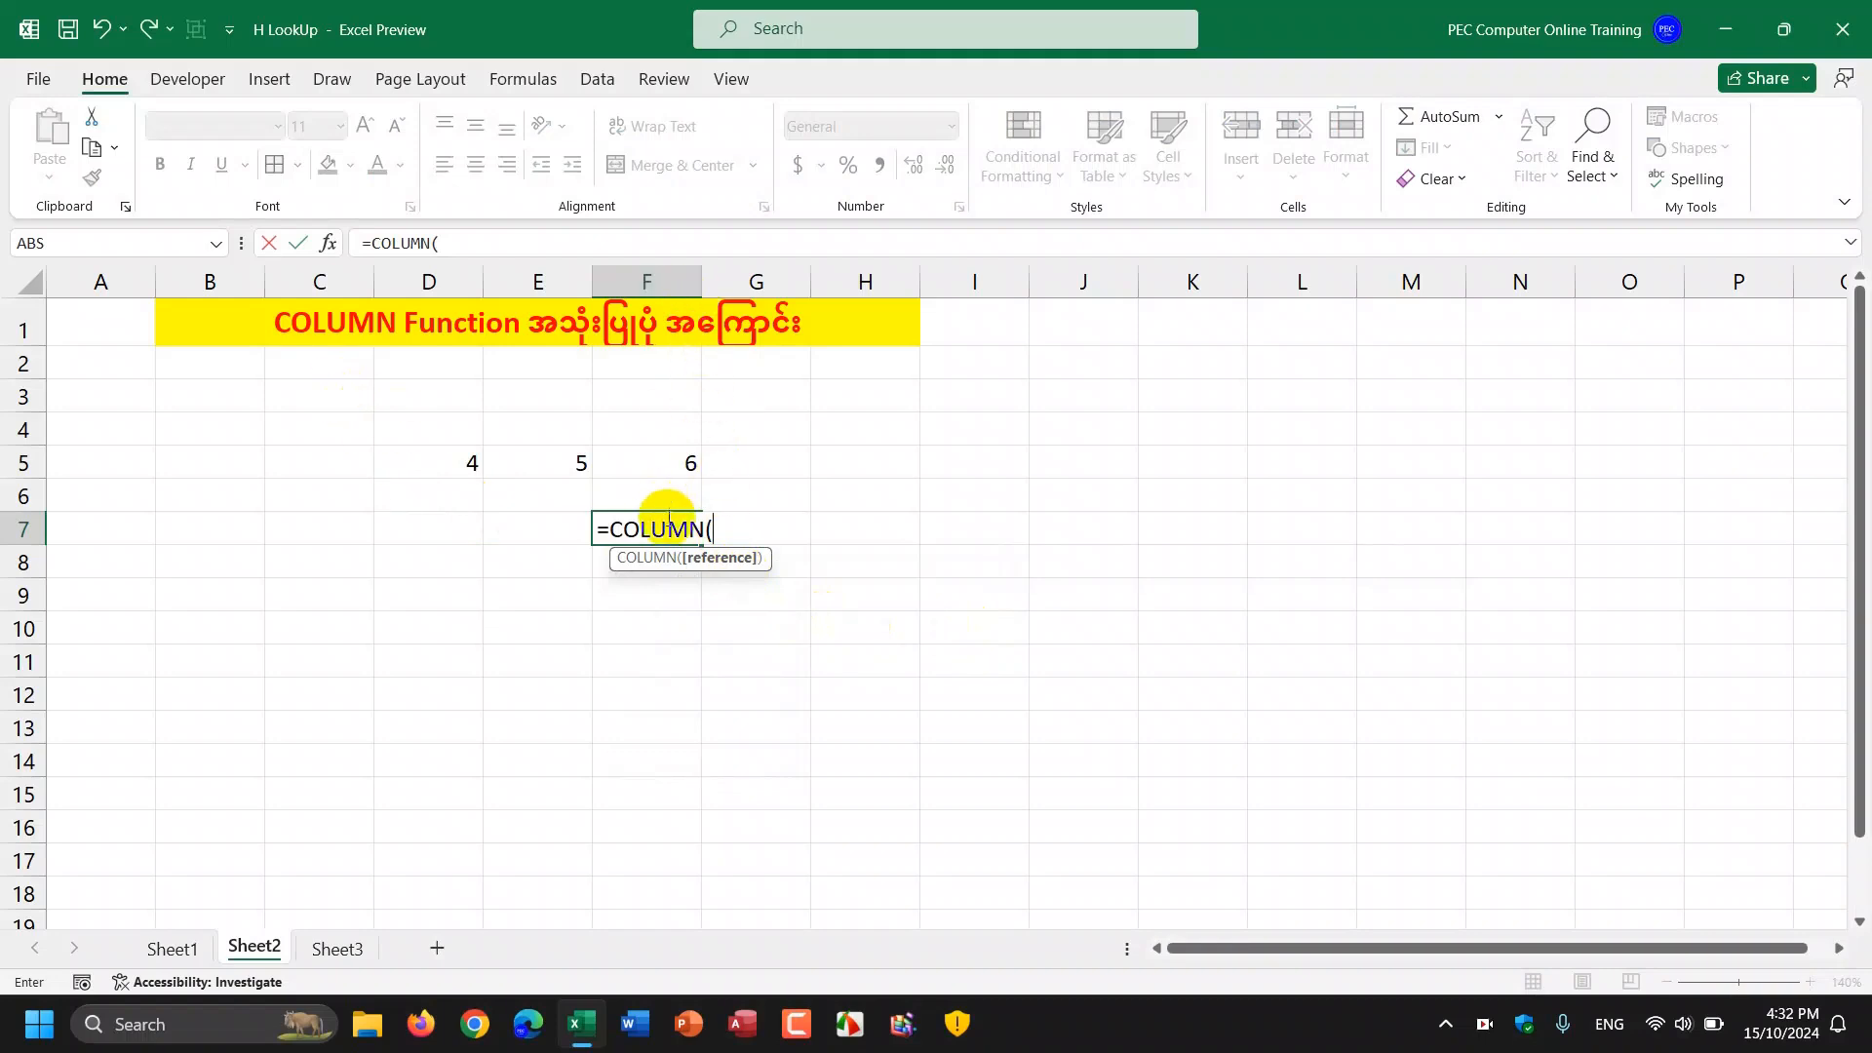
{"action": "mouse_move", "coordinate": [657, 308]}
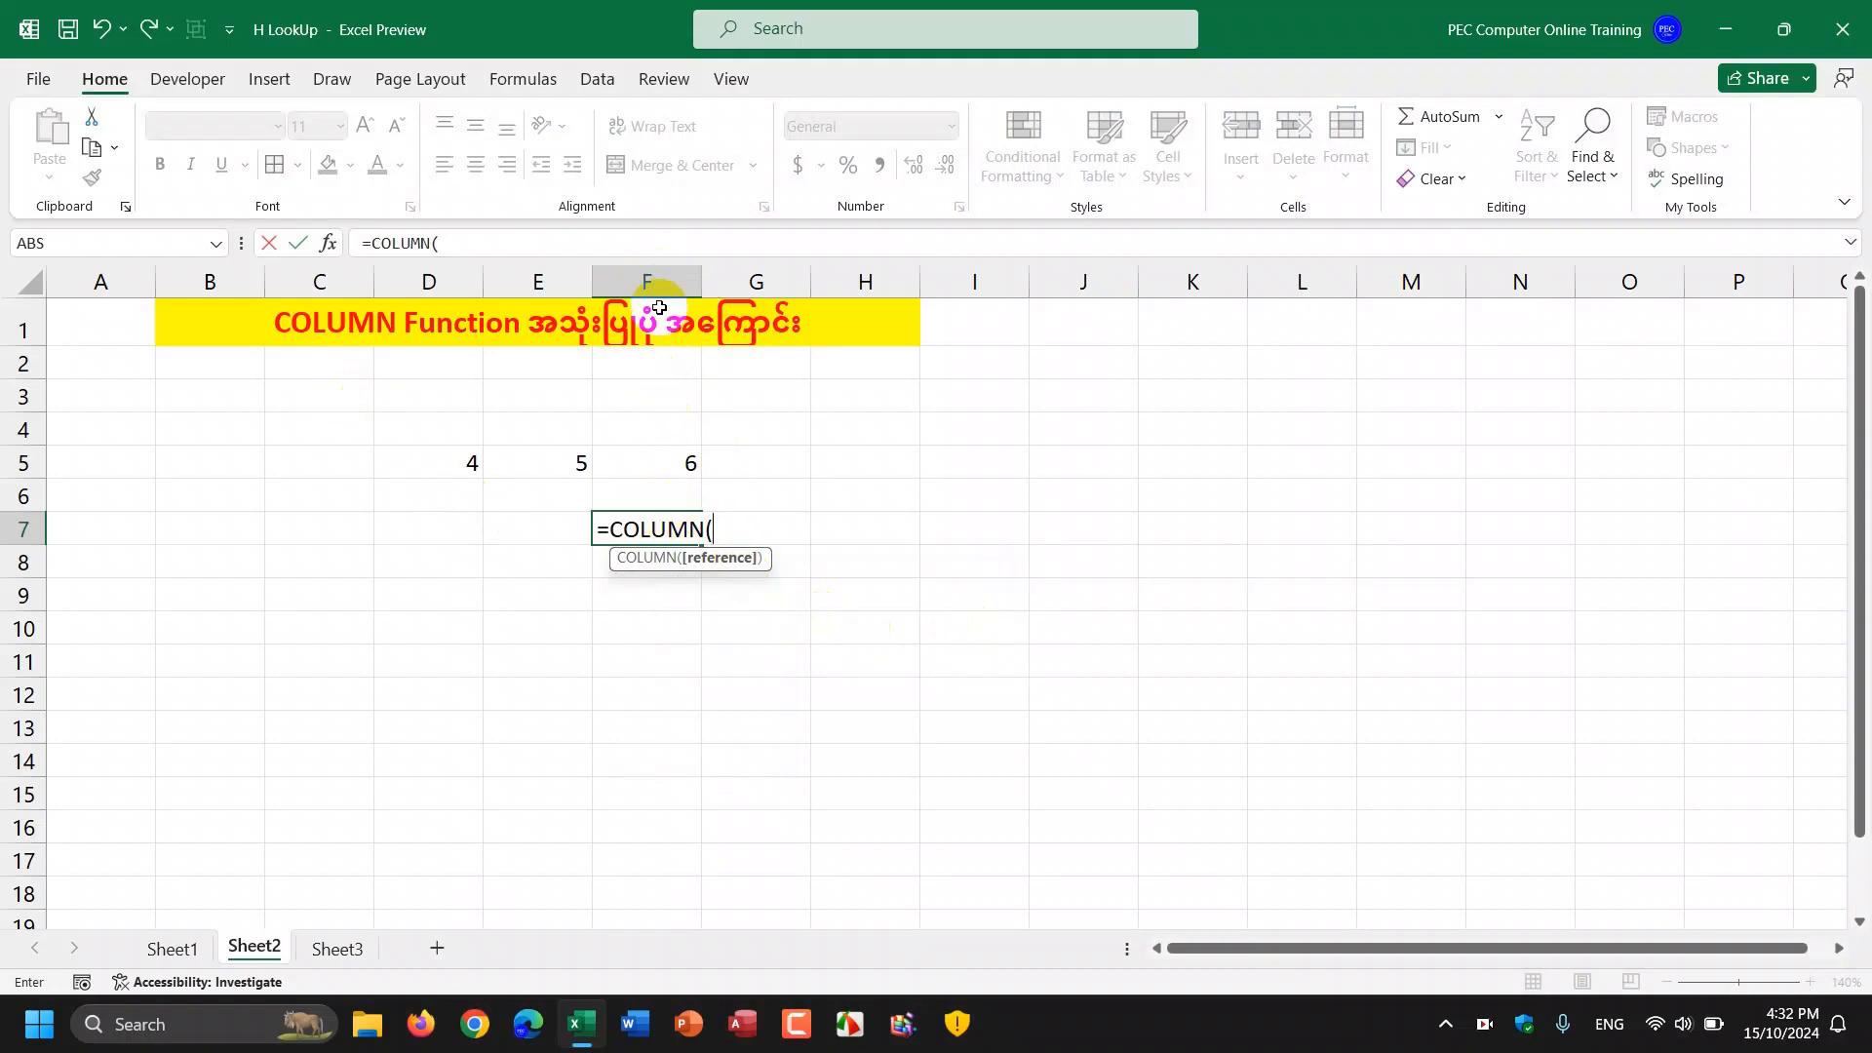
{"action": "mouse_move", "coordinate": [725, 573]}
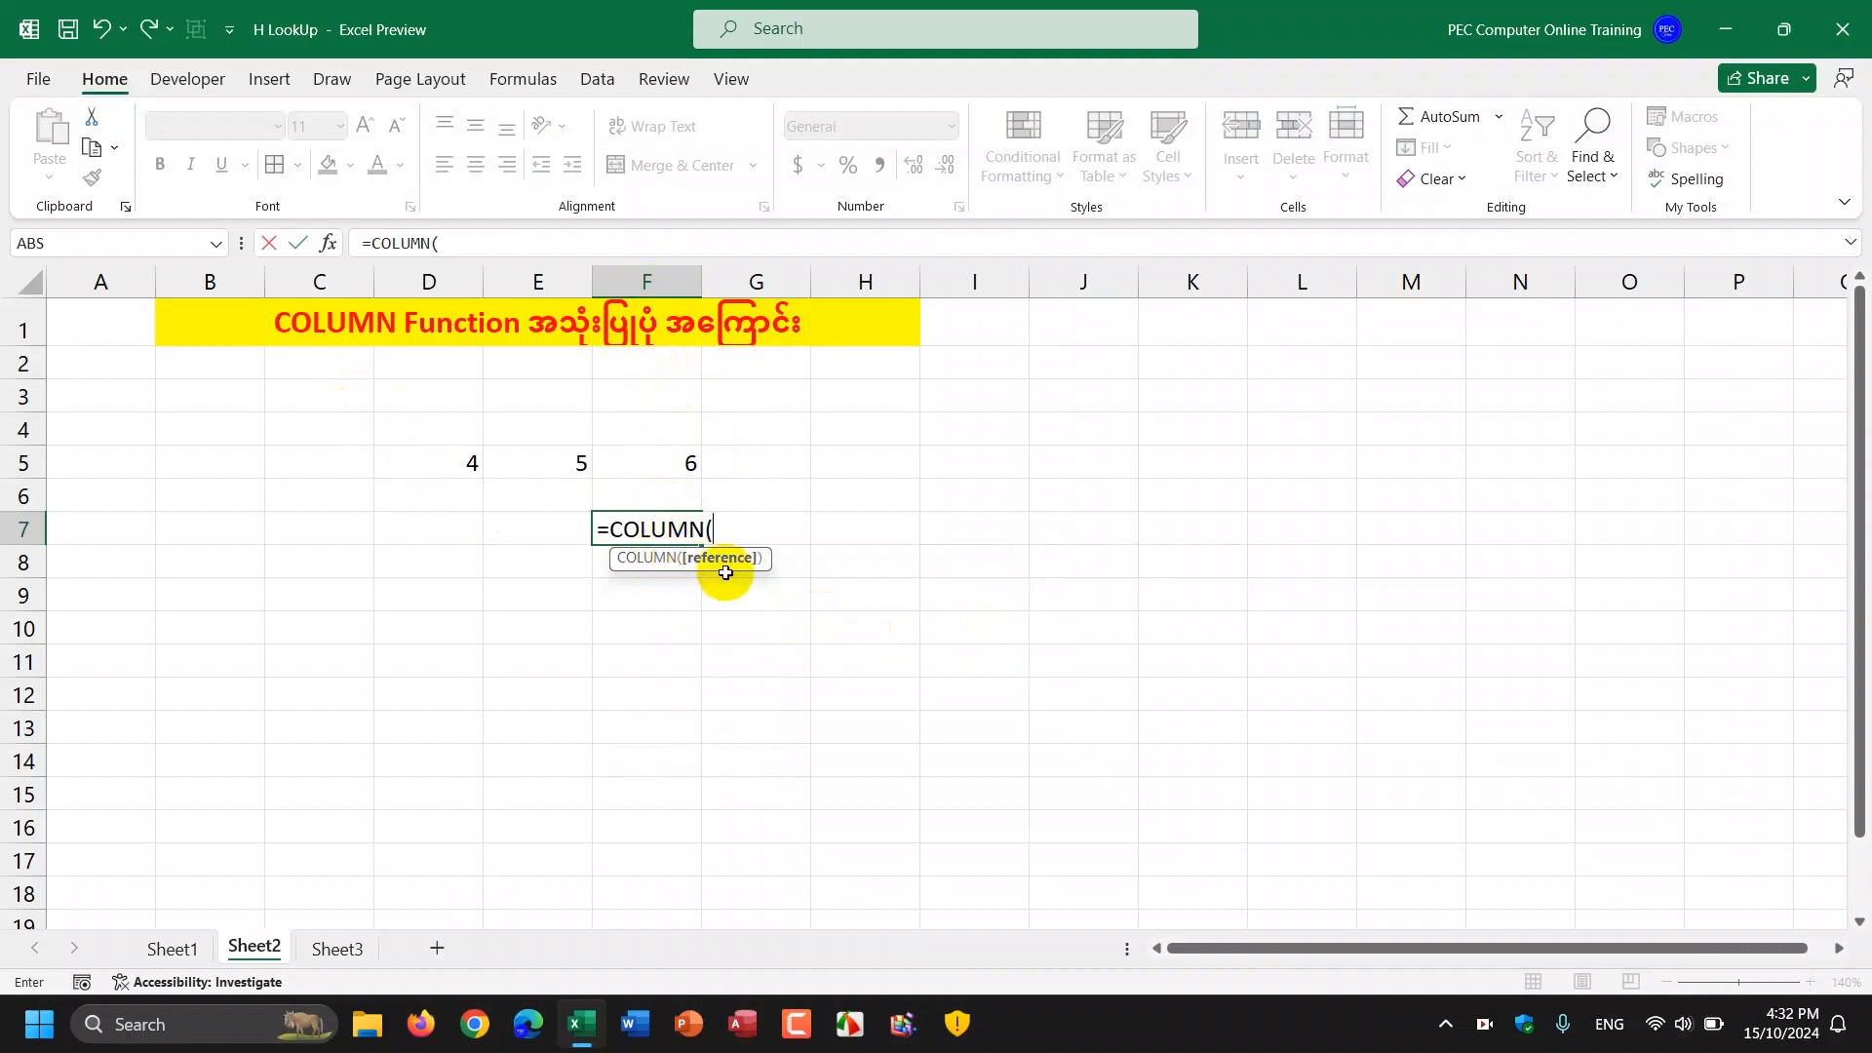
{"action": "mouse_move", "coordinate": [696, 468]}
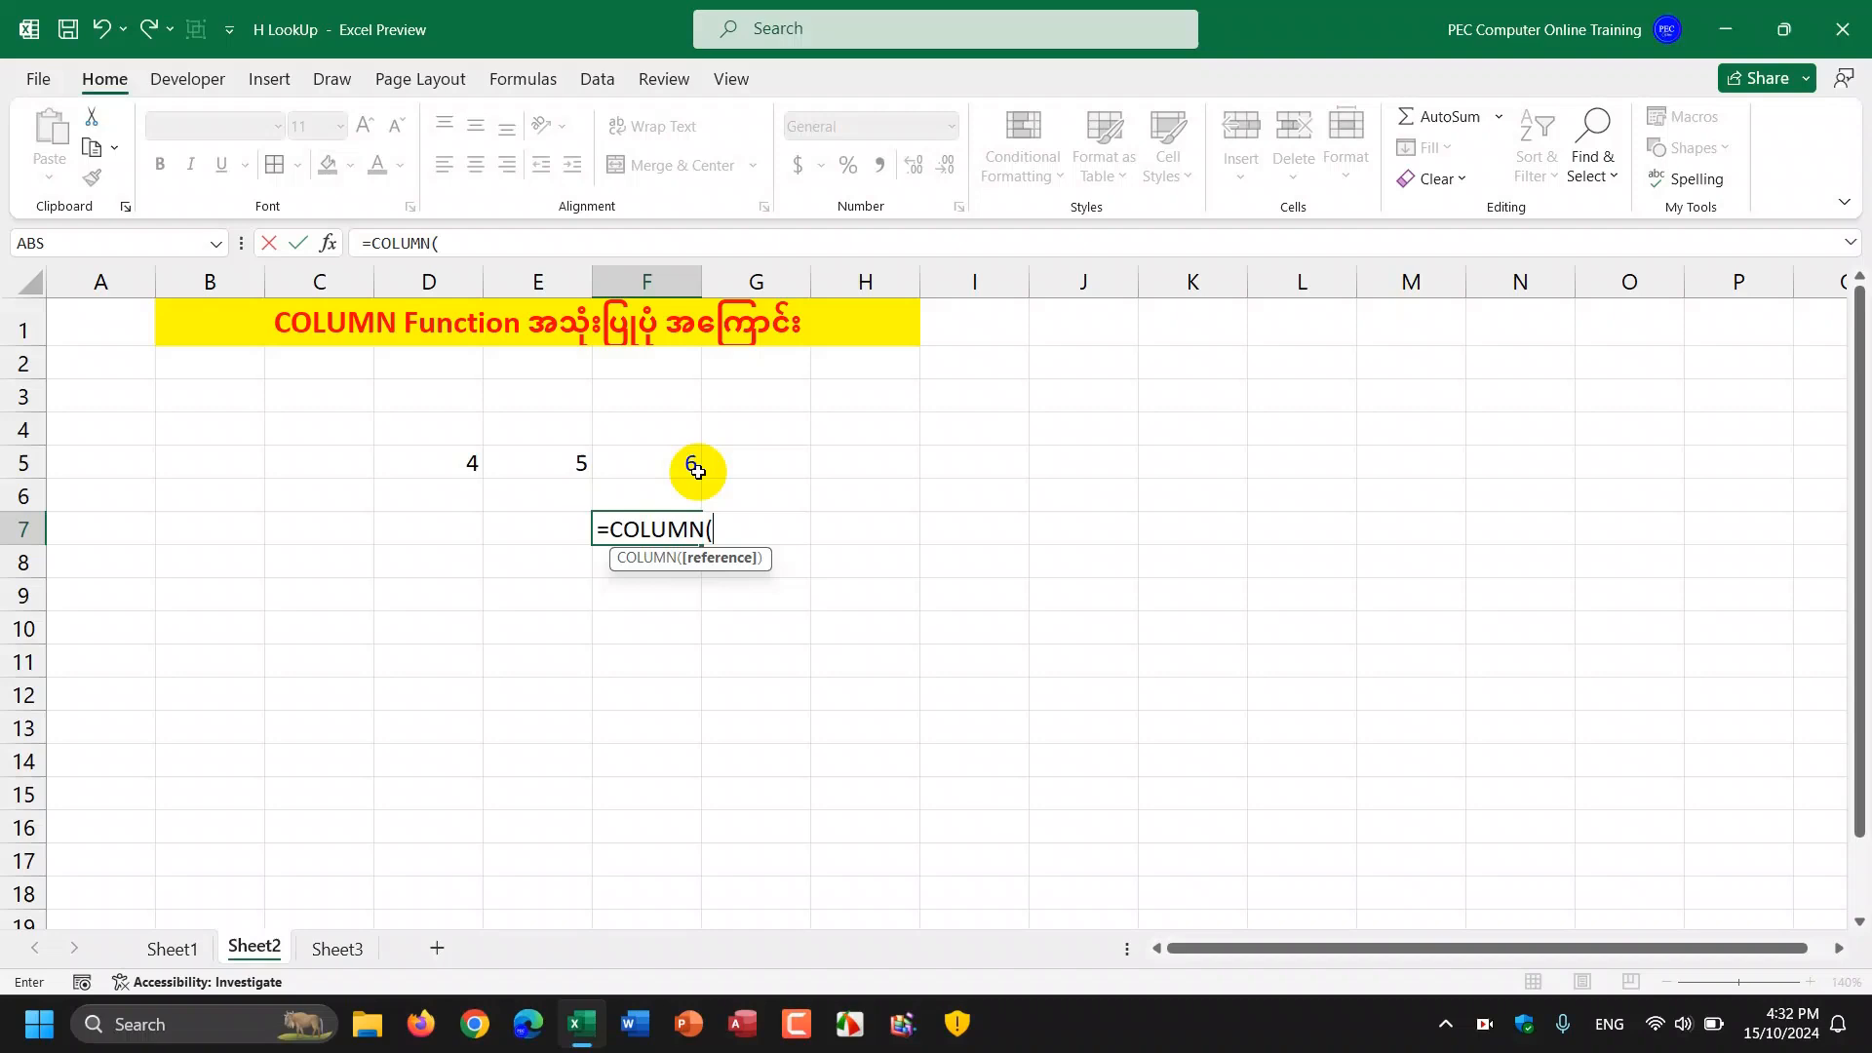
{"action": "mouse_move", "coordinate": [209, 281]}
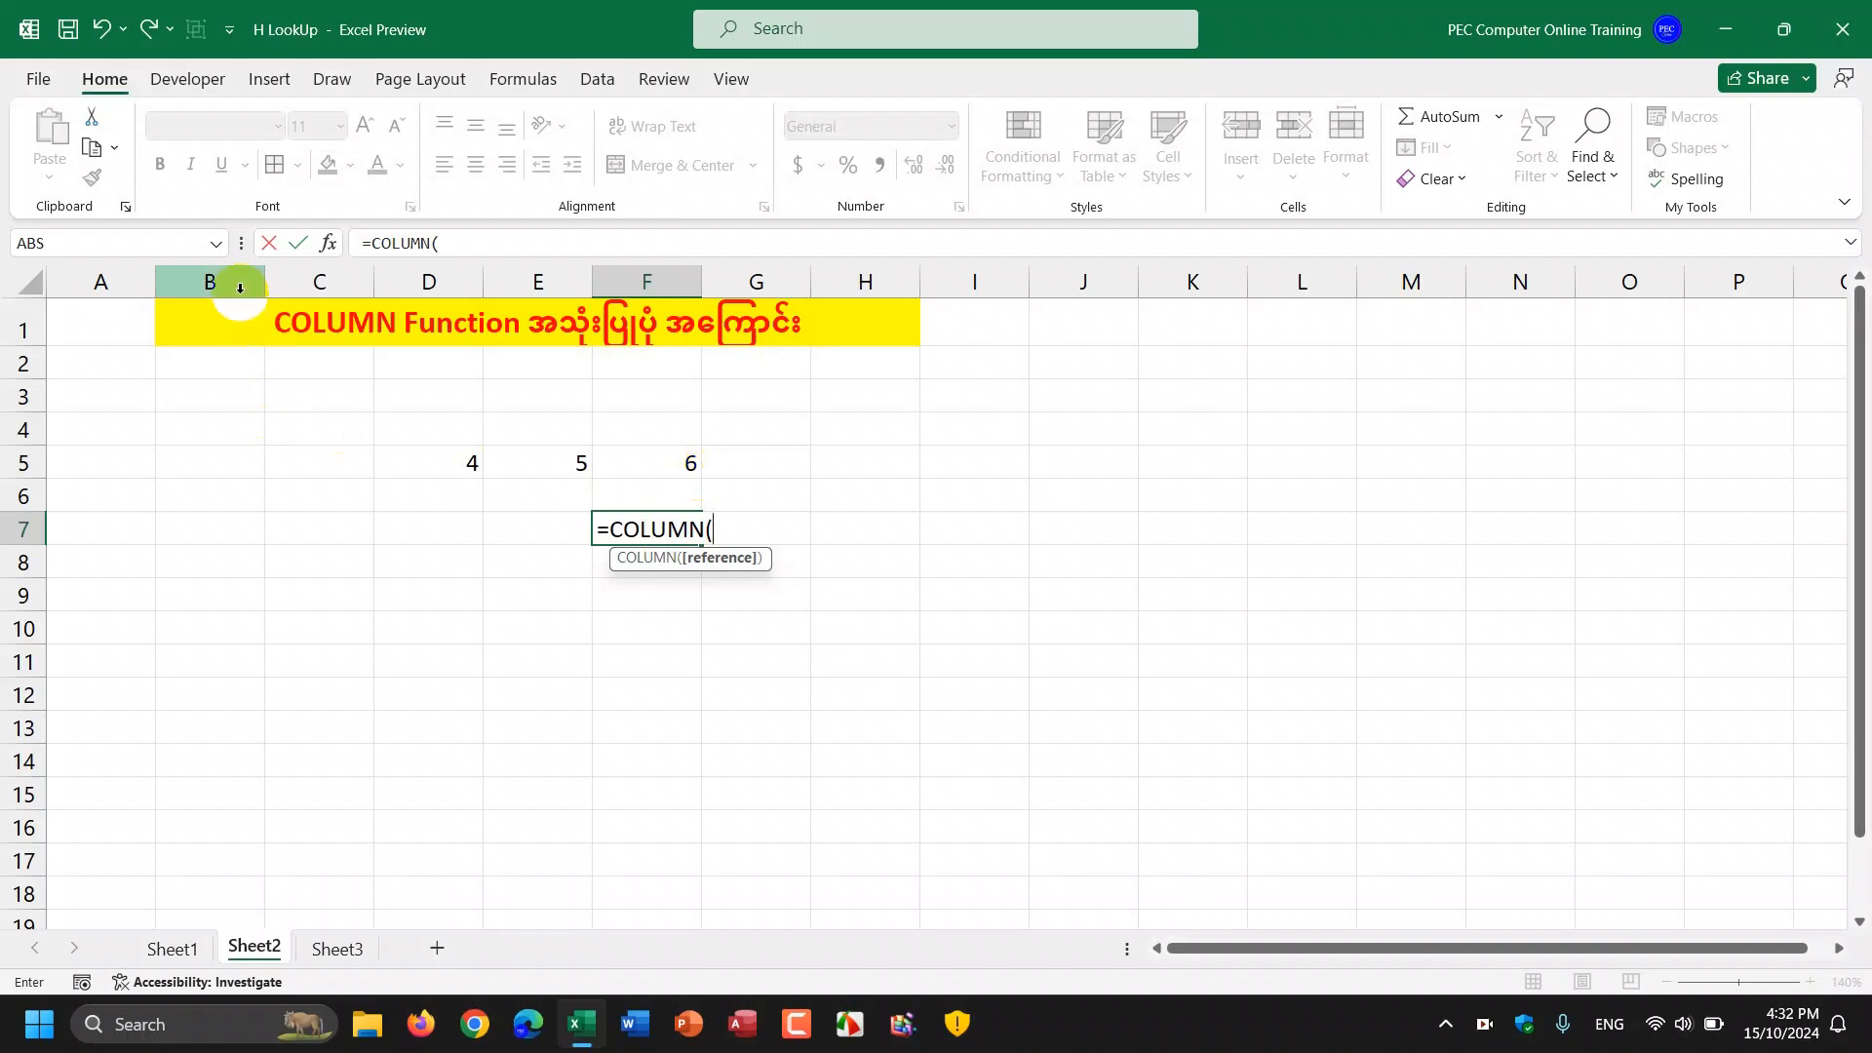
{"action": "mouse_move", "coordinate": [232, 324]}
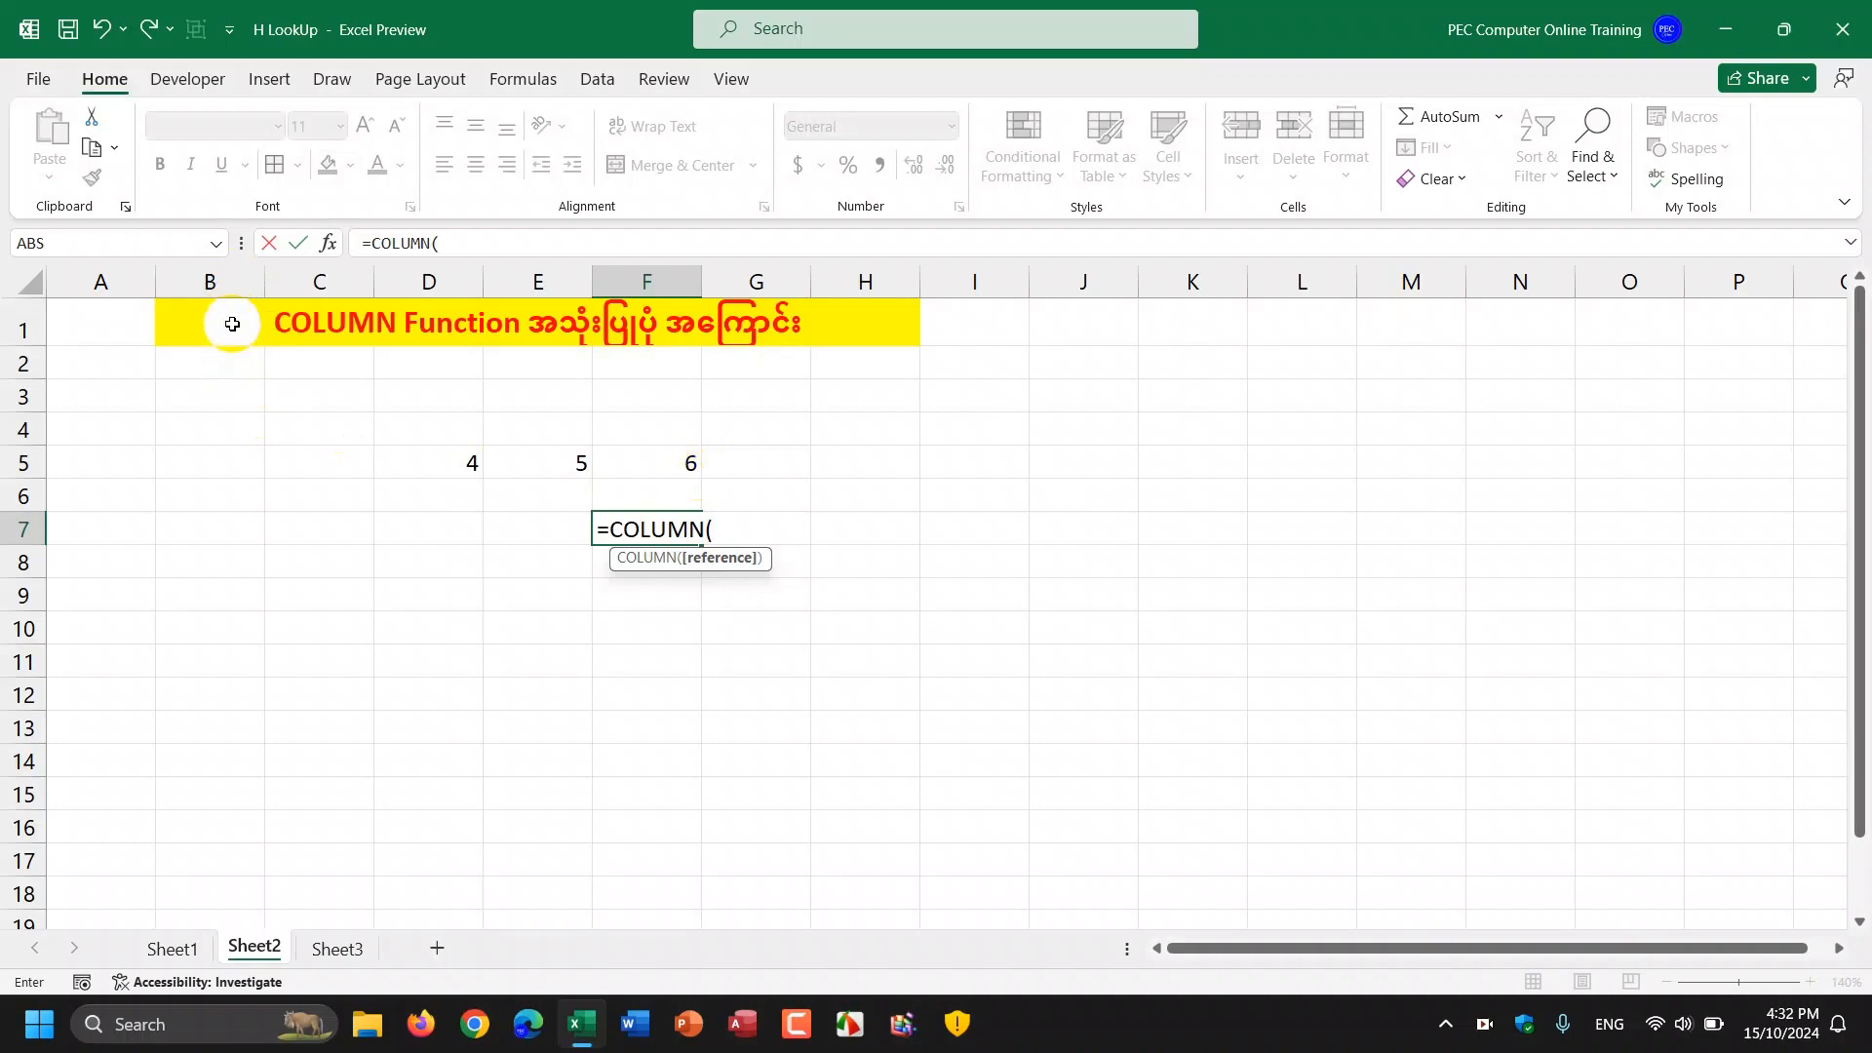
{"action": "mouse_move", "coordinate": [983, 573]}
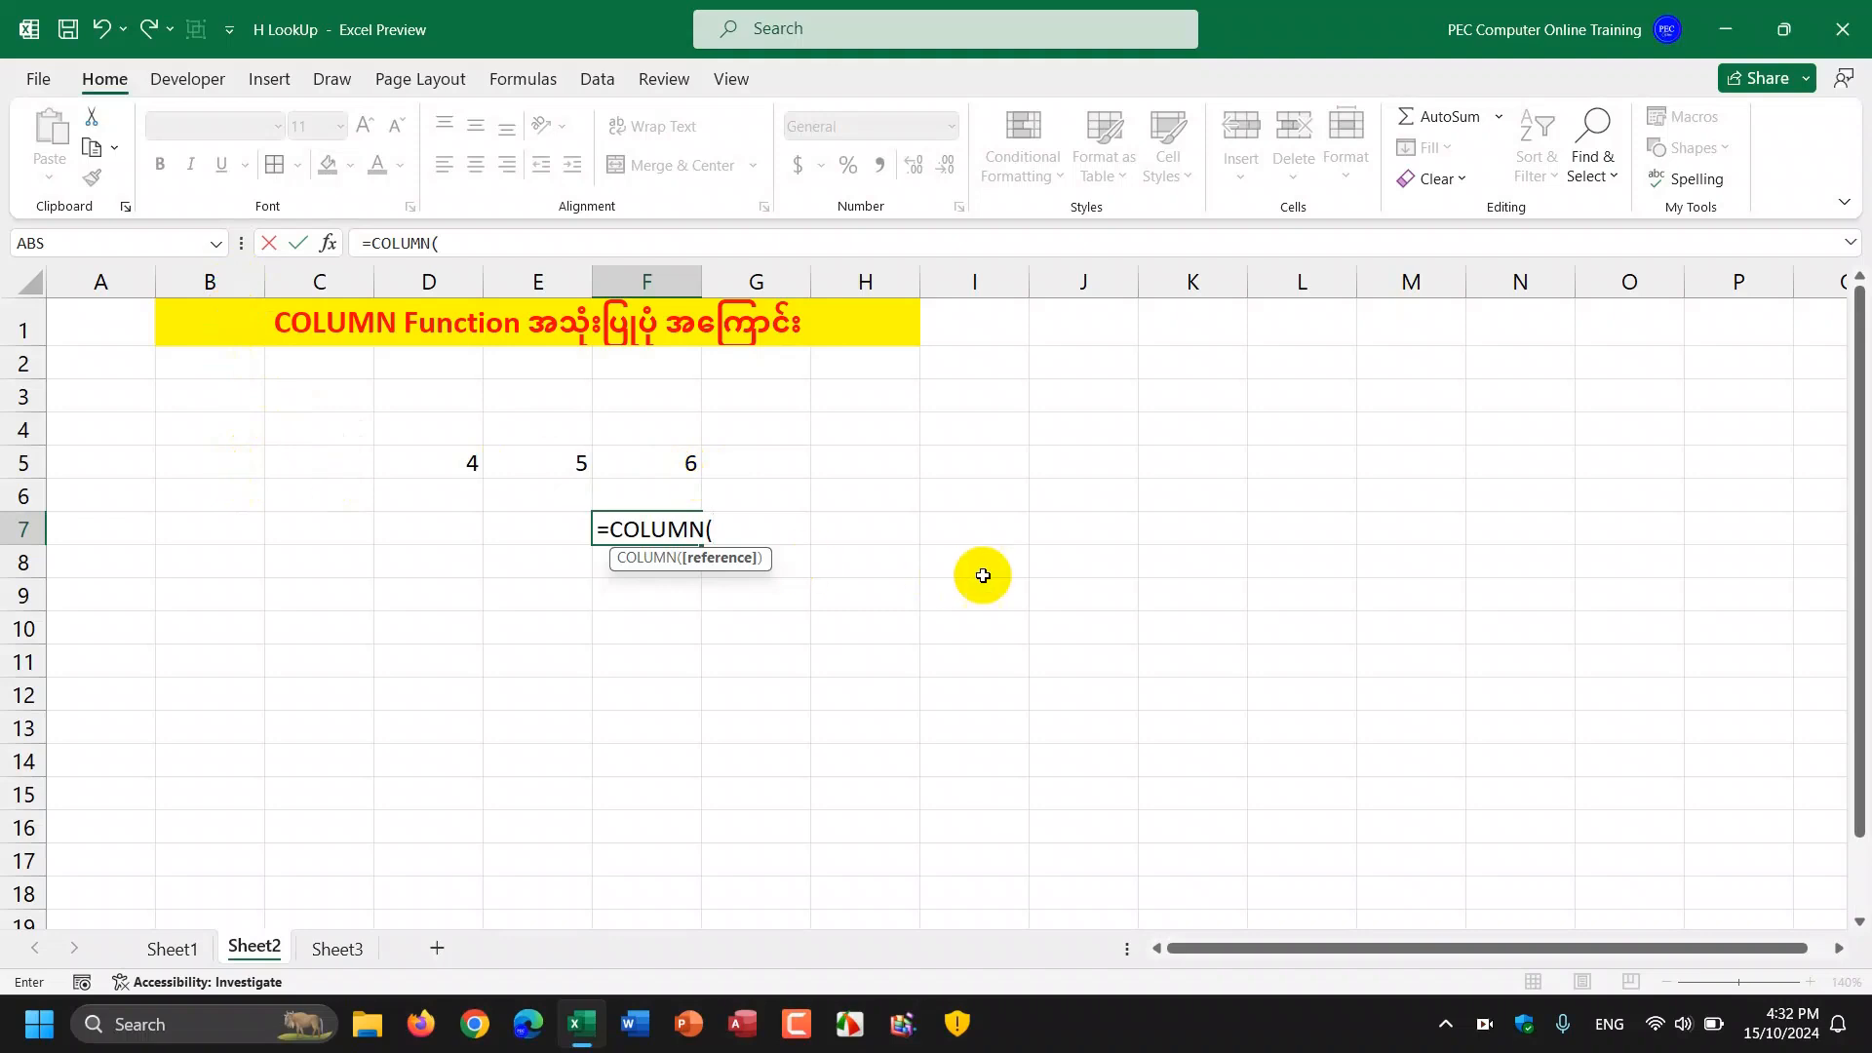
{"action": "mouse_move", "coordinate": [971, 602]}
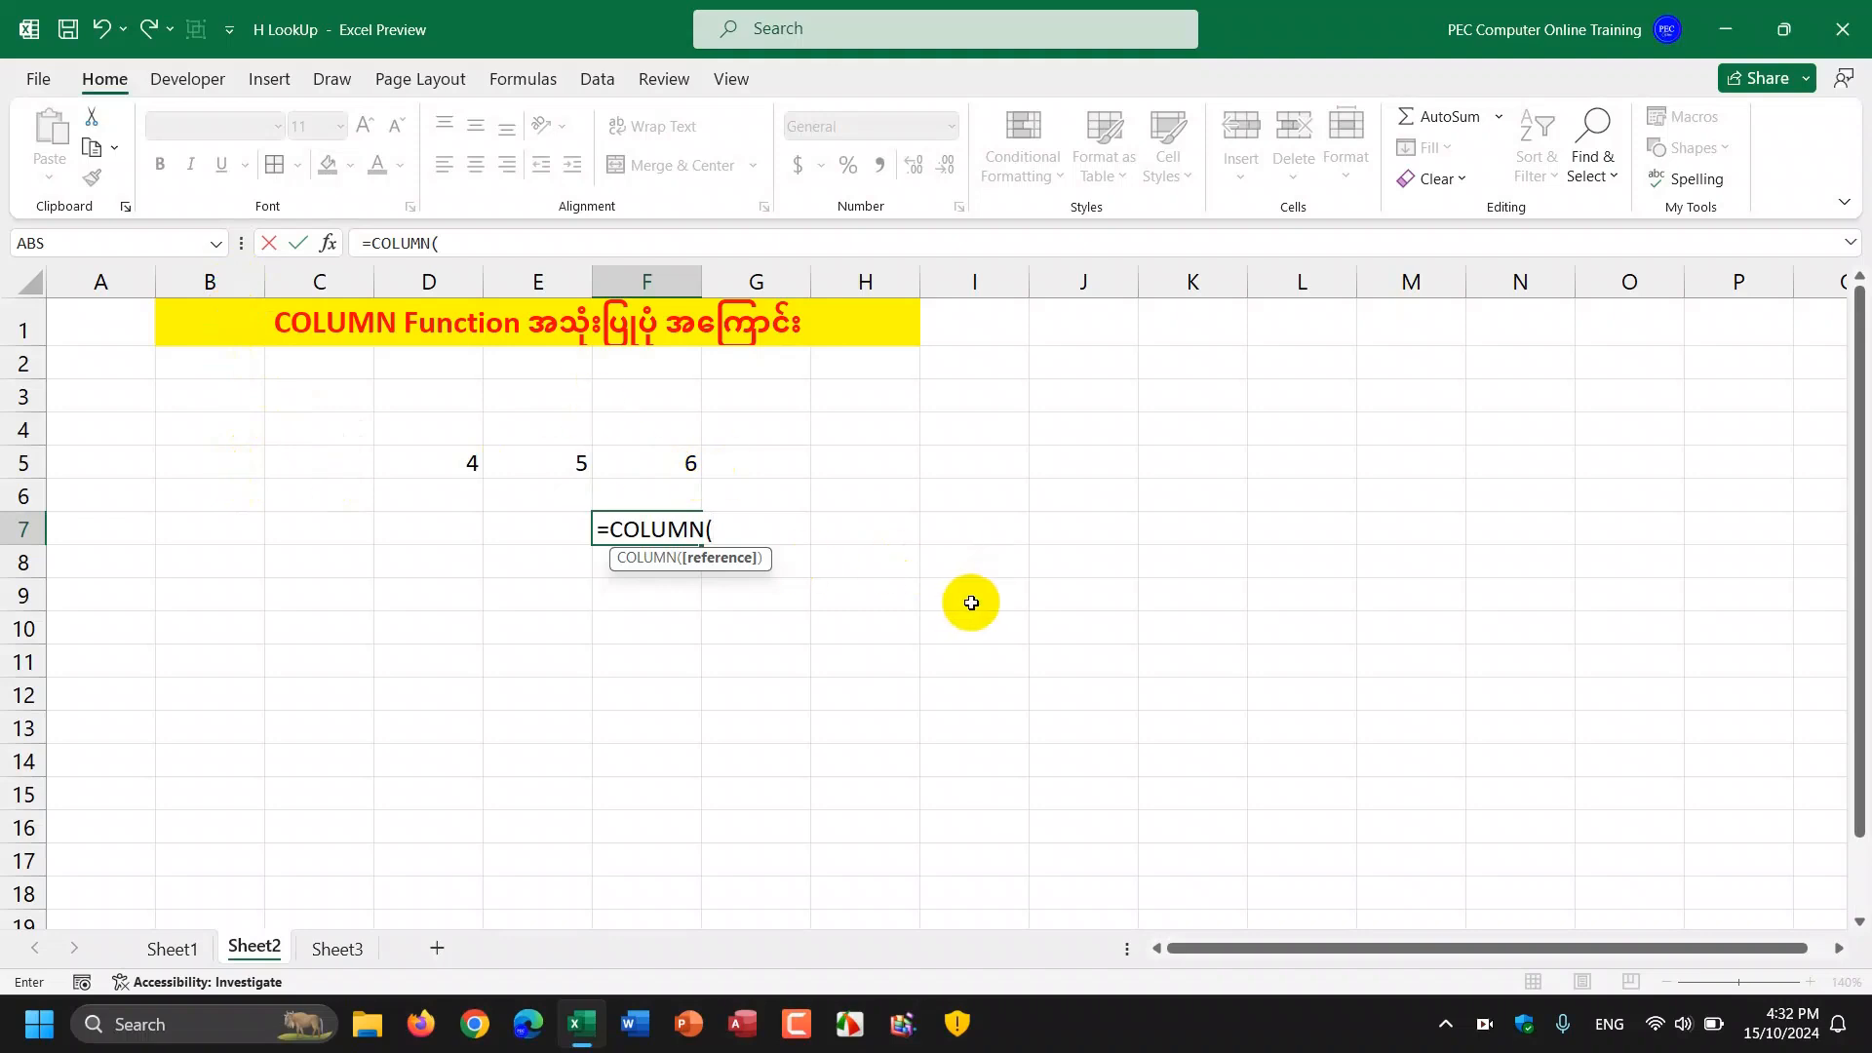
Step: Complete F7 as =COLUMN(B9), correcting the mistyped row, so it returns 2
{"action": "type", "text": "b"}
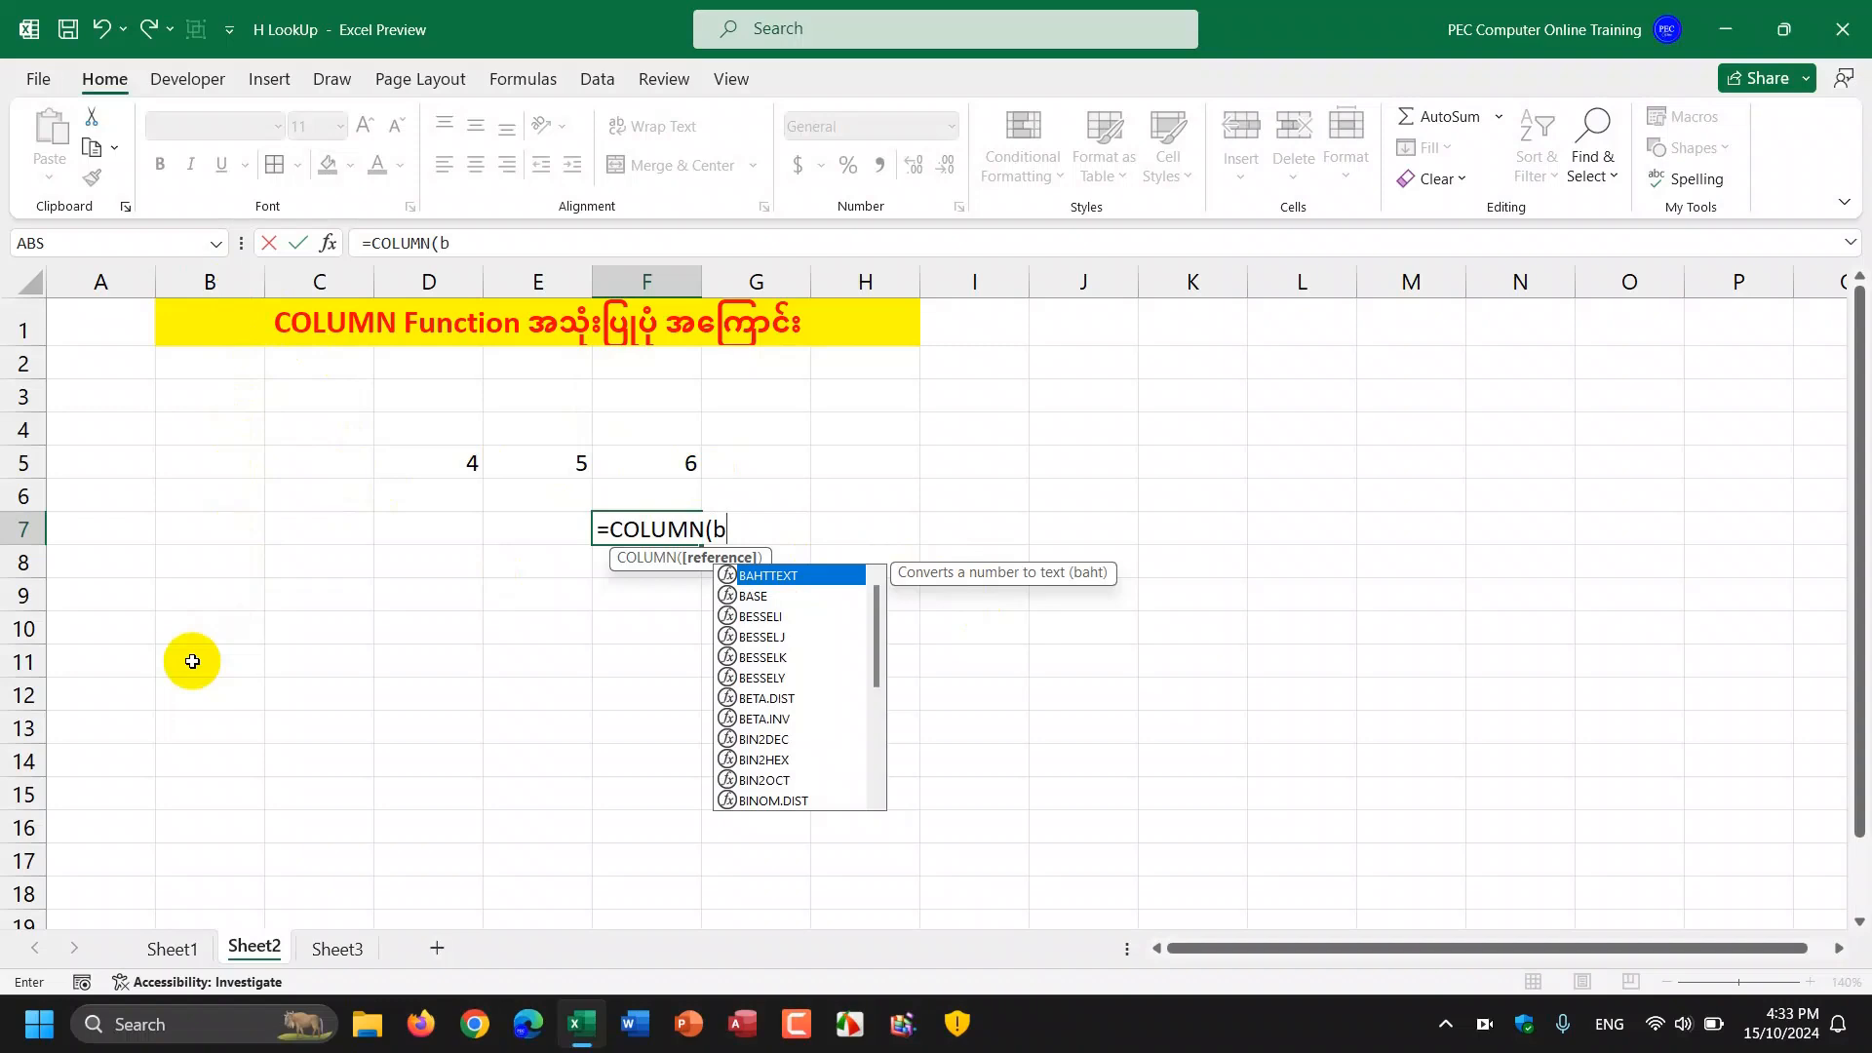
{"action": "type", "text": "1"}
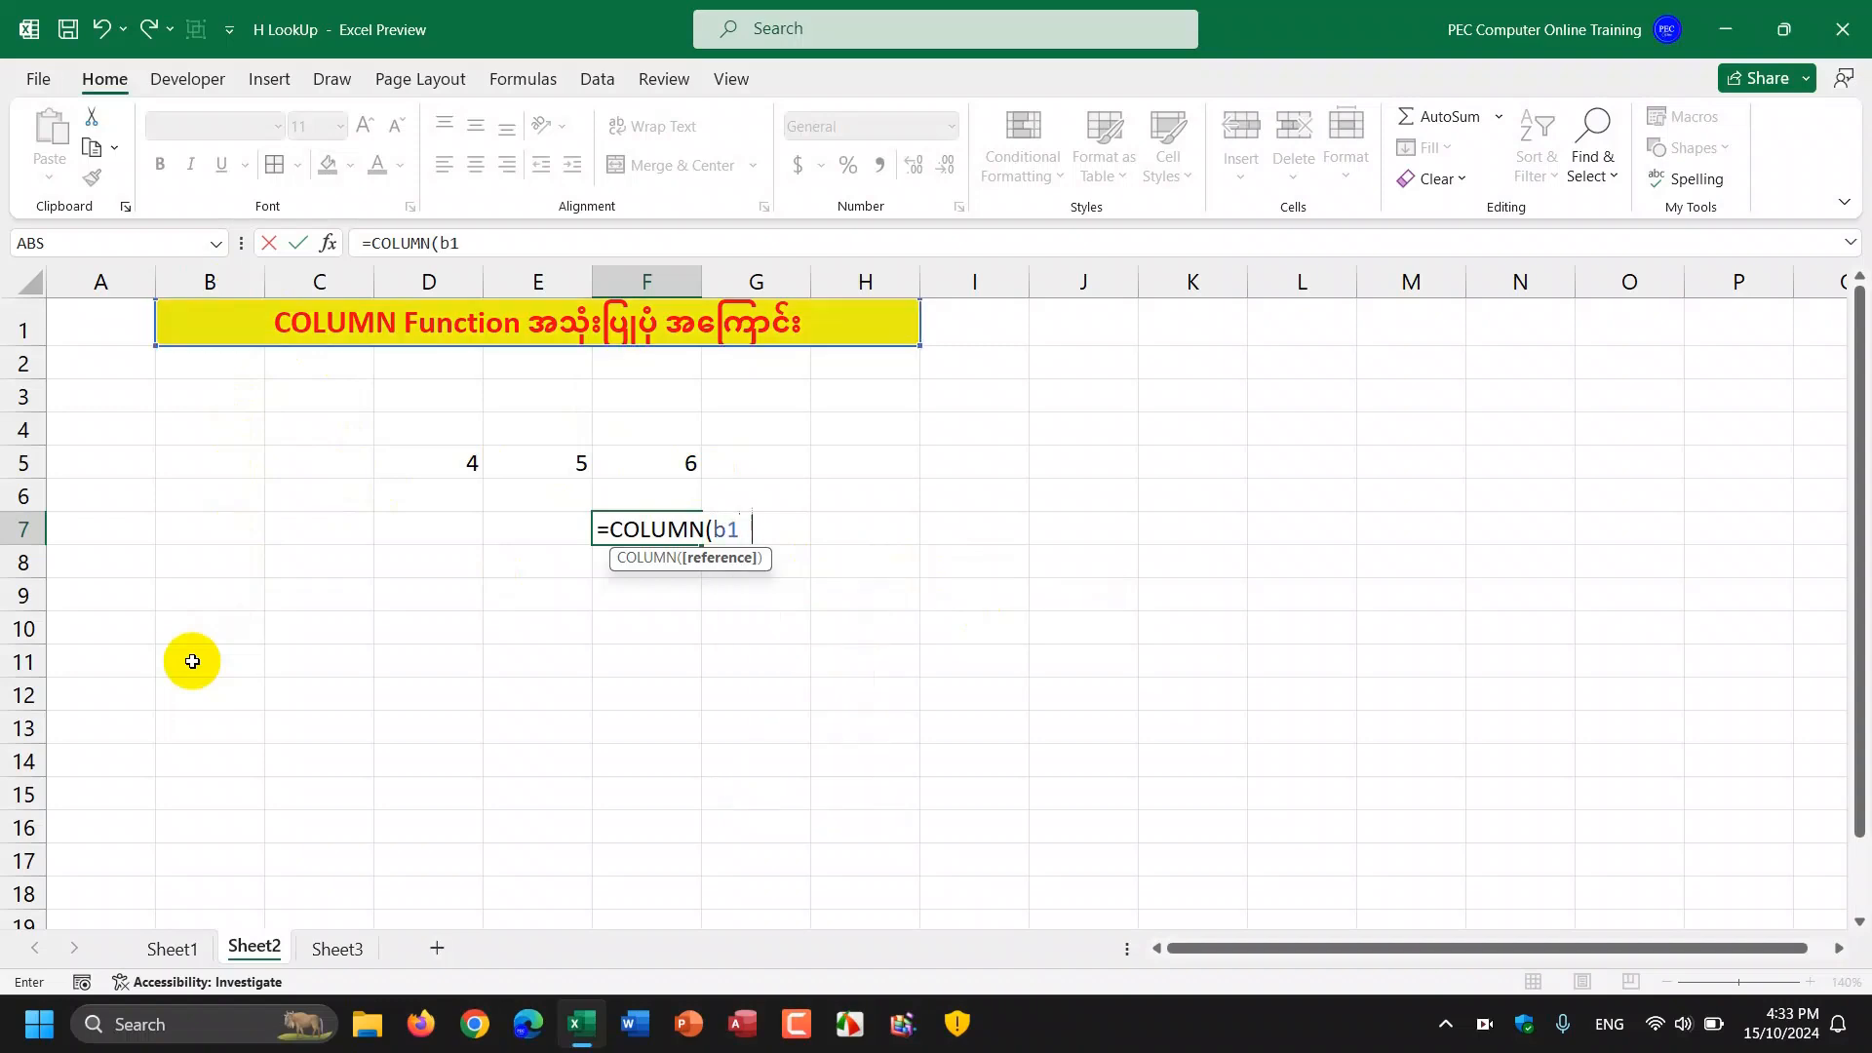
{"action": "type", "text": "50"}
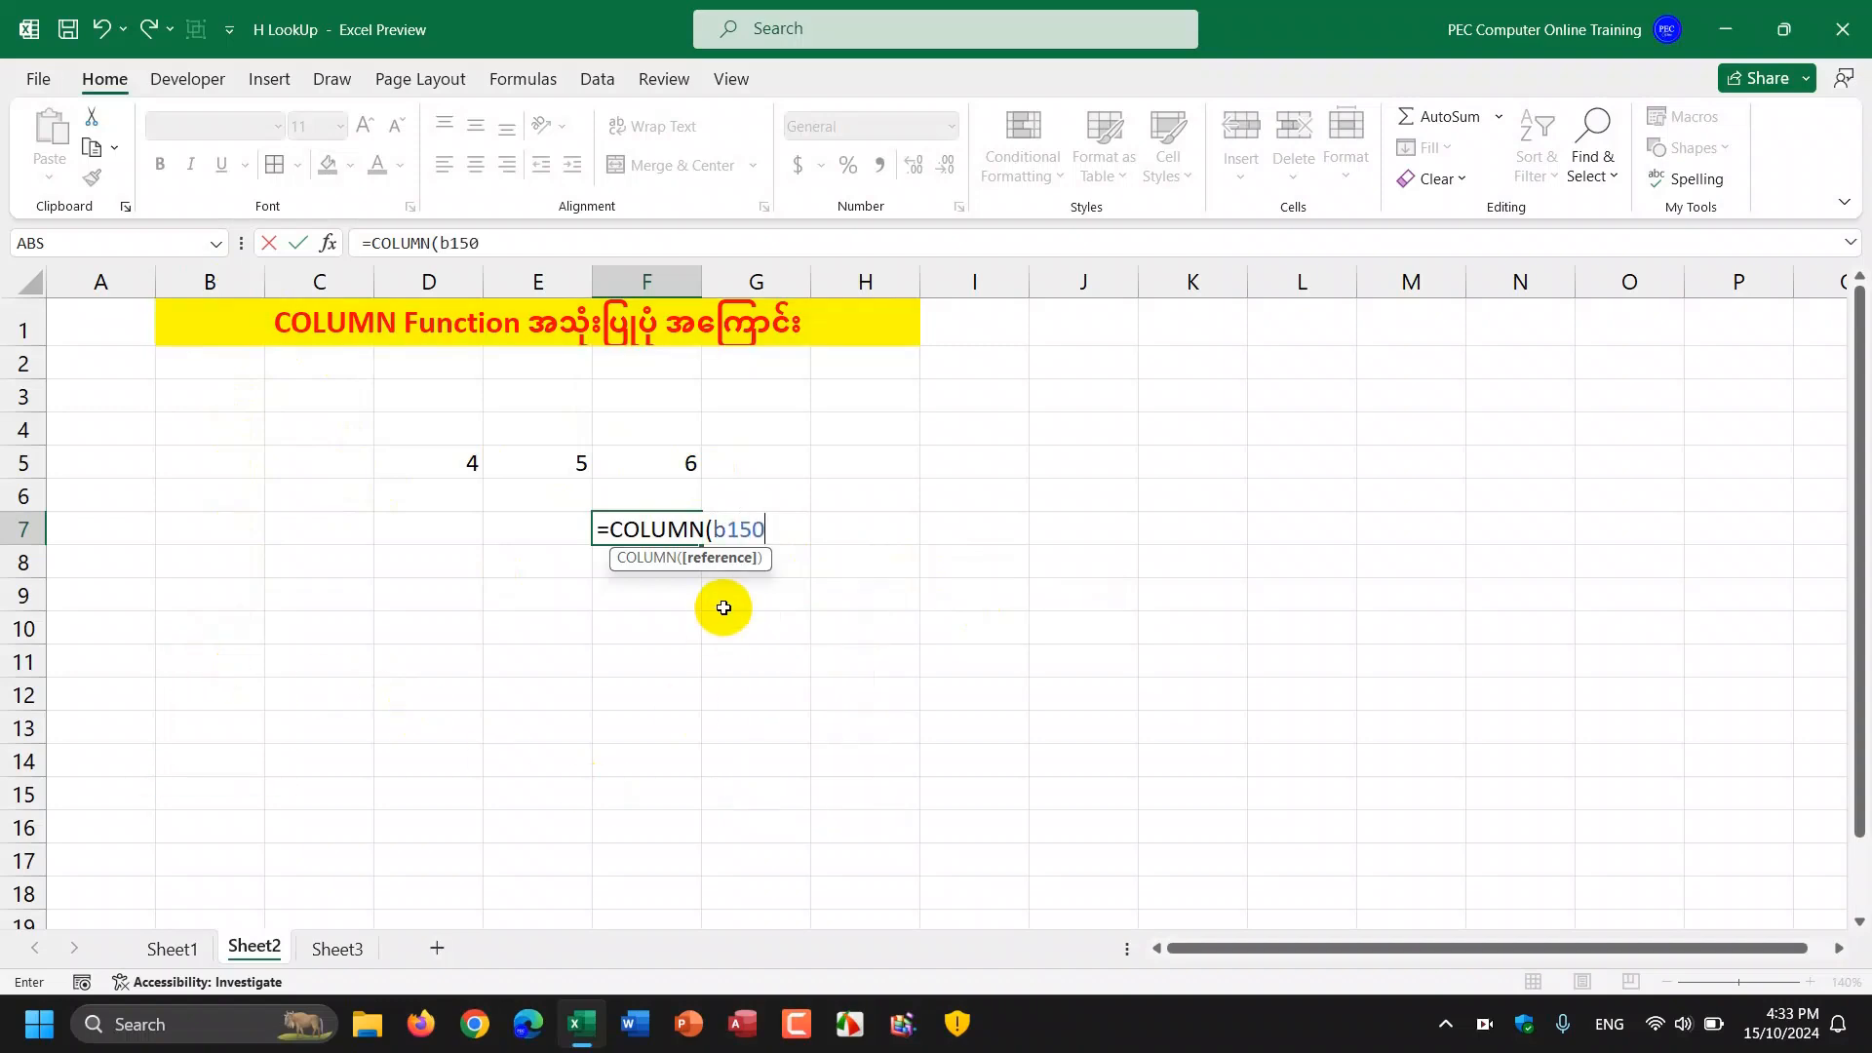
{"action": "key", "text": "Backspace"}
{"action": "type", "text": "9"}
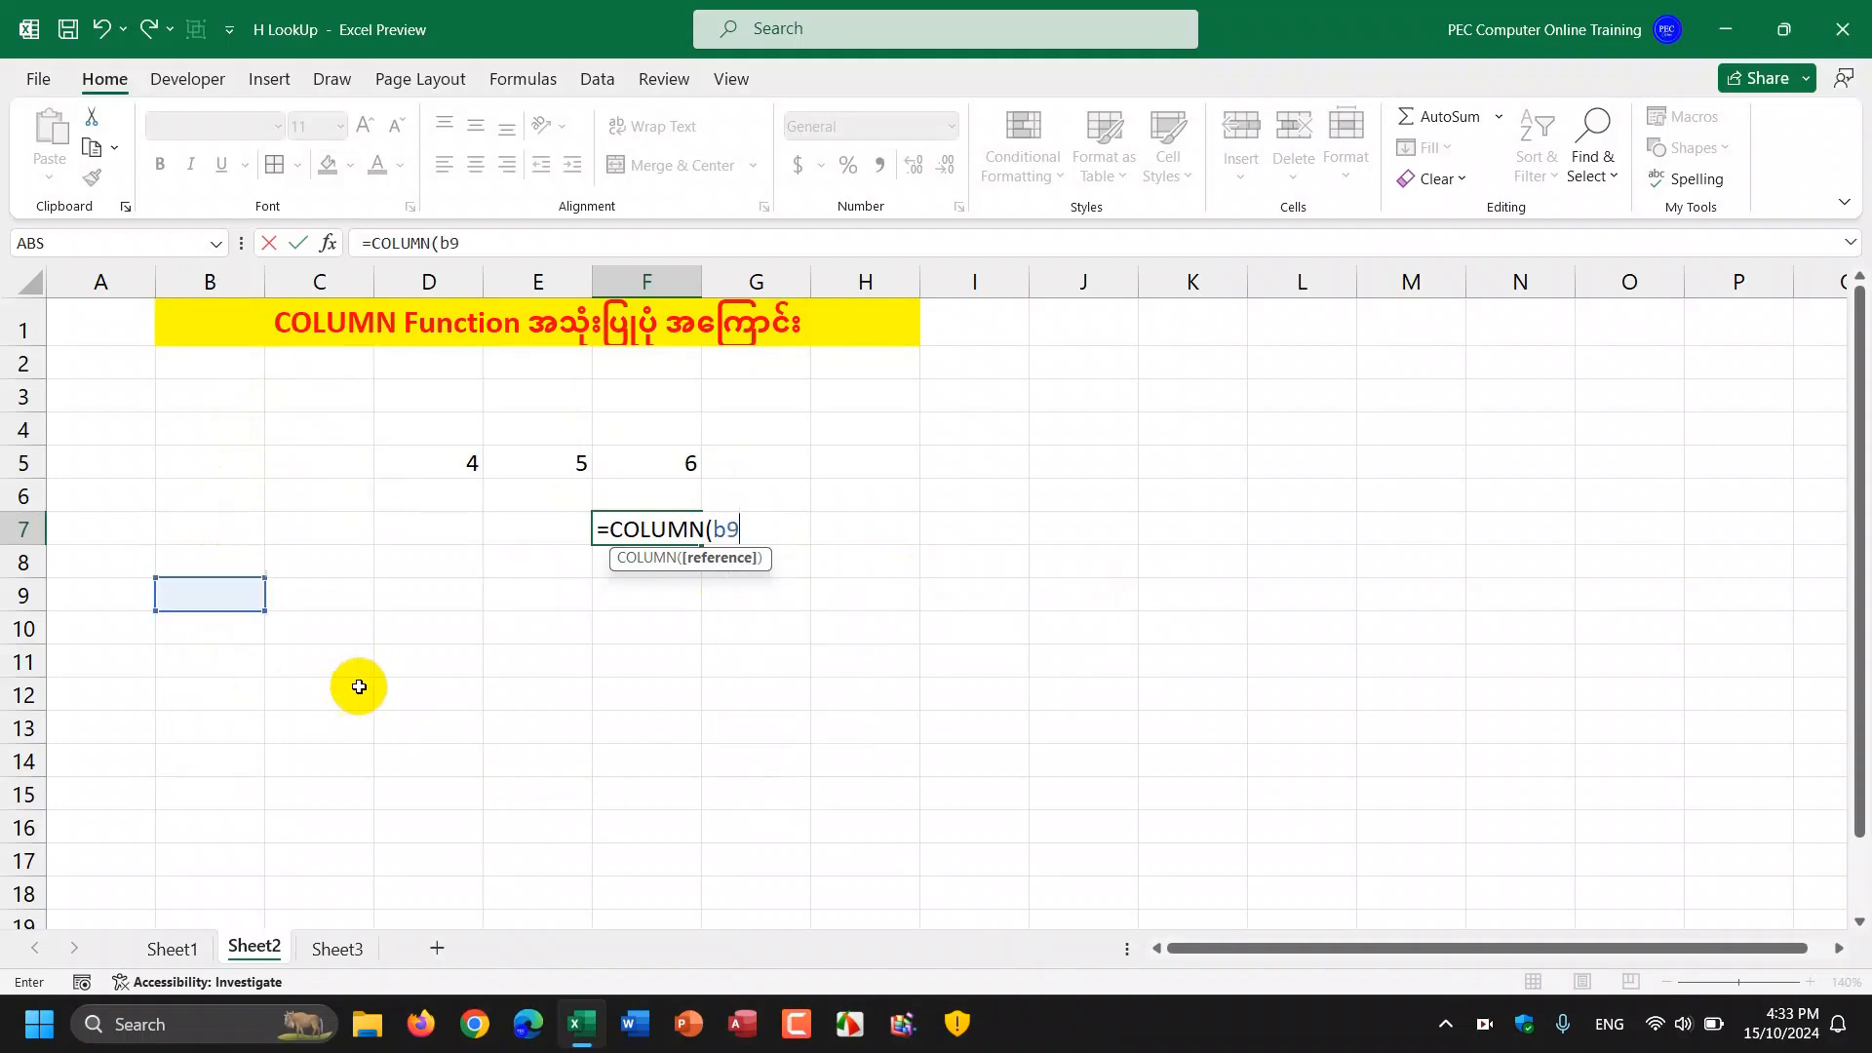
{"action": "mouse_move", "coordinate": [244, 624]}
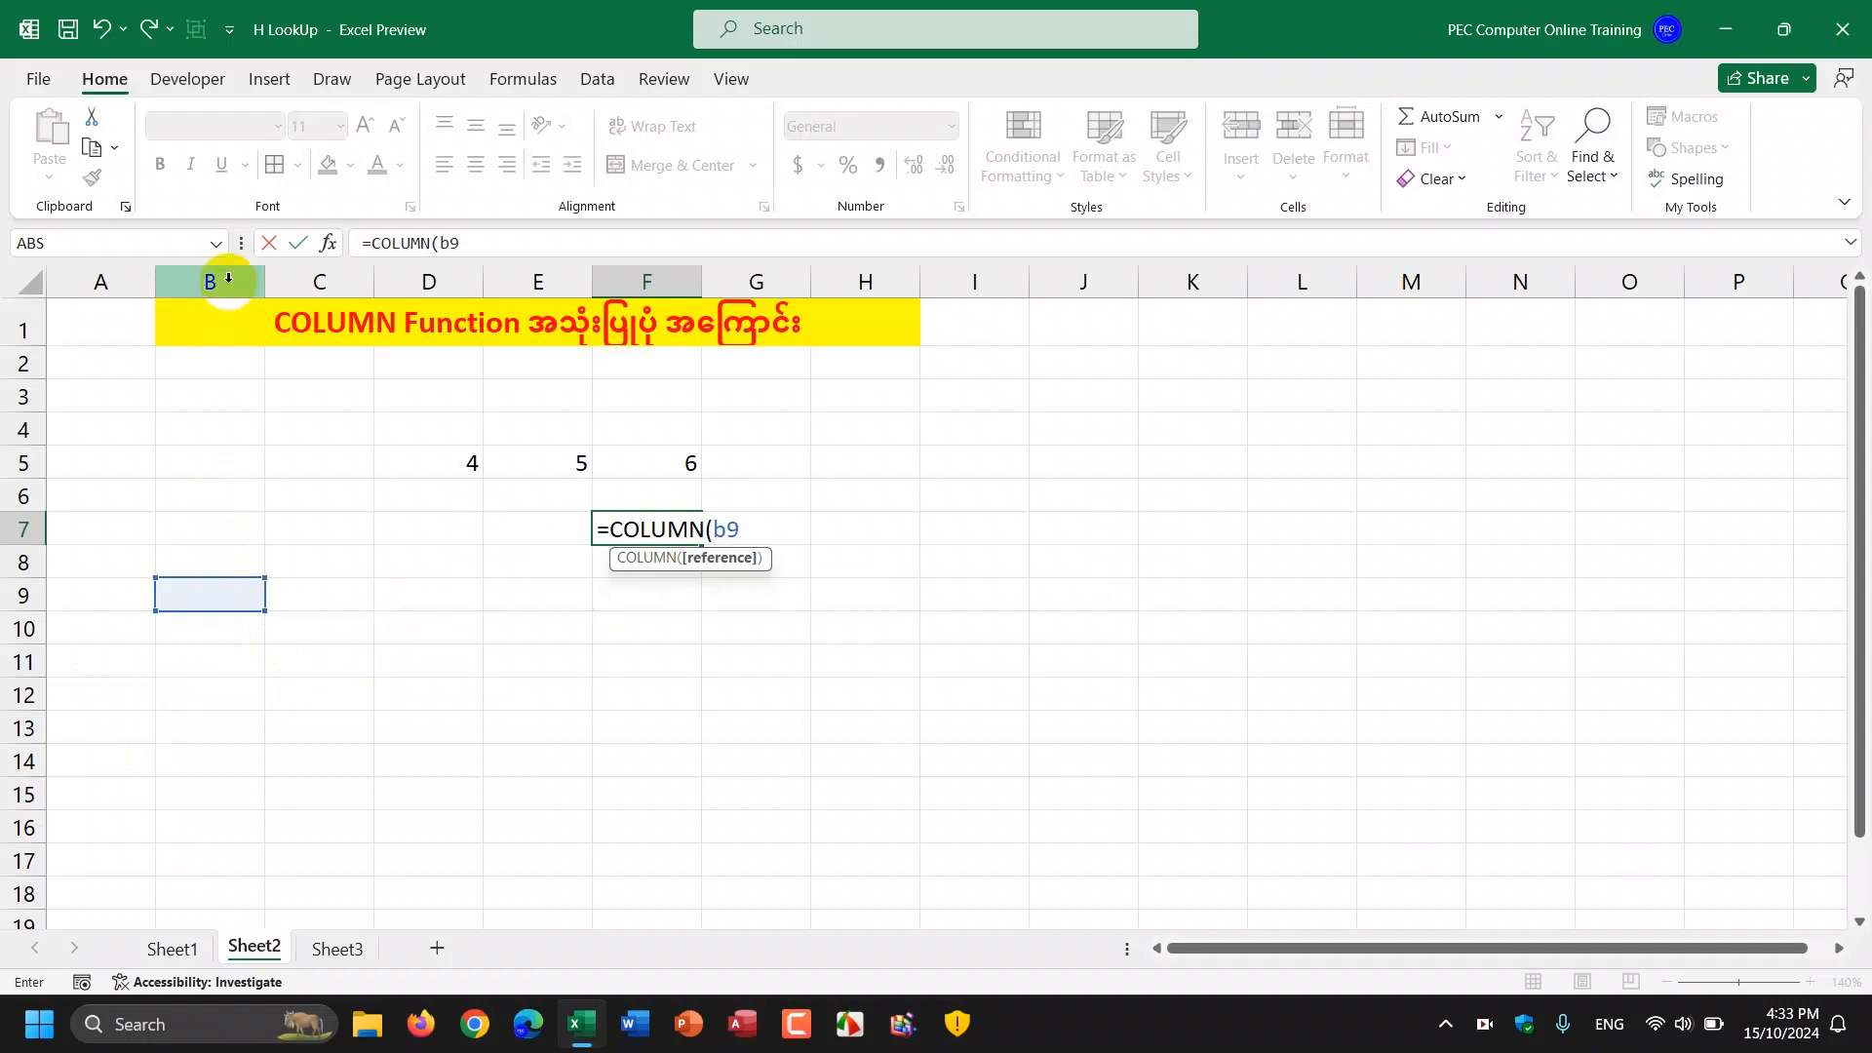
{"action": "mouse_move", "coordinate": [402, 412]}
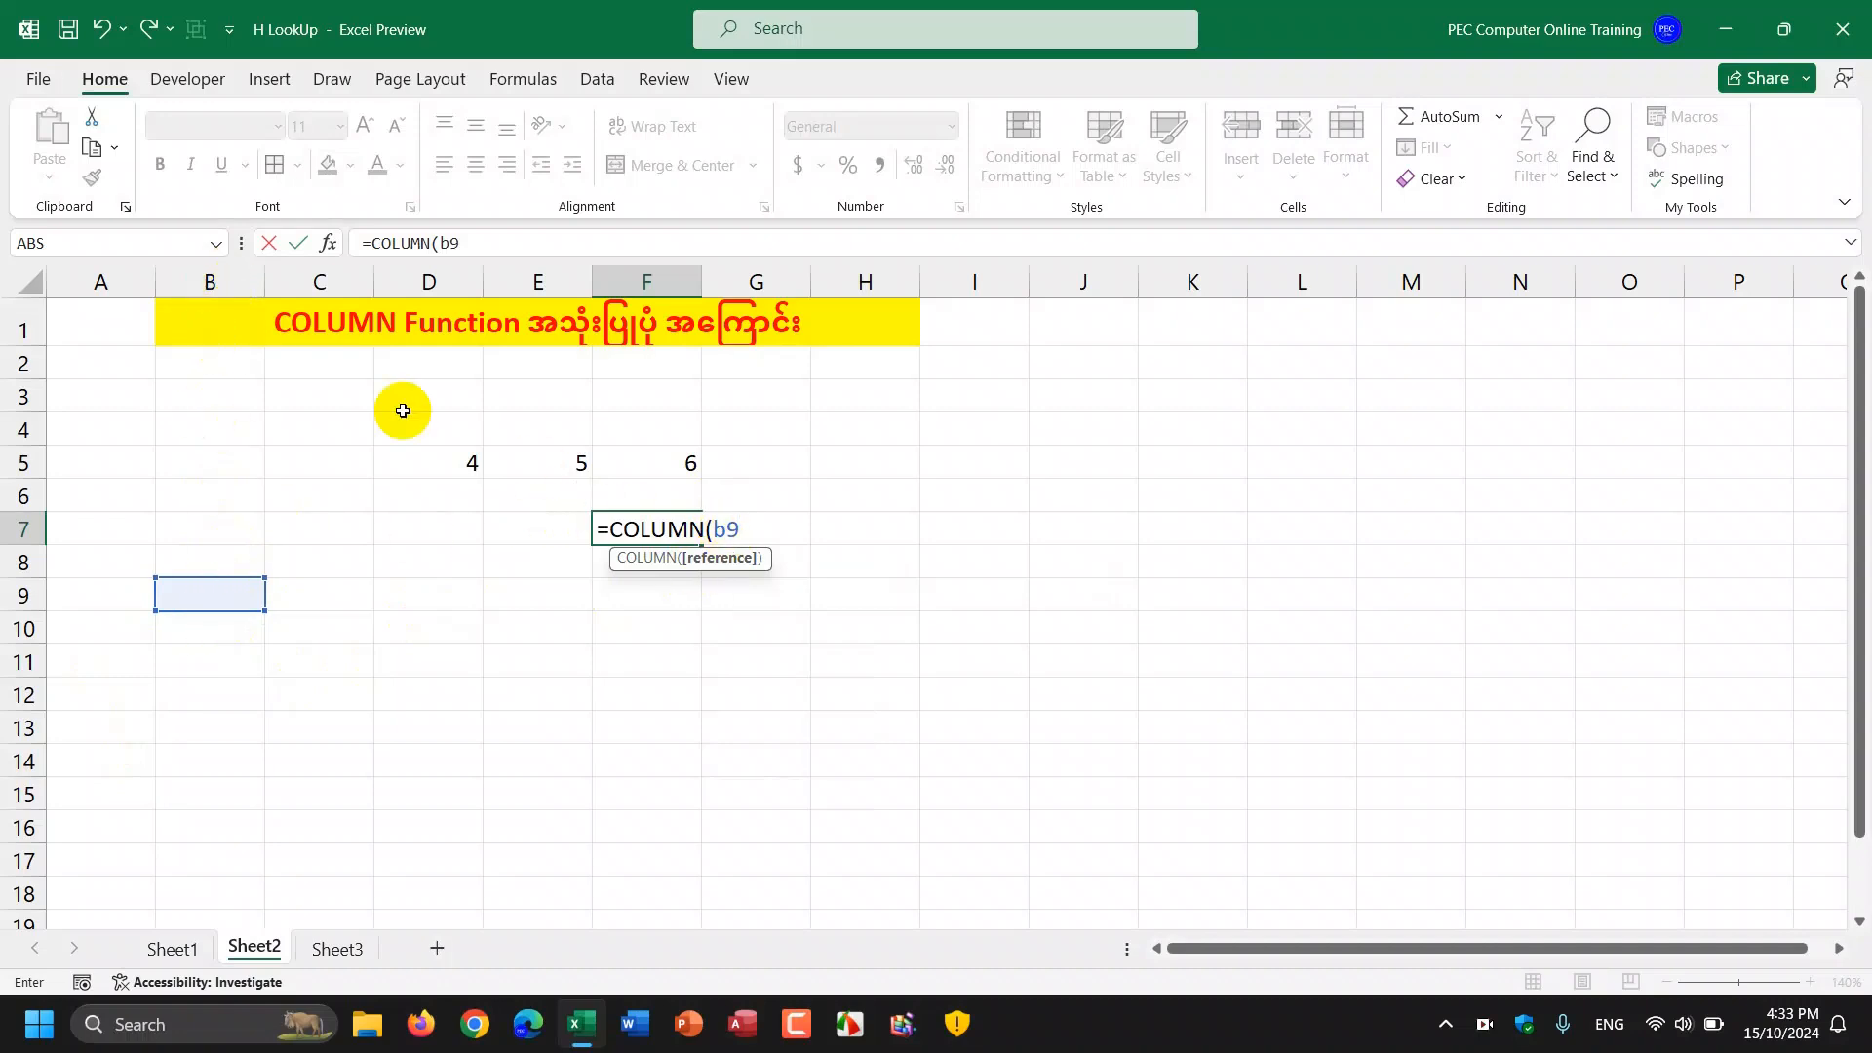
{"action": "mouse_move", "coordinate": [655, 528]}
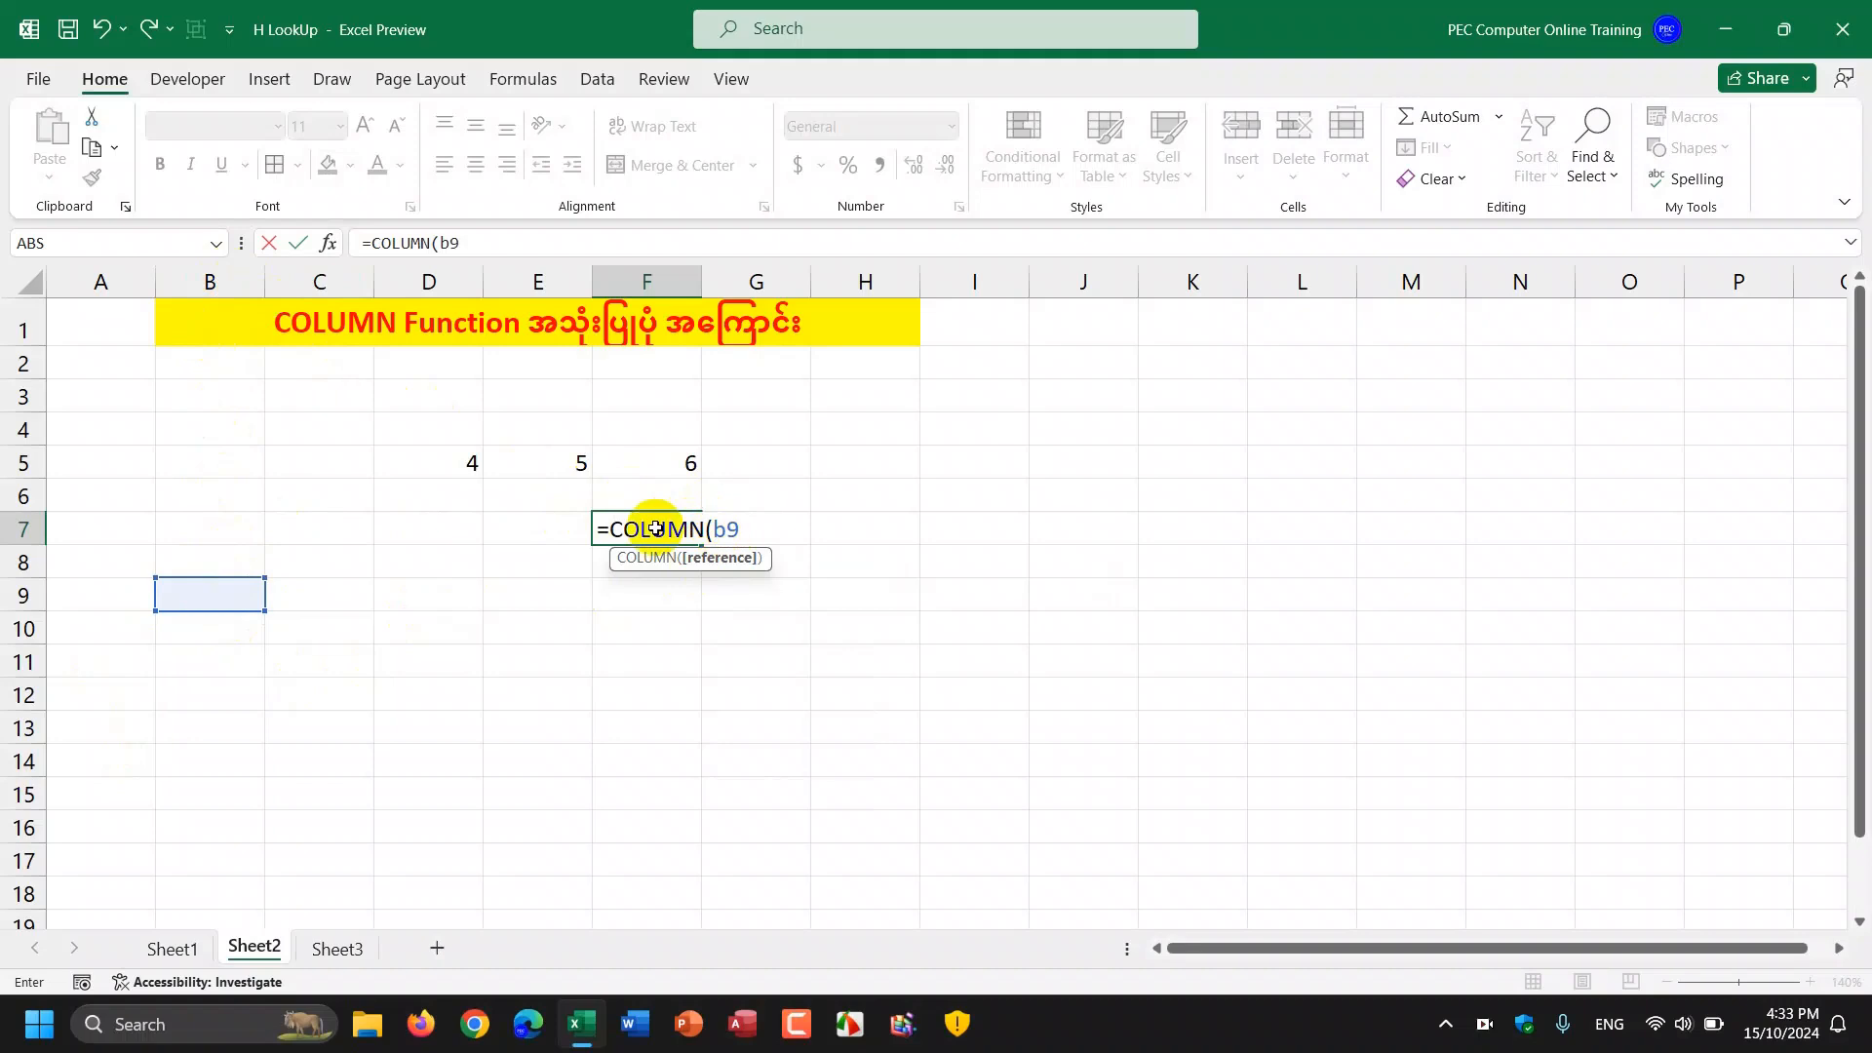
{"action": "mouse_move", "coordinate": [1269, 967]}
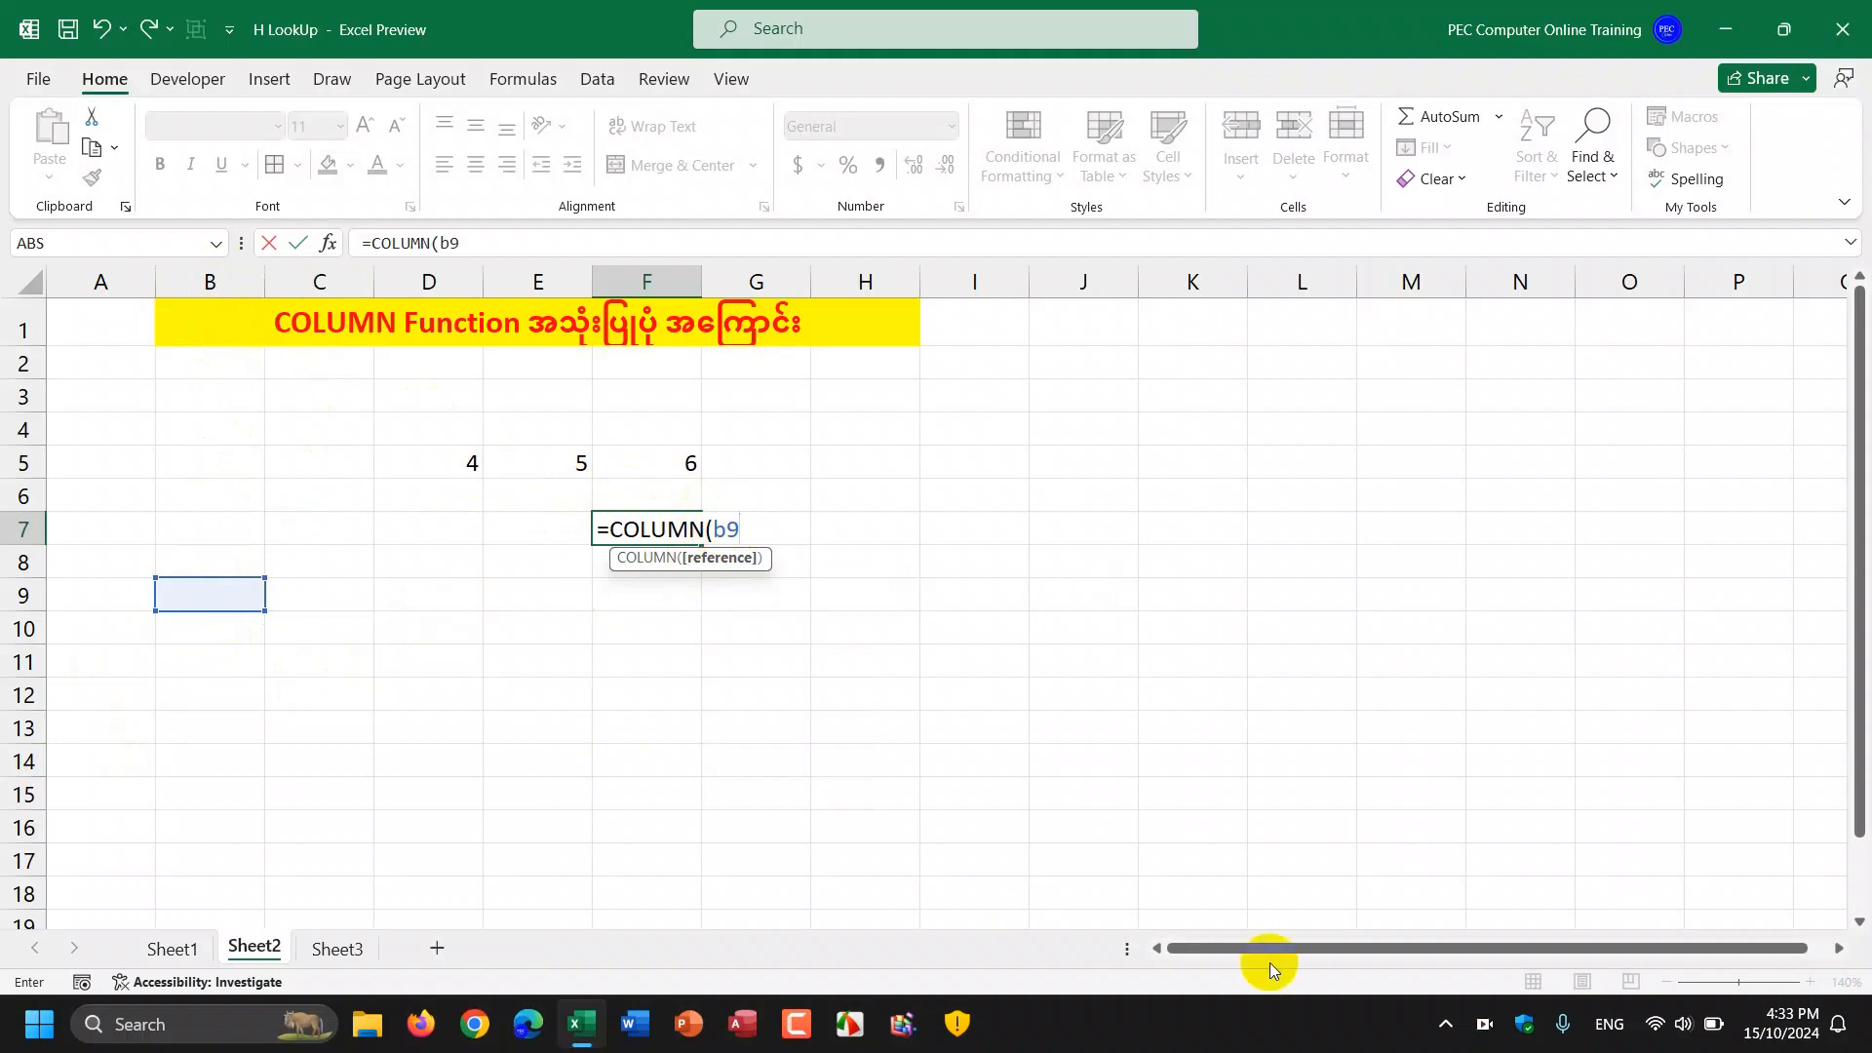
{"action": "key", "text": "Return"}
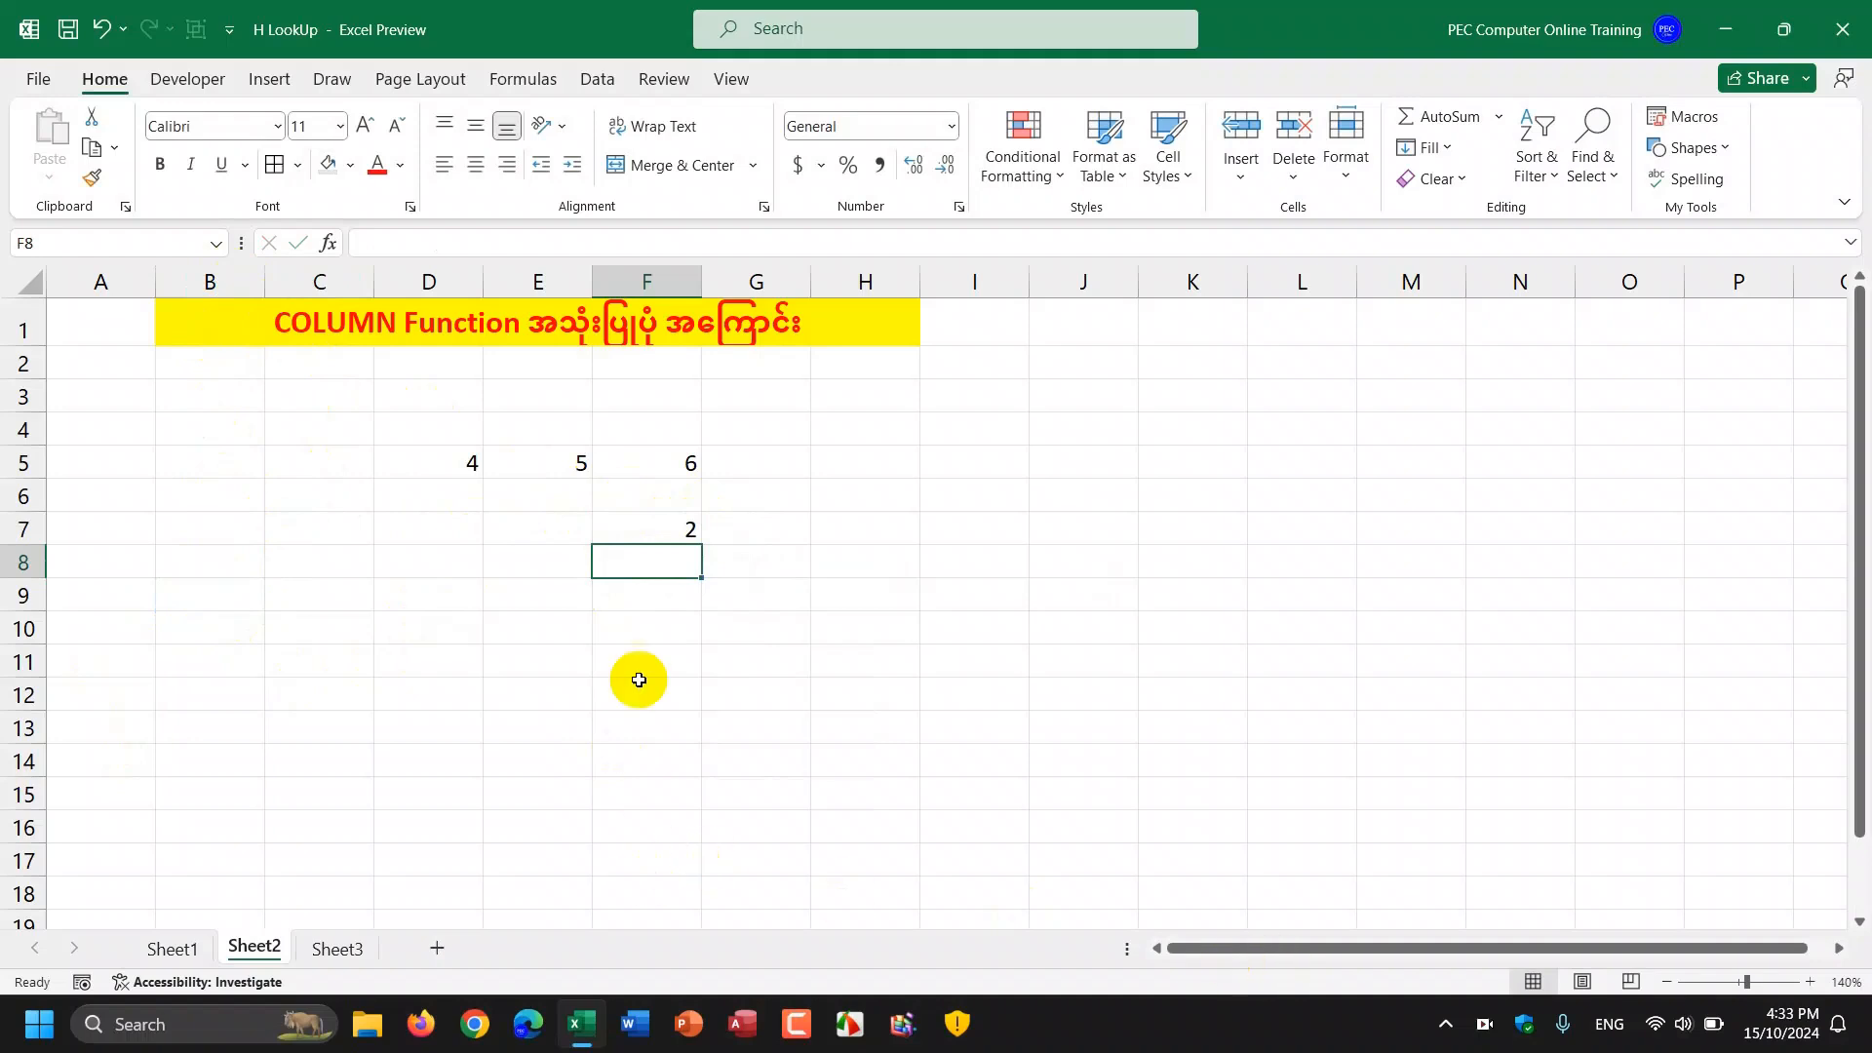
Step: Fill COLUMN(B9) from F7 to I7 giving 2, 3, 4, 5 and verify the shifted references
{"action": "left_click", "coordinate": [646, 528]}
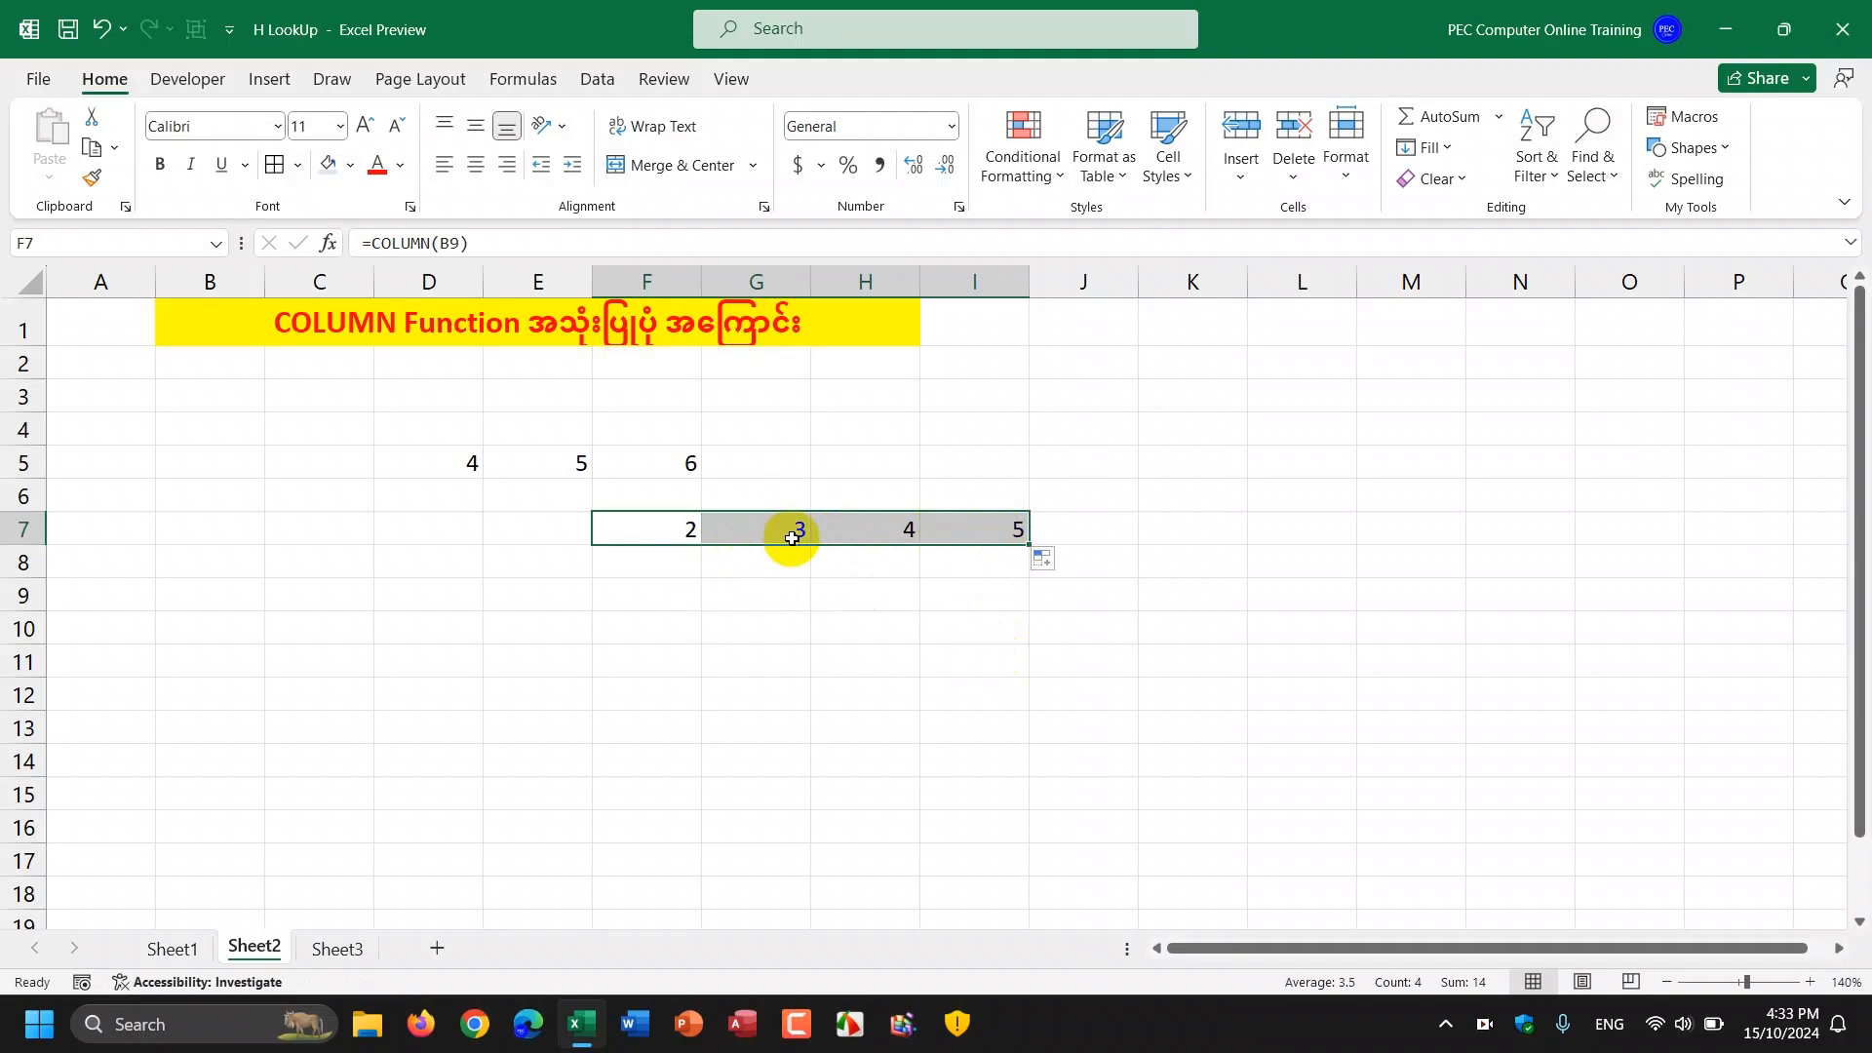
{"action": "left_click", "coordinate": [756, 529]}
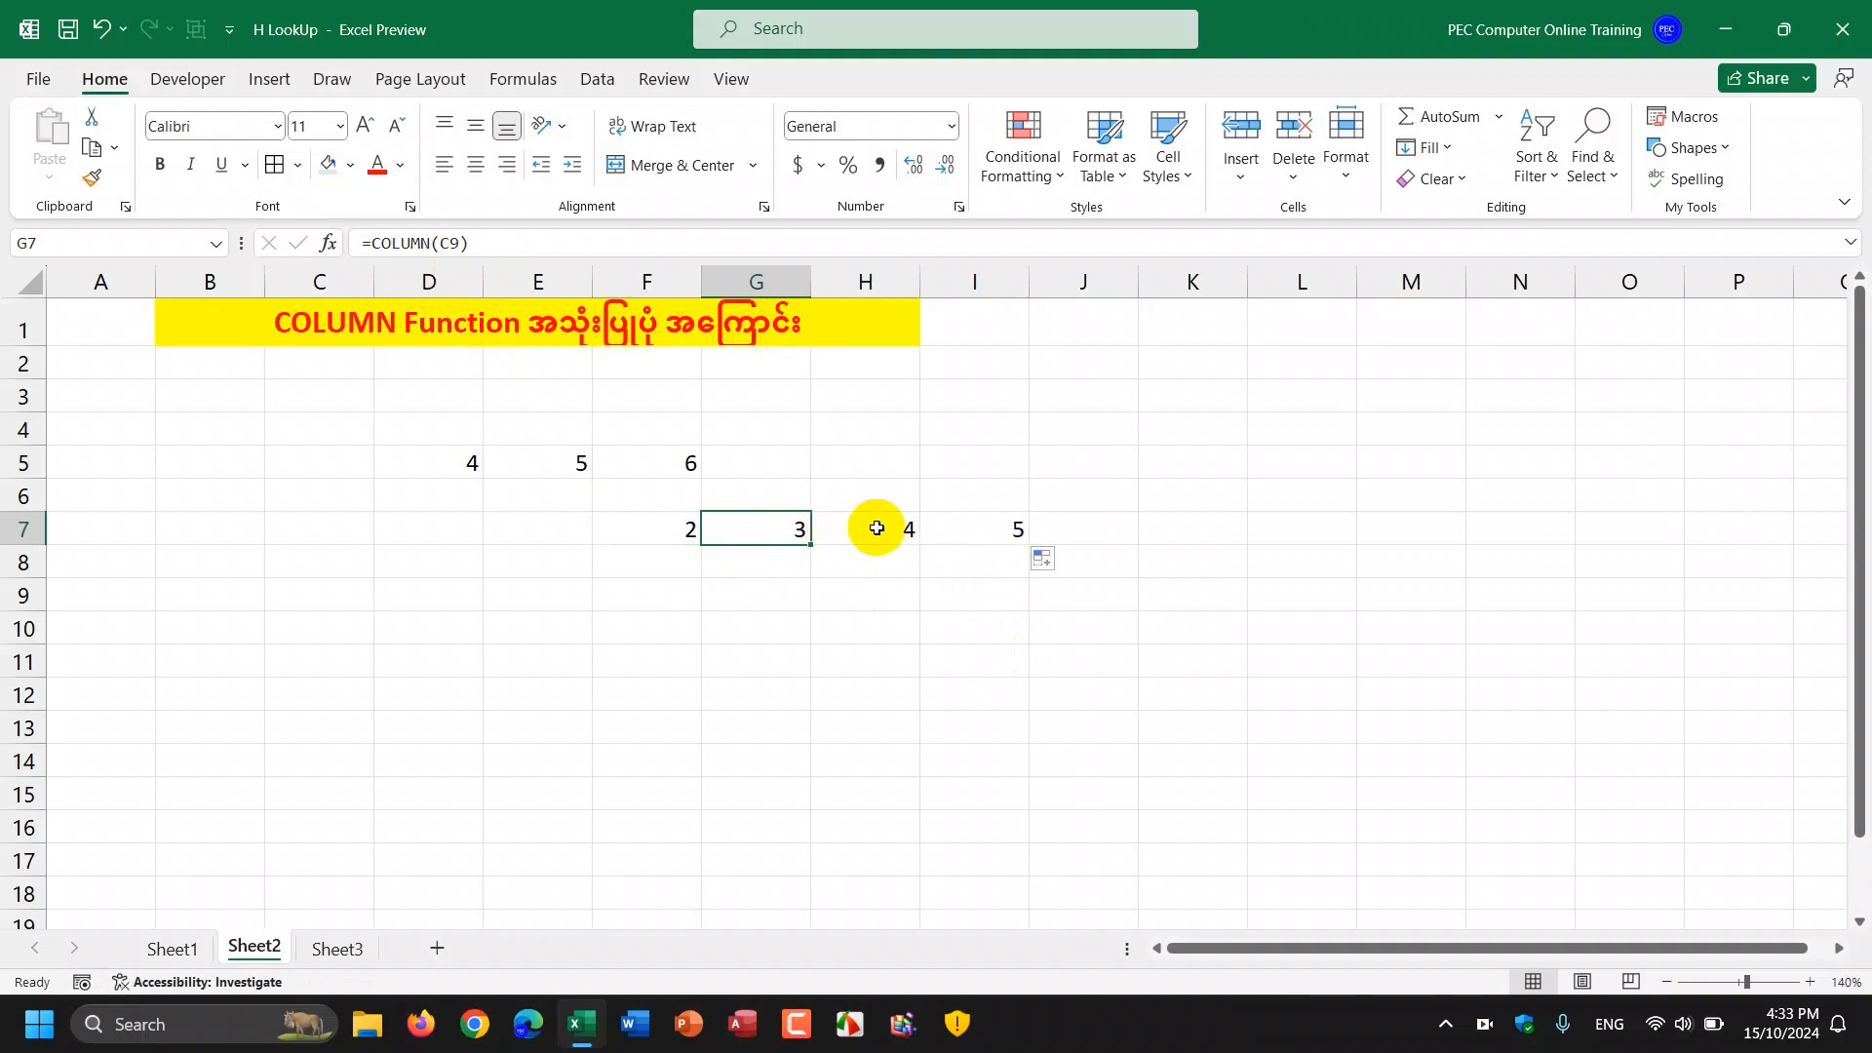
{"action": "left_click", "coordinate": [974, 528]}
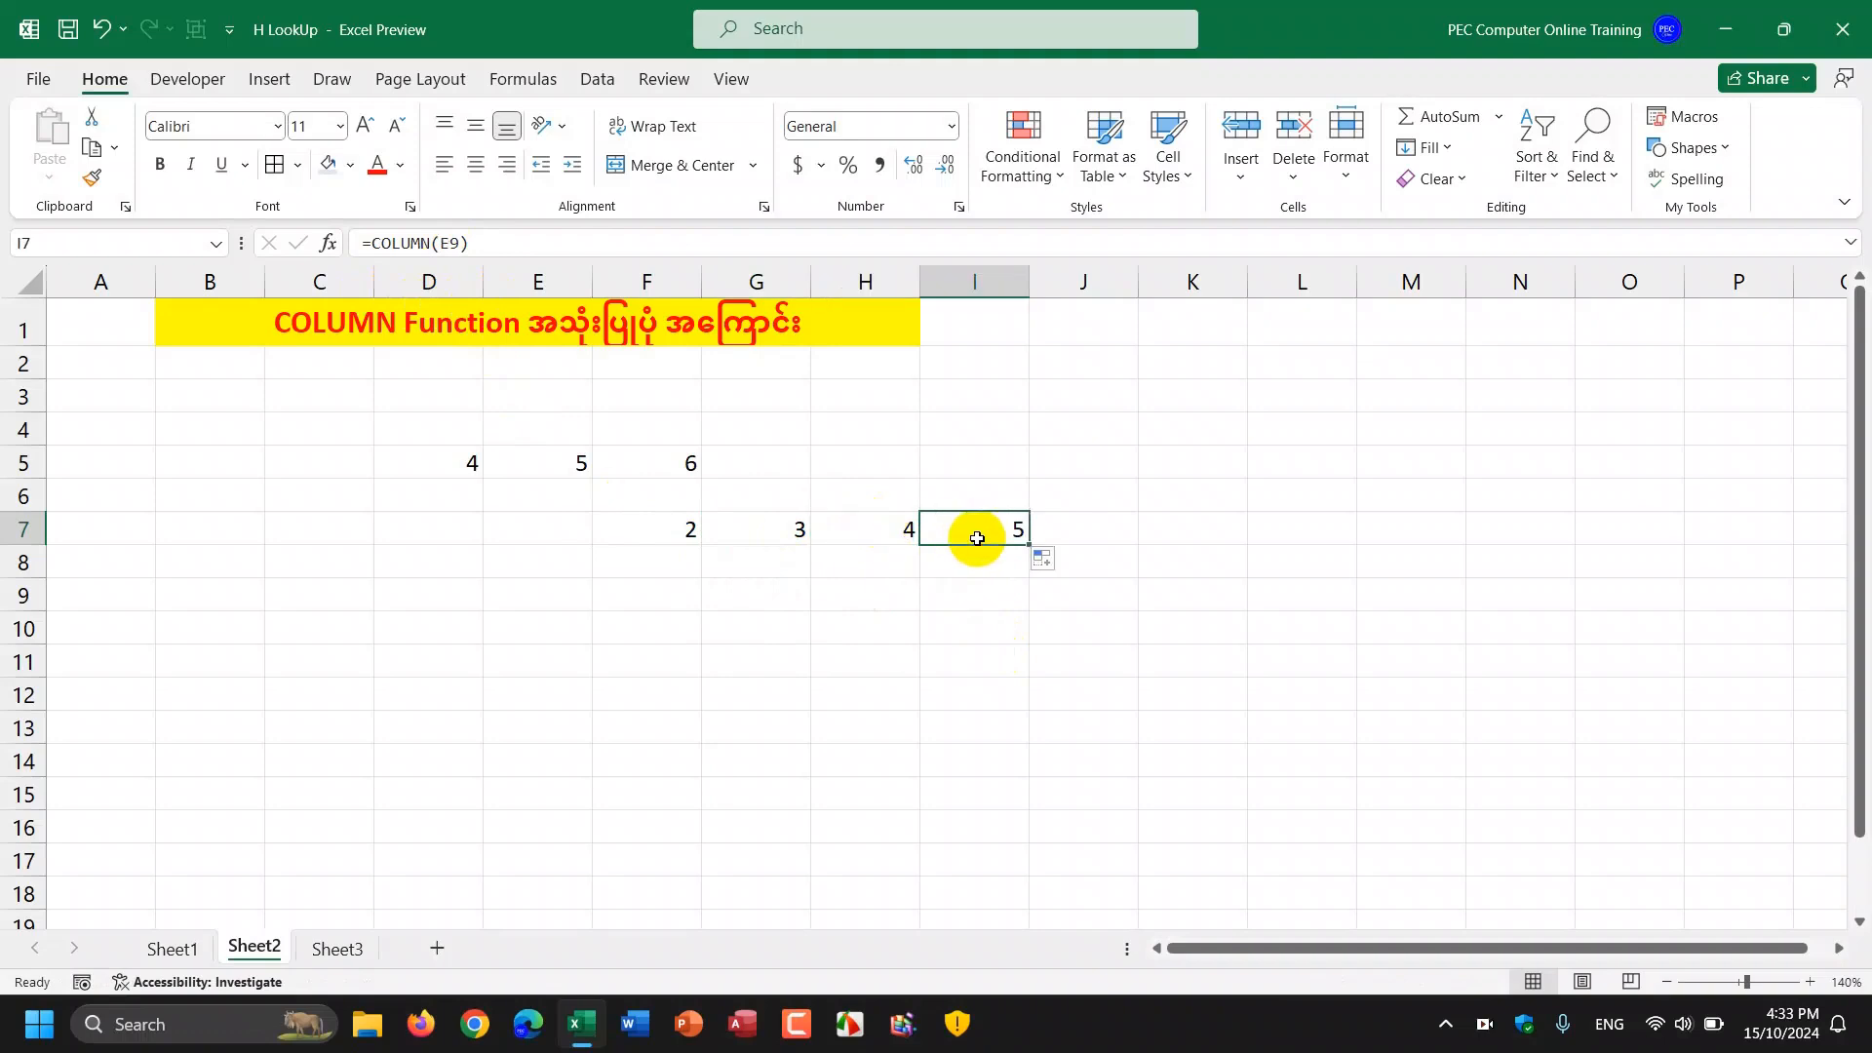
{"action": "left_click", "coordinate": [756, 528]}
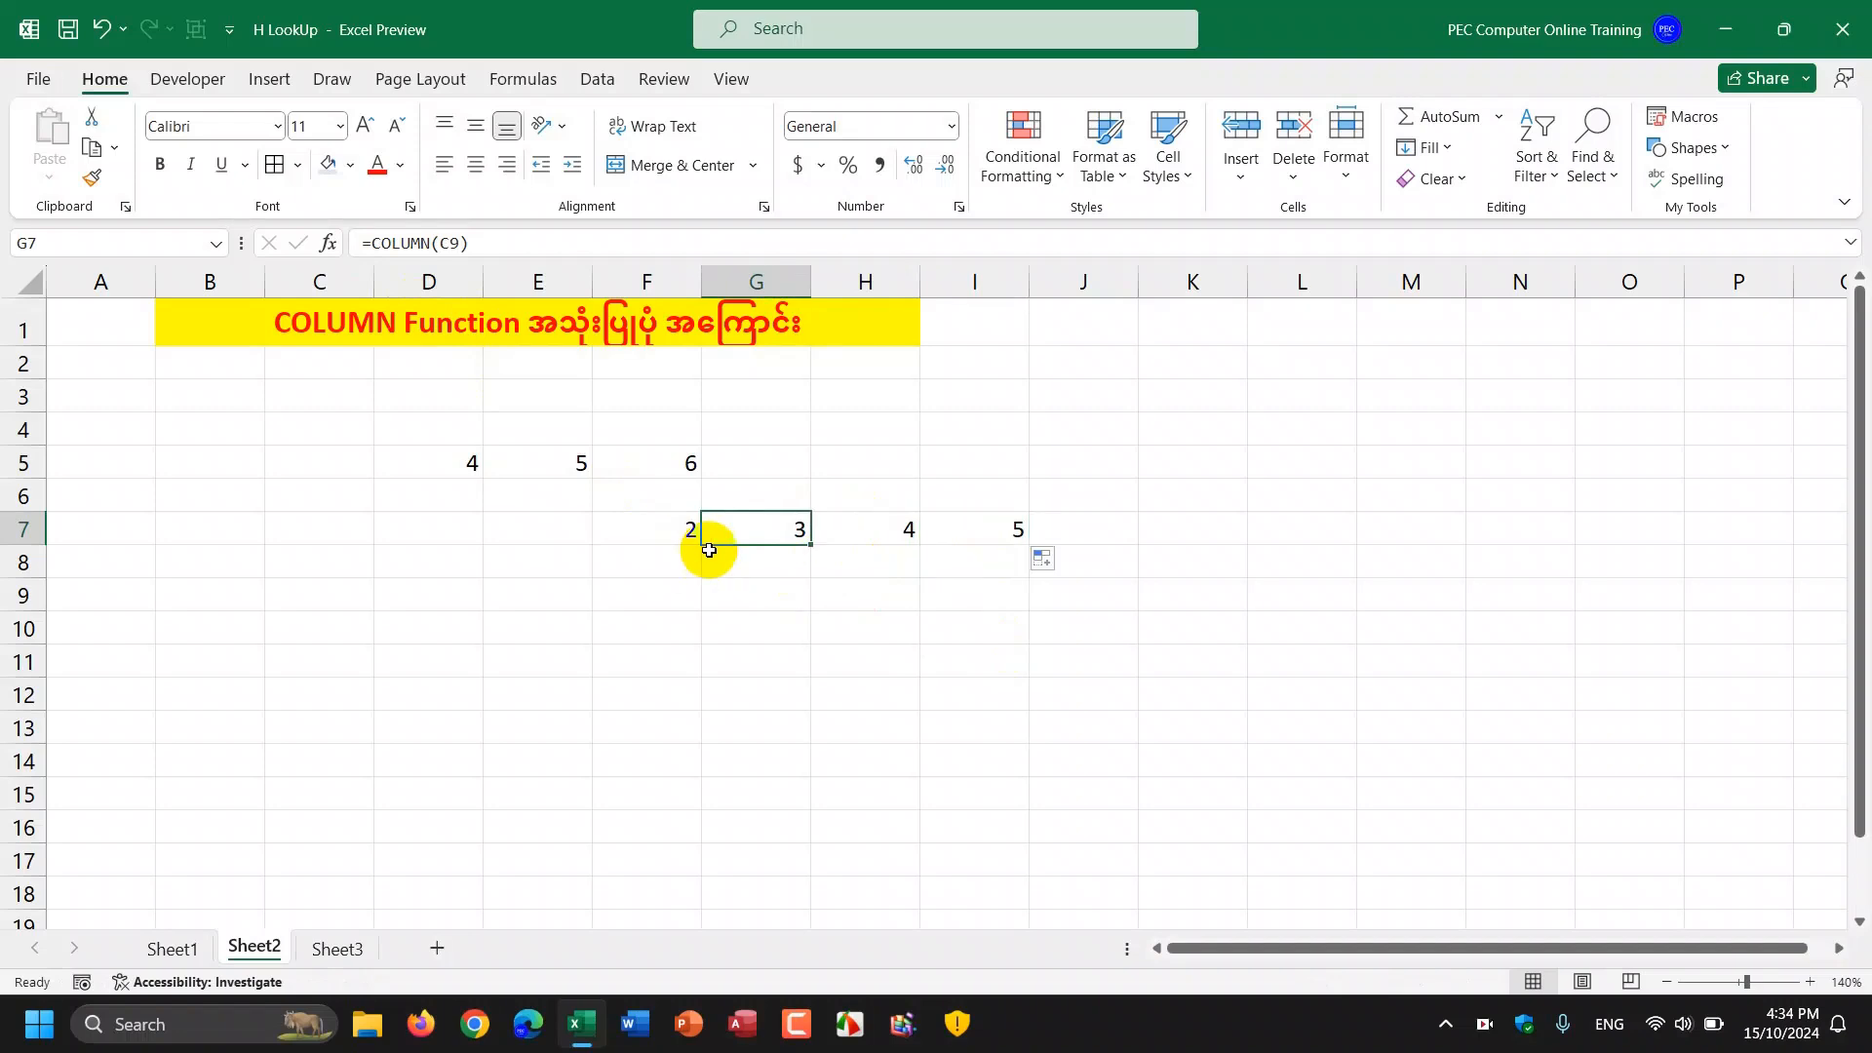
{"action": "mouse_move", "coordinate": [592, 534]}
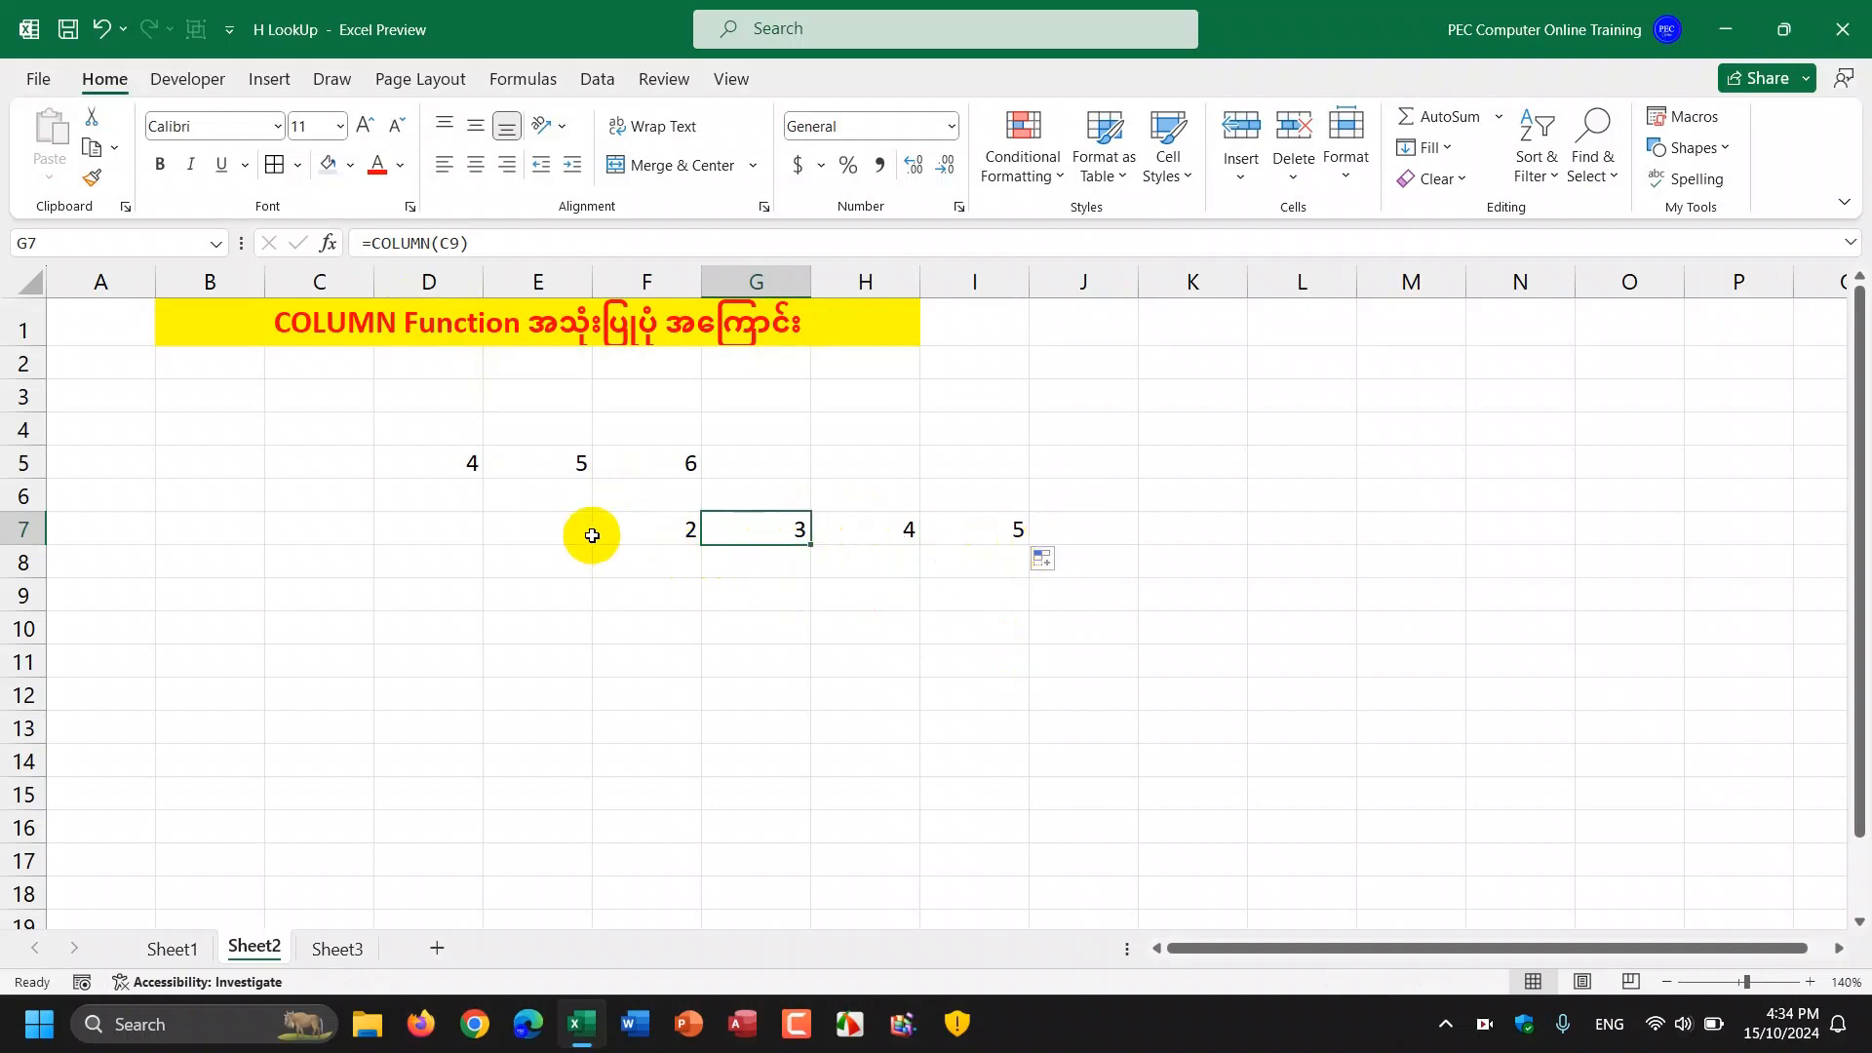
{"action": "mouse_move", "coordinate": [817, 797]}
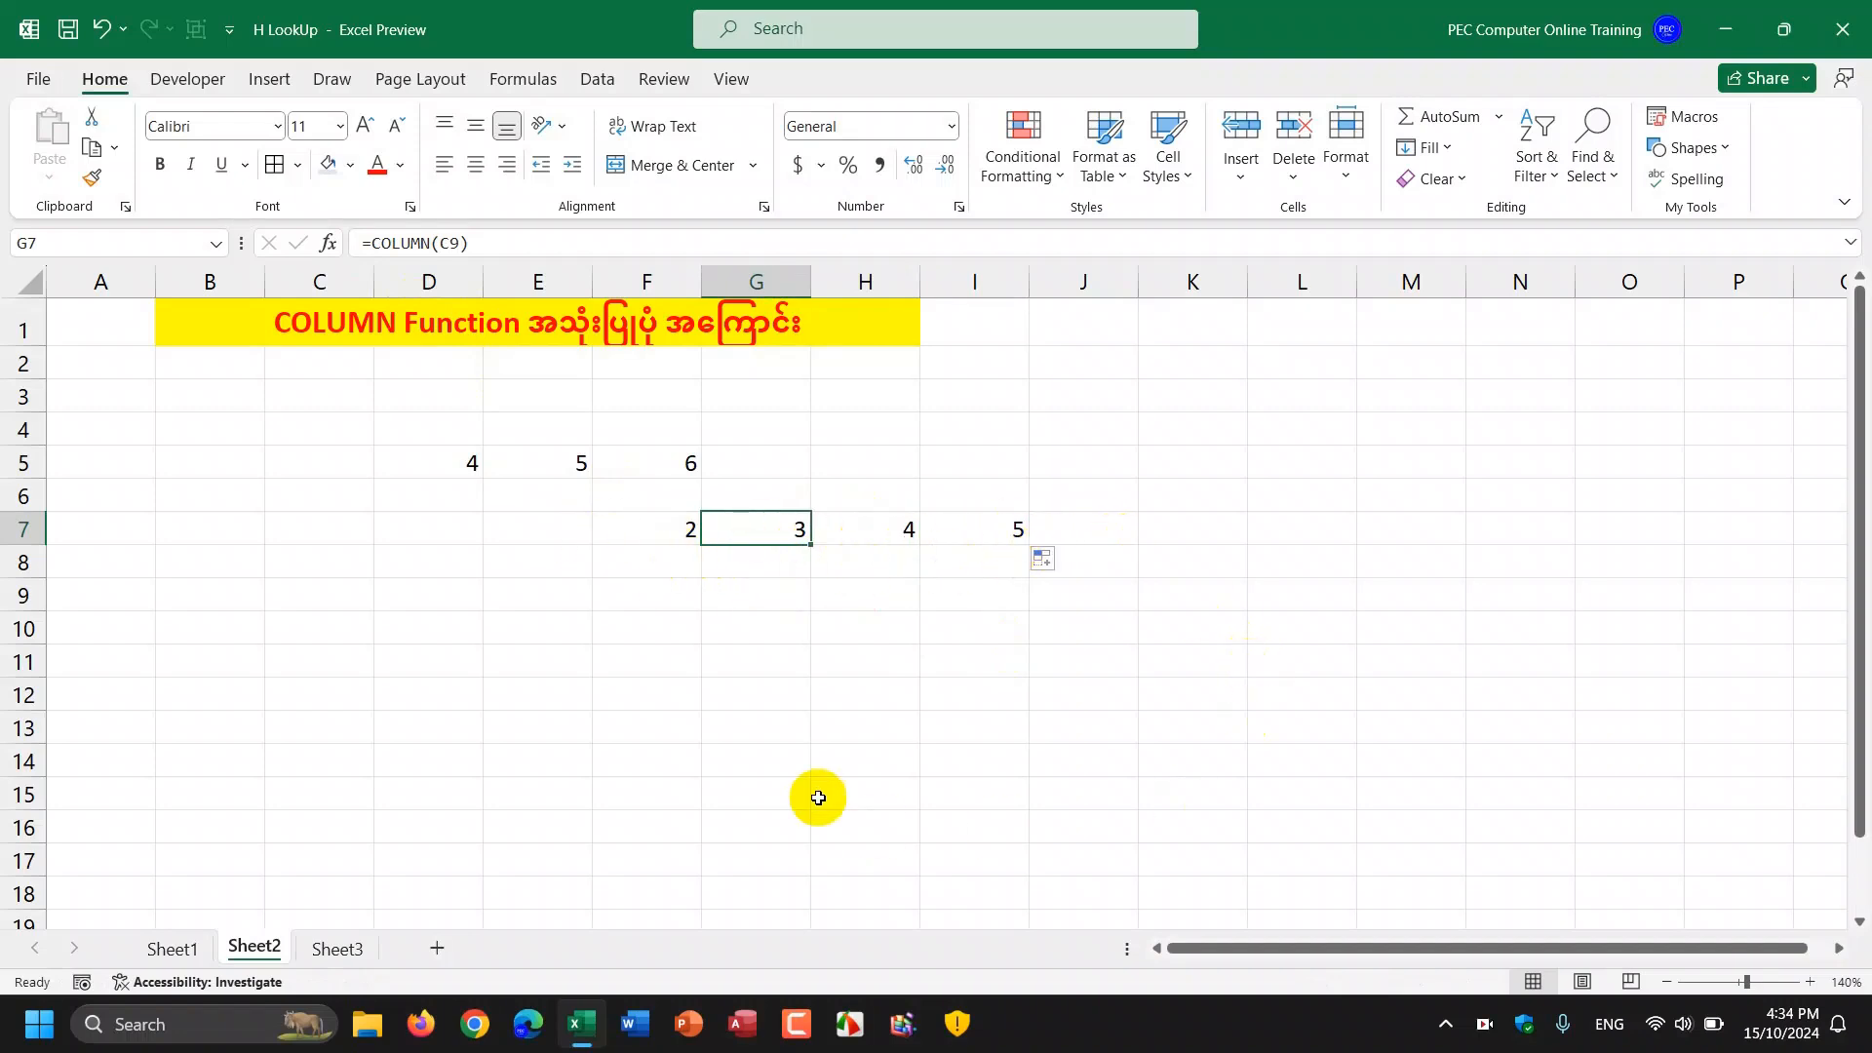
{"action": "left_click", "coordinate": [646, 659]}
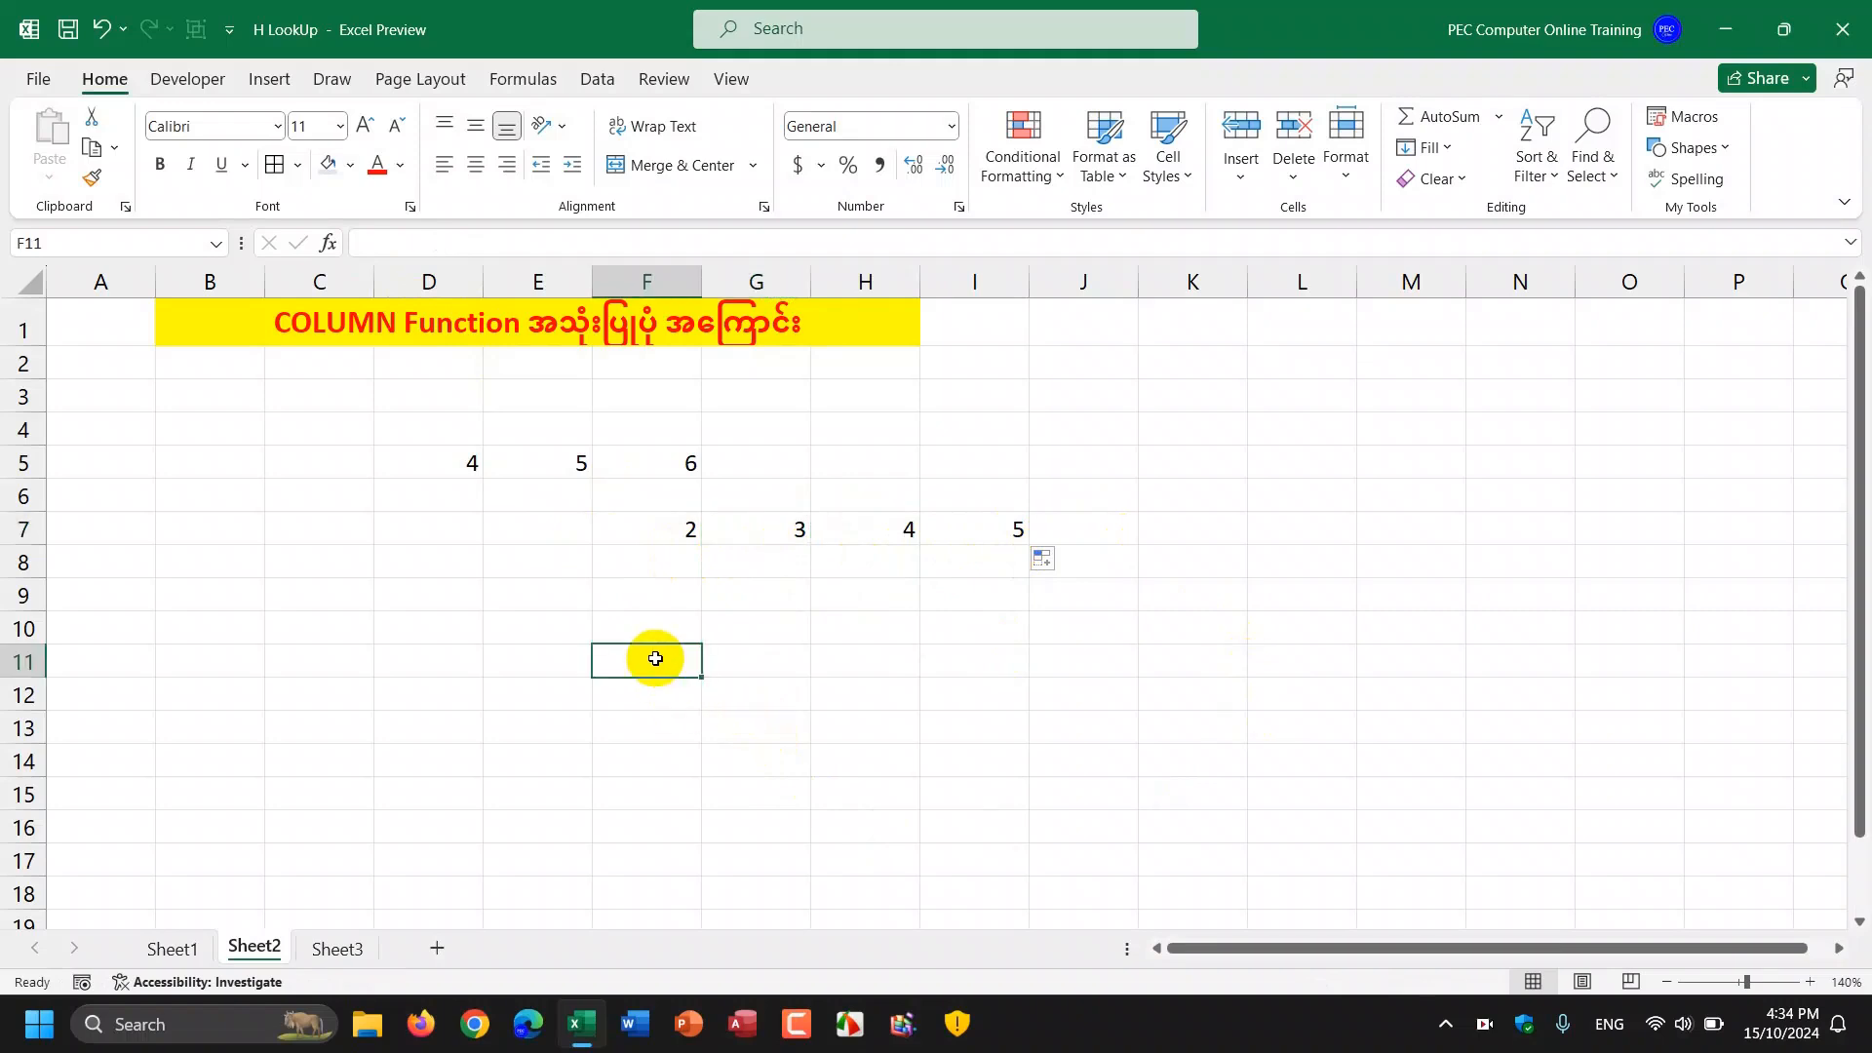
{"action": "mouse_move", "coordinate": [698, 655]}
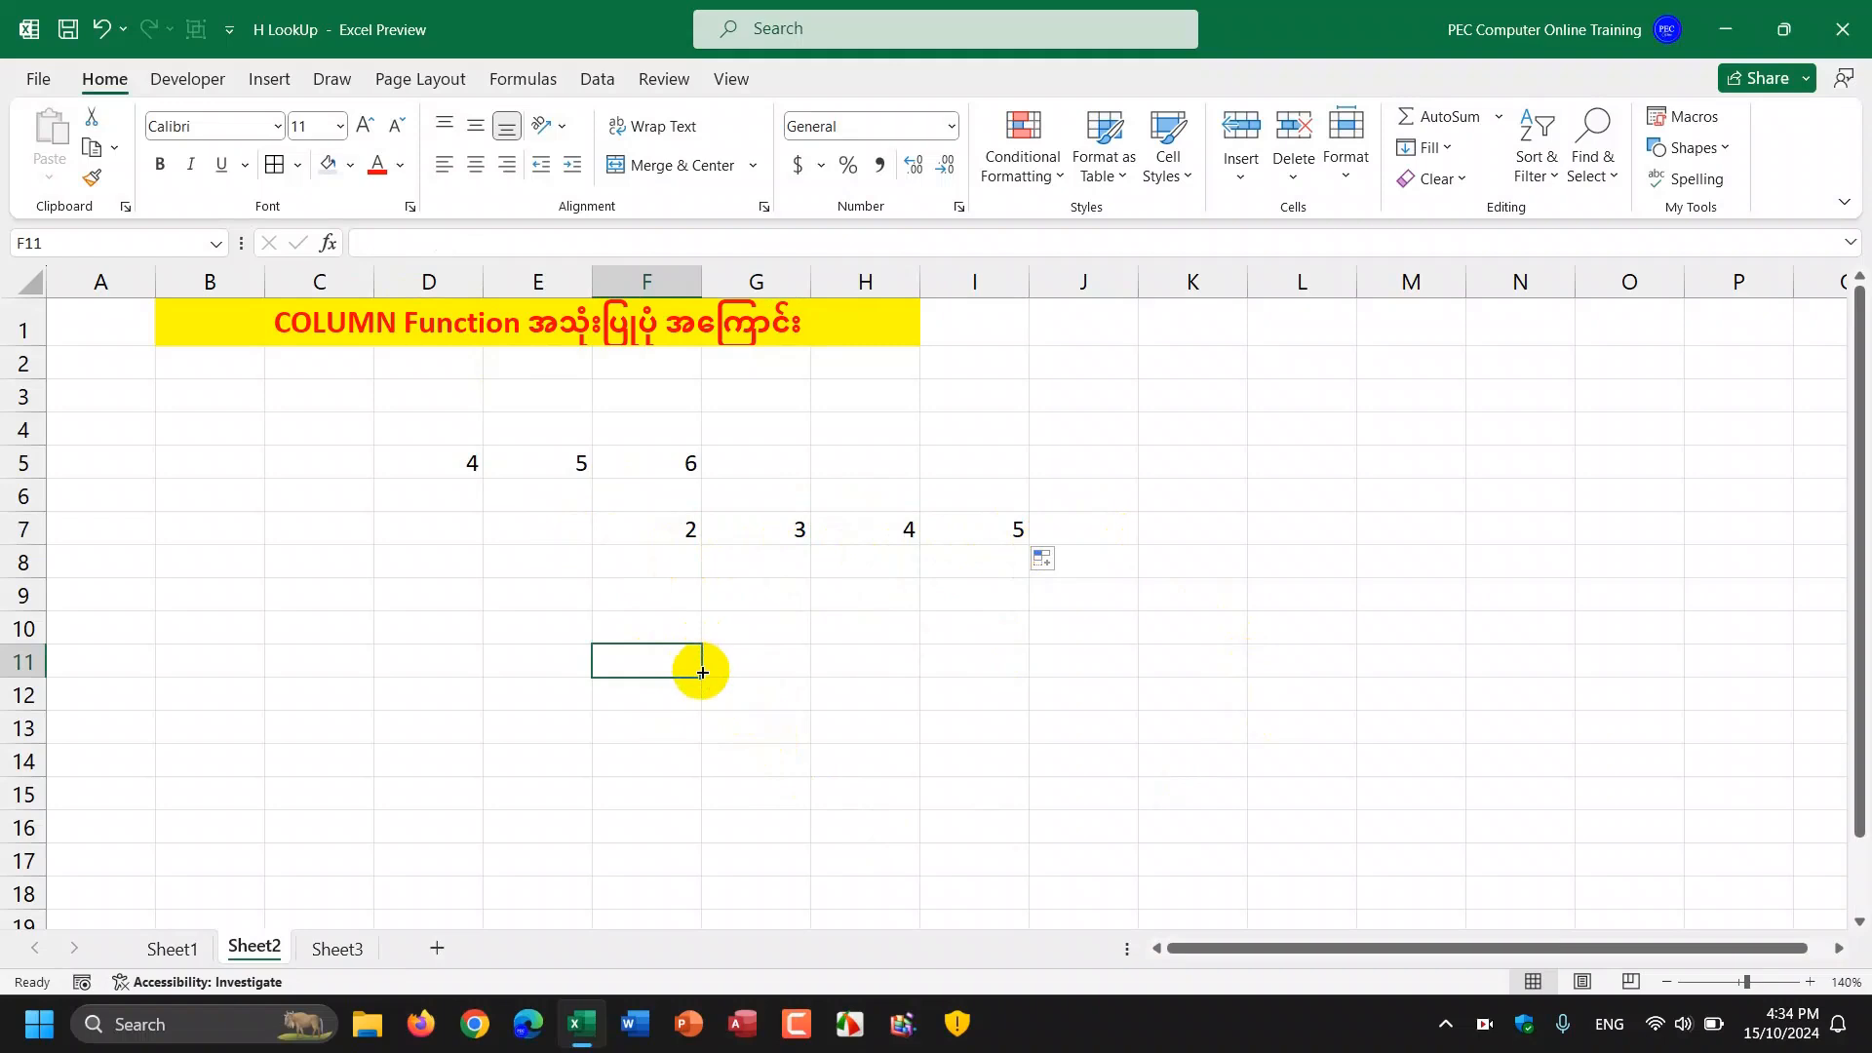
{"action": "mouse_move", "coordinate": [845, 634]}
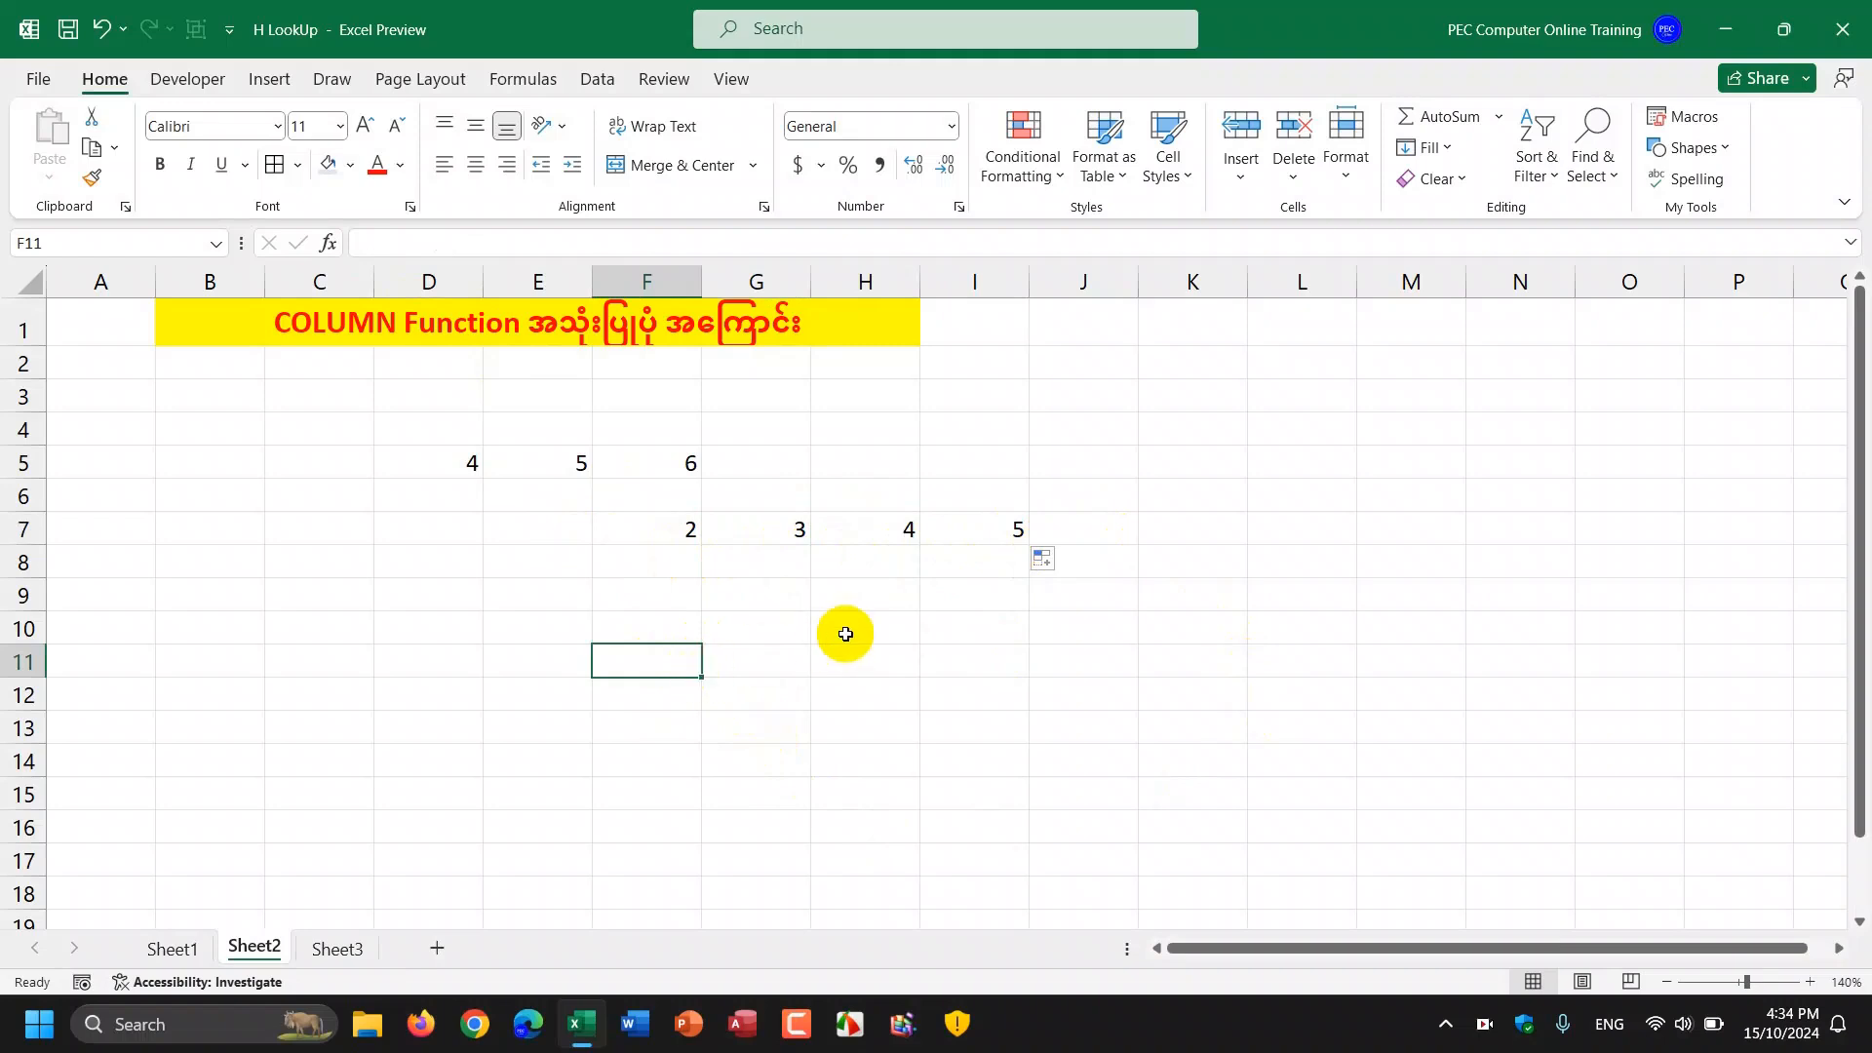